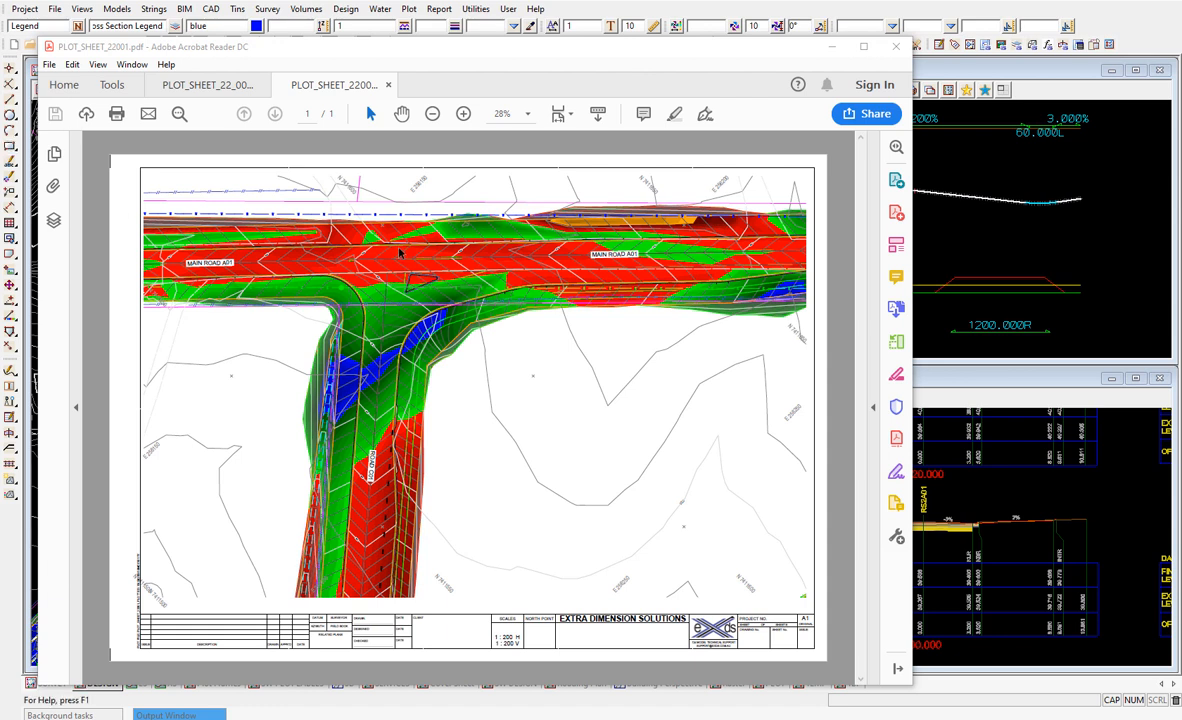
{"action": "mouse_move", "coordinate": [500, 388]}
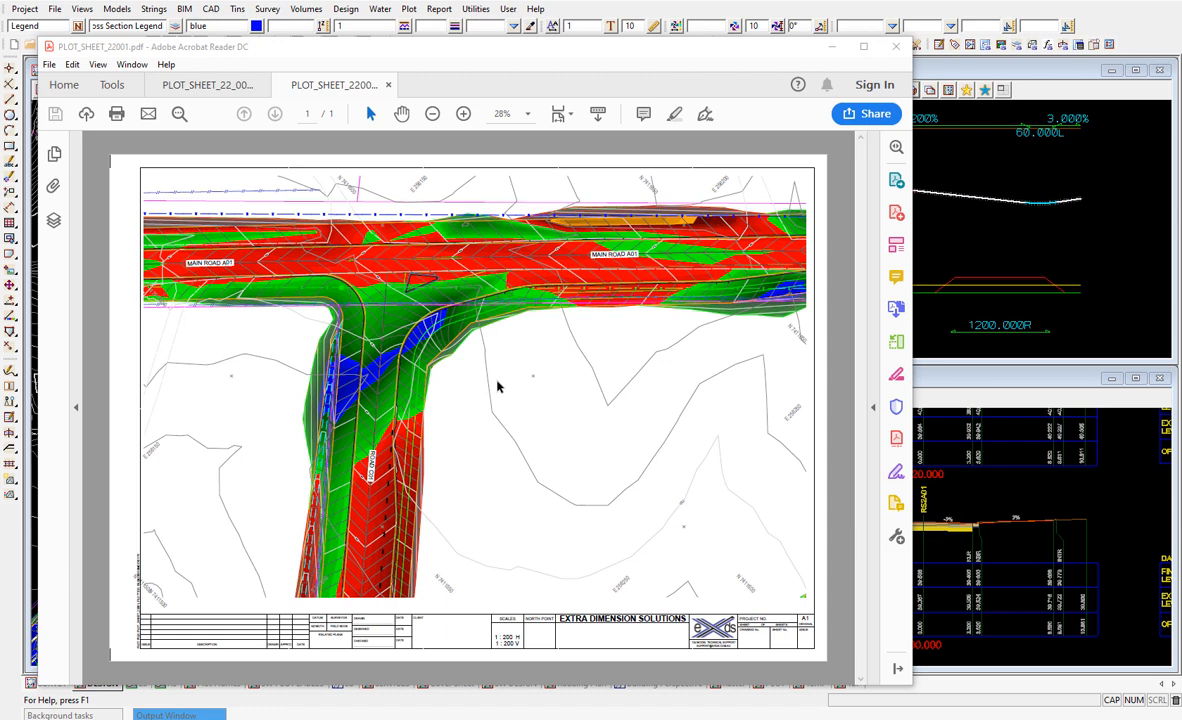
{"action": "mouse_move", "coordinate": [820, 80]}
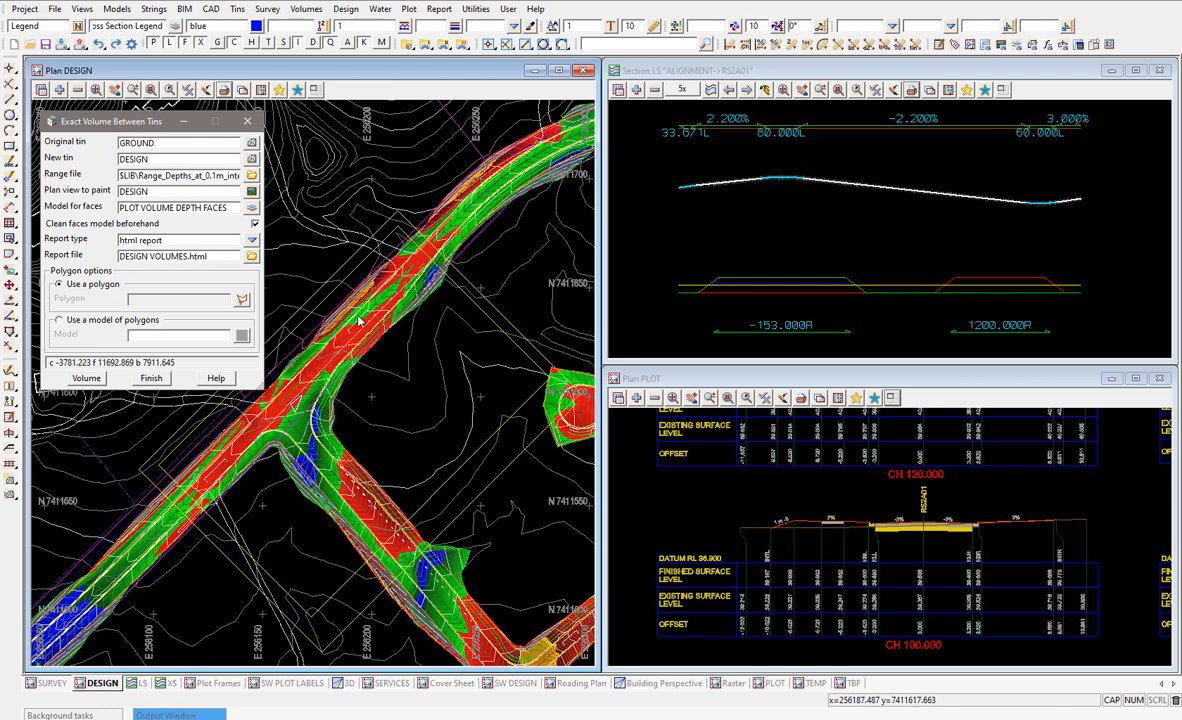
Start the Tabulate range file tool from CAD > Drafting > Text and Tables.
{"action": "left_click", "coordinate": [212, 8]}
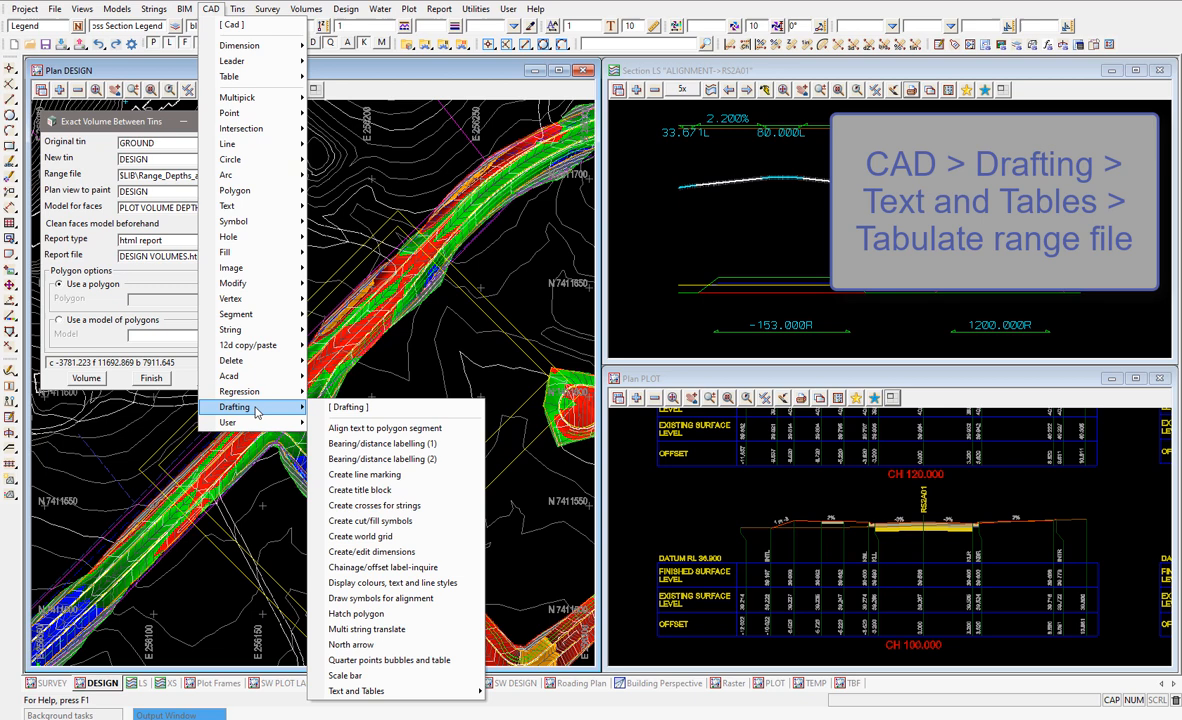
{"action": "left_click", "coordinate": [356, 690]}
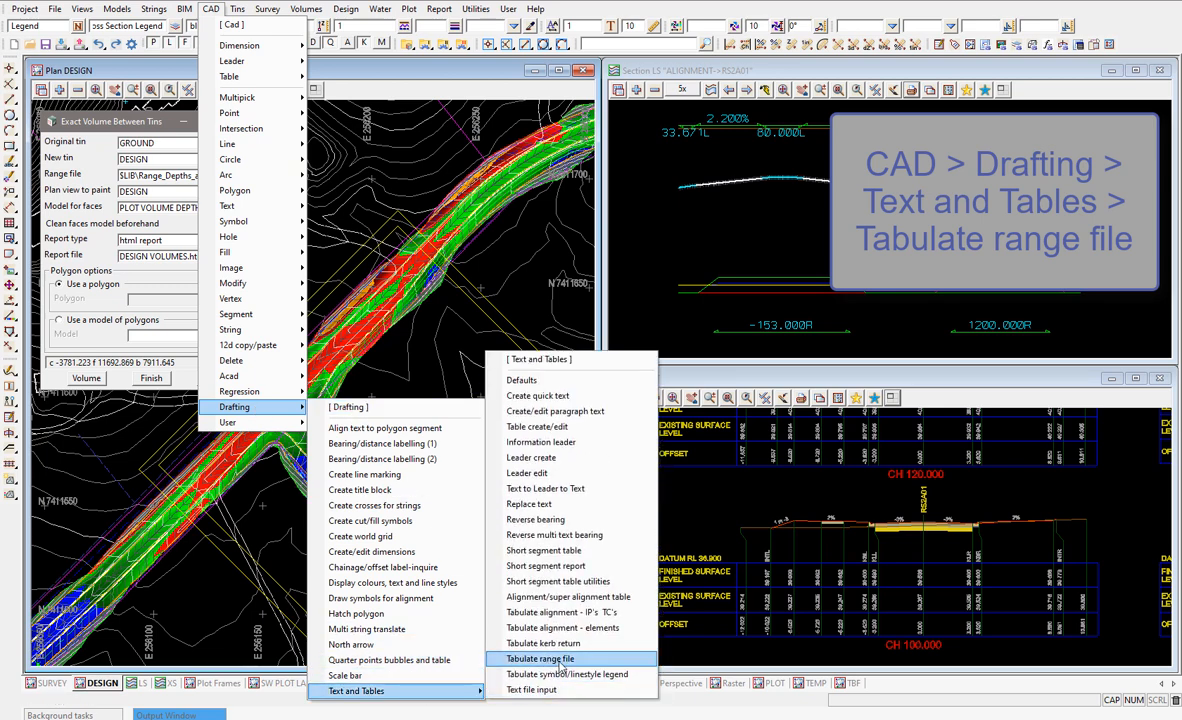
{"action": "left_click", "coordinate": [542, 658]}
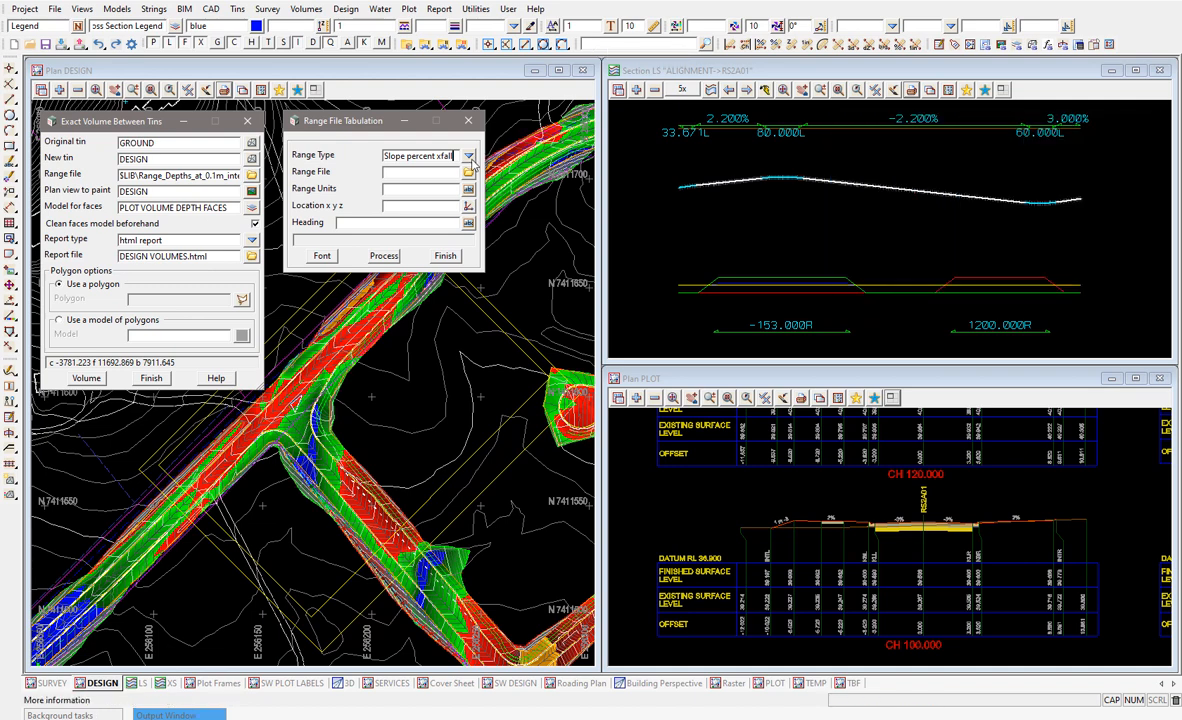
Set Range Type to Depth, use the Range_Depths_at_0.1m_interval file, and units m.
{"action": "left_click", "coordinate": [468, 156]}
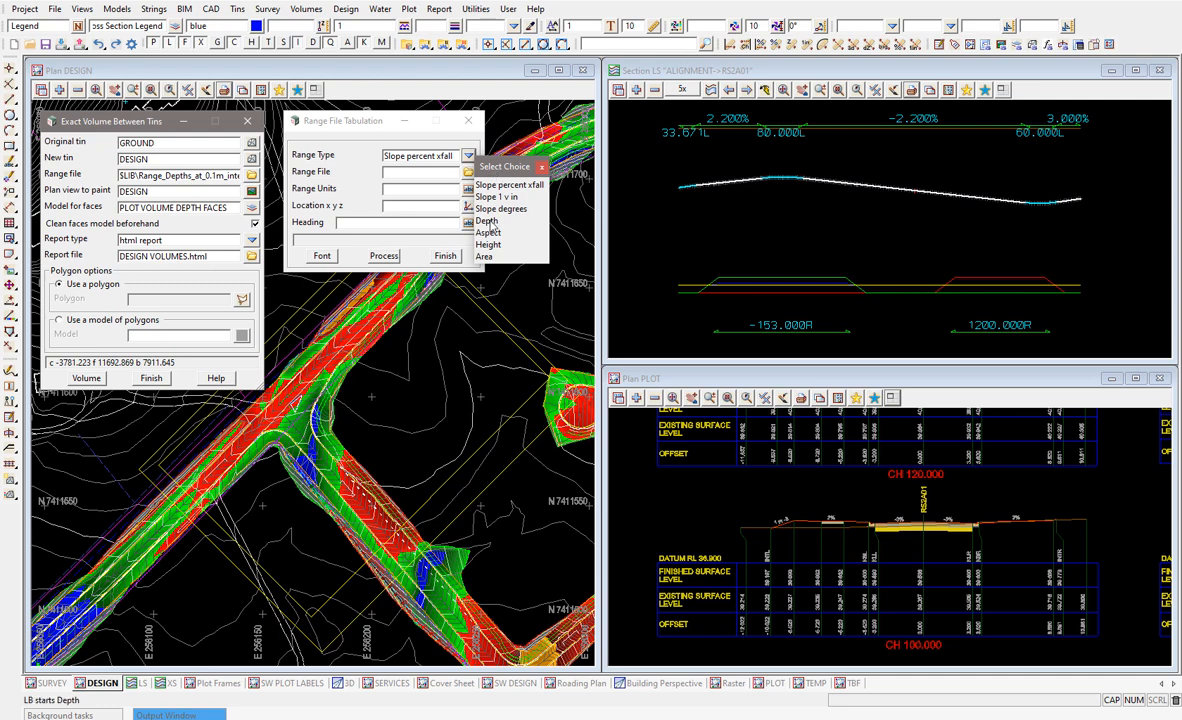
{"action": "left_click", "coordinate": [486, 220]}
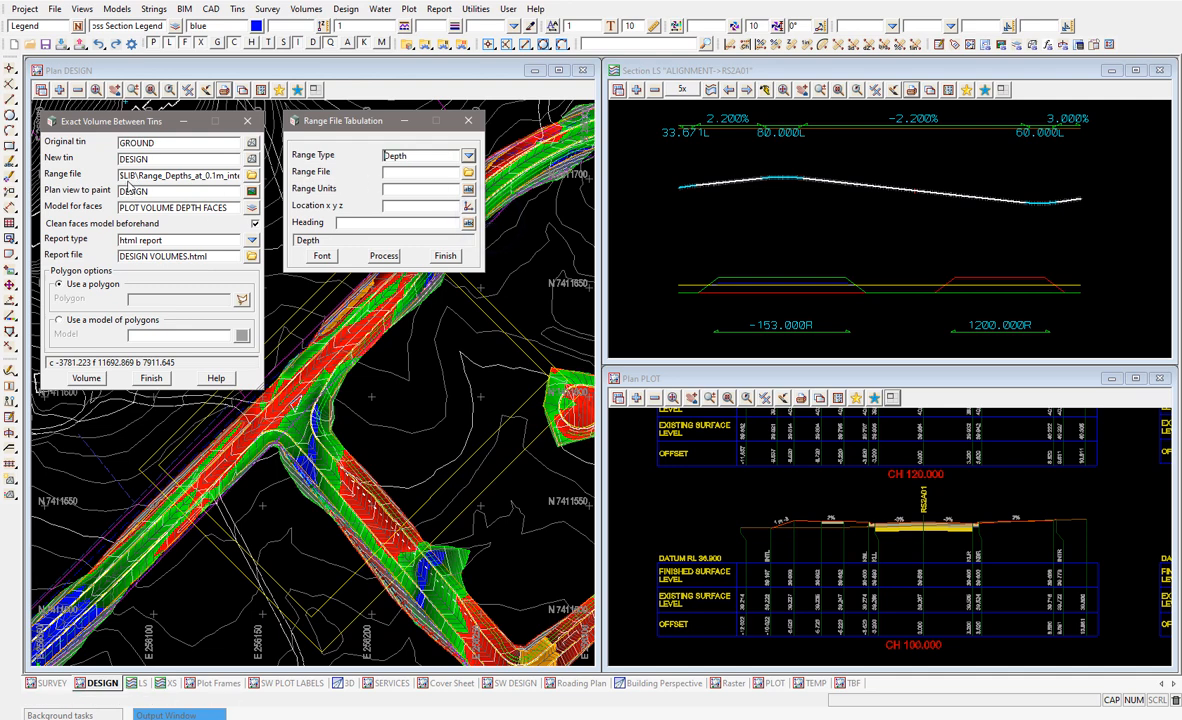
{"action": "left_click", "coordinate": [468, 172]}
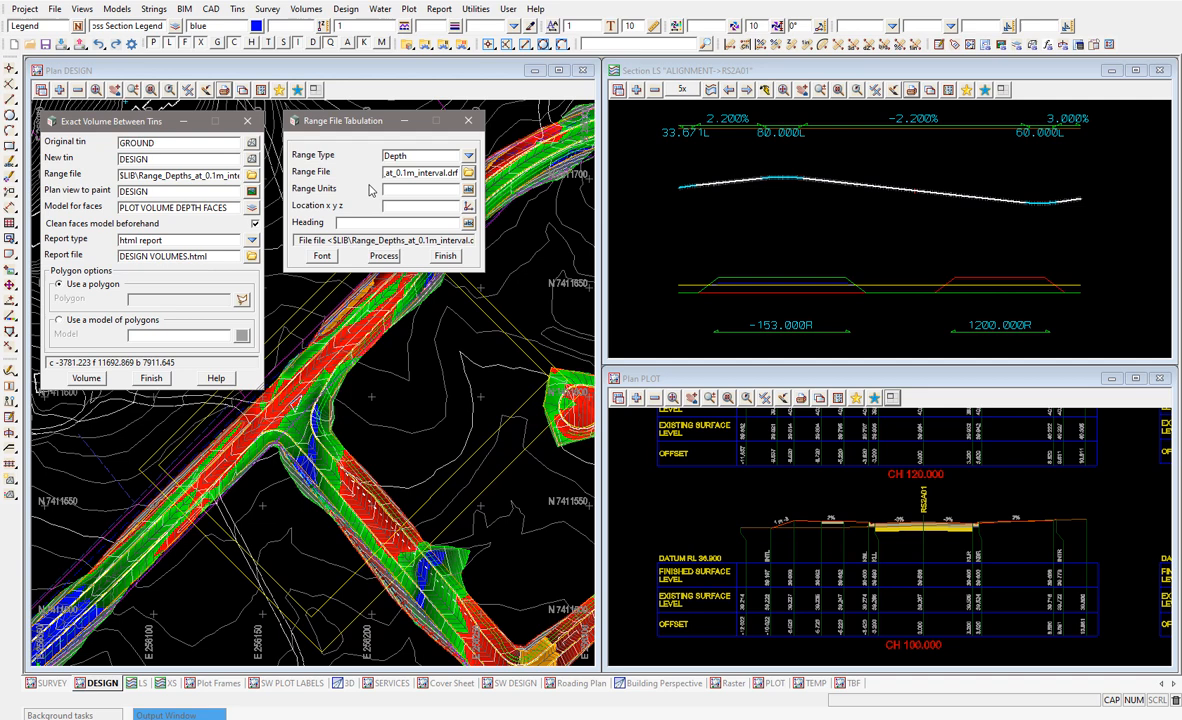
{"action": "left_click", "coordinate": [468, 156]}
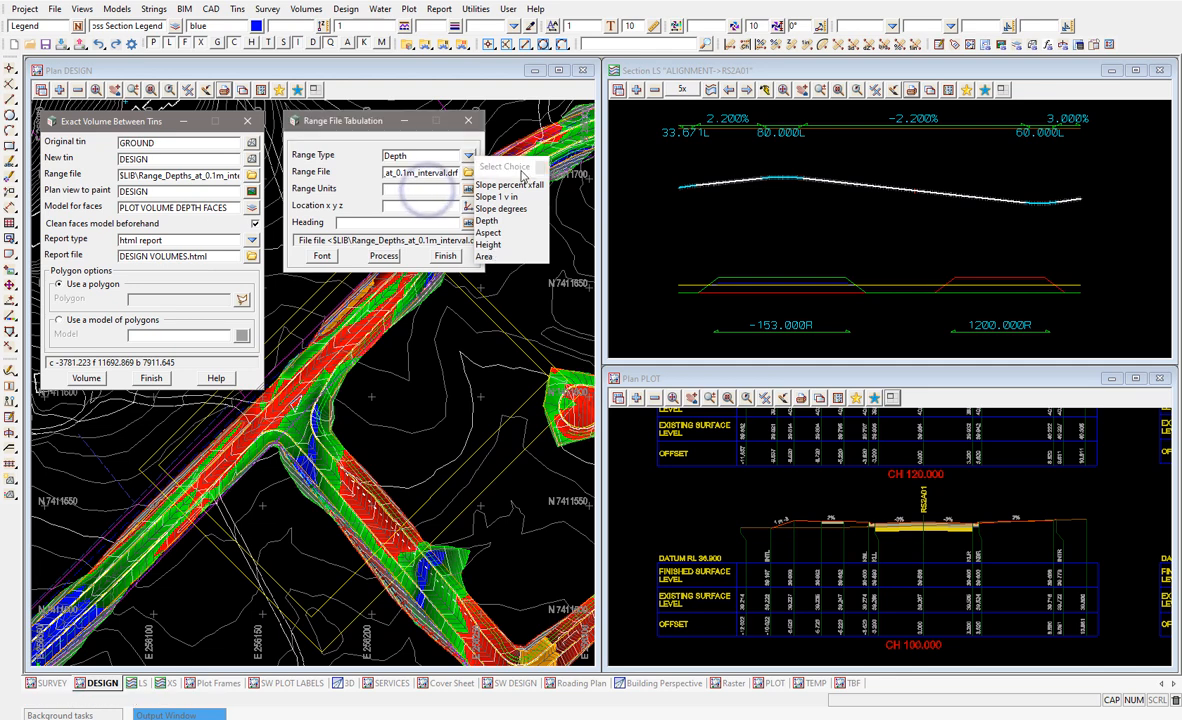
{"action": "left_click", "coordinate": [418, 192]}
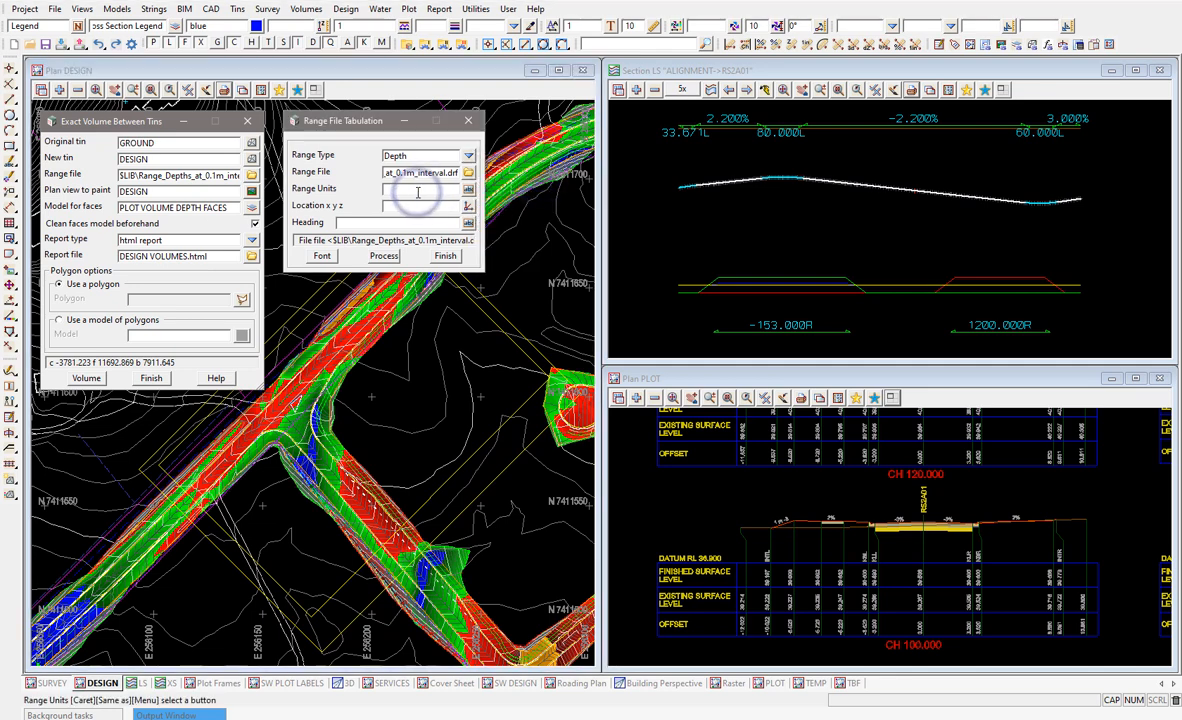
{"action": "type", "text": "m"}
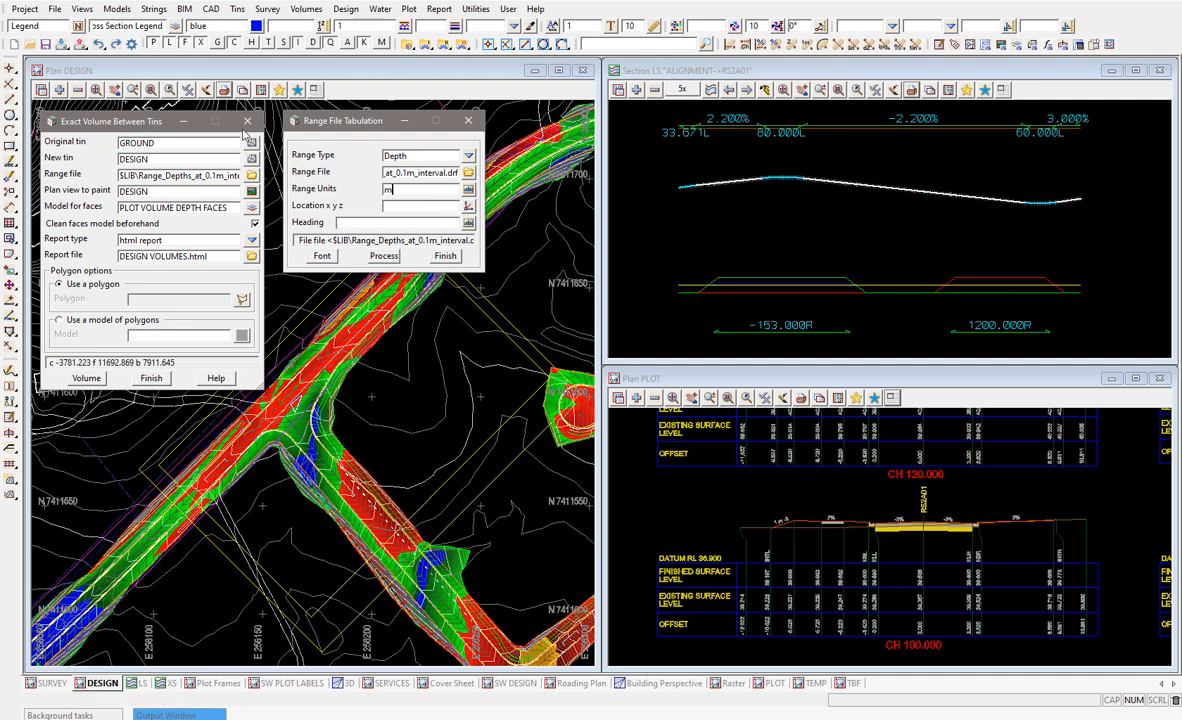
Switch to the TBF plot sheet view and pick a point on it as the table location.
{"action": "left_click", "coordinate": [280, 90]}
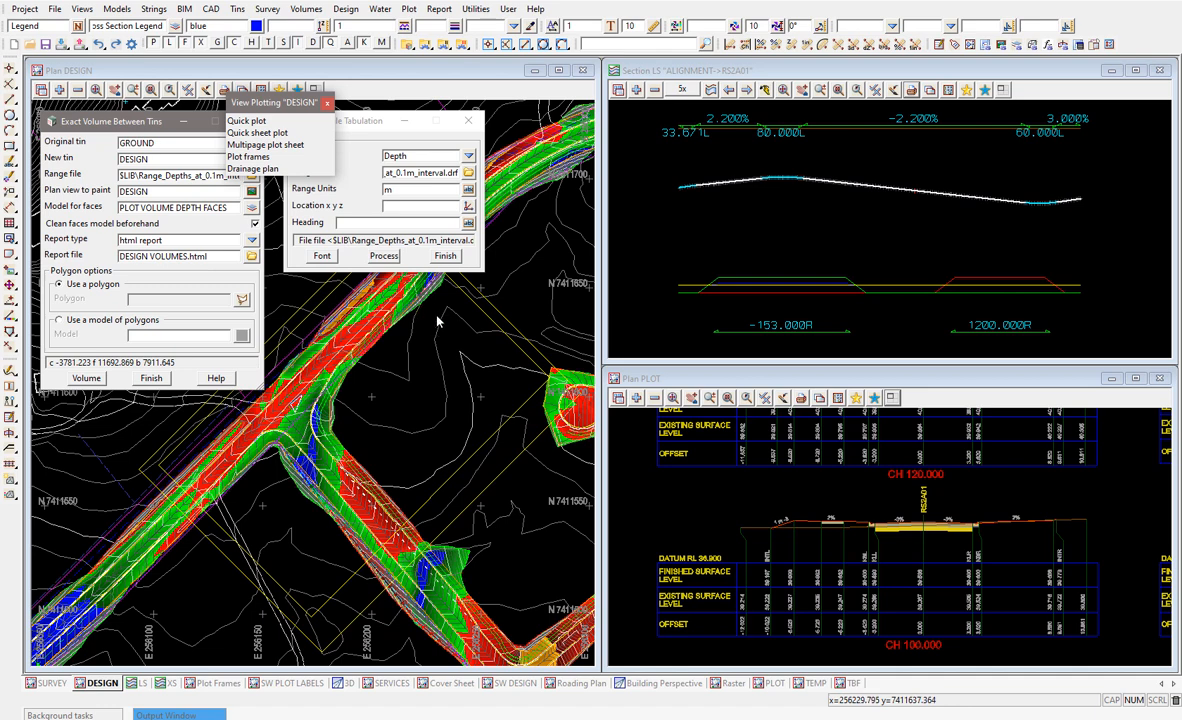
{"action": "mouse_move", "coordinate": [484, 256]}
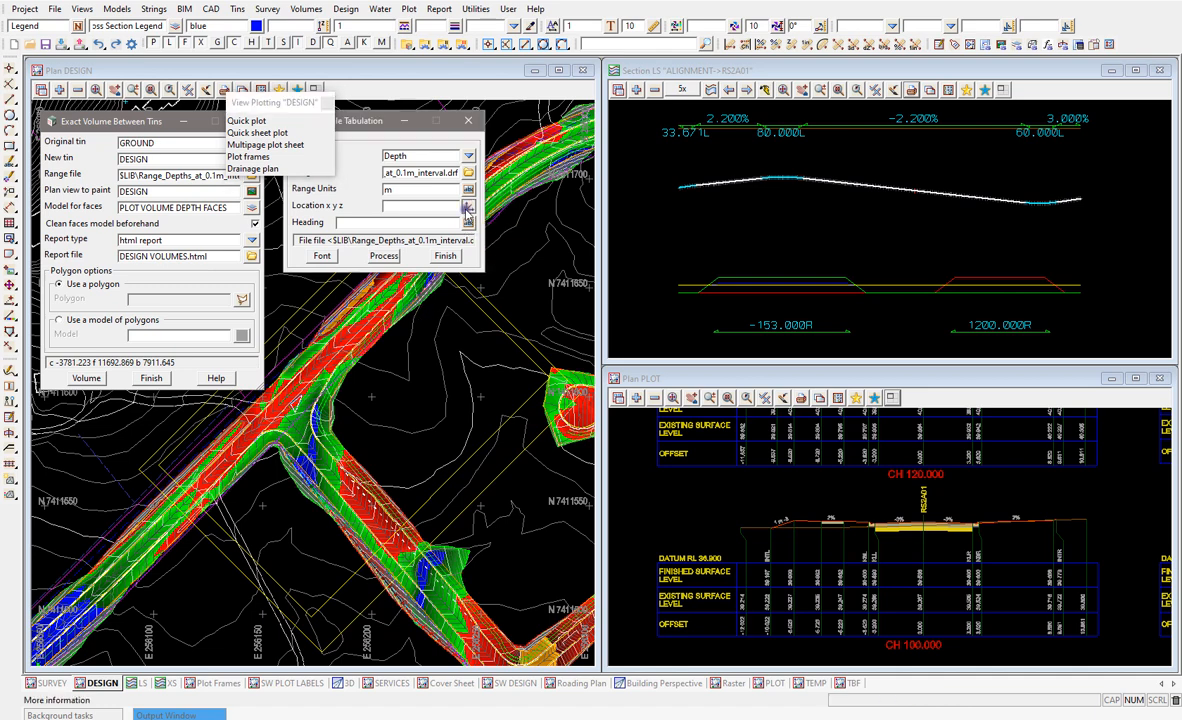
{"action": "left_click", "coordinate": [422, 332]}
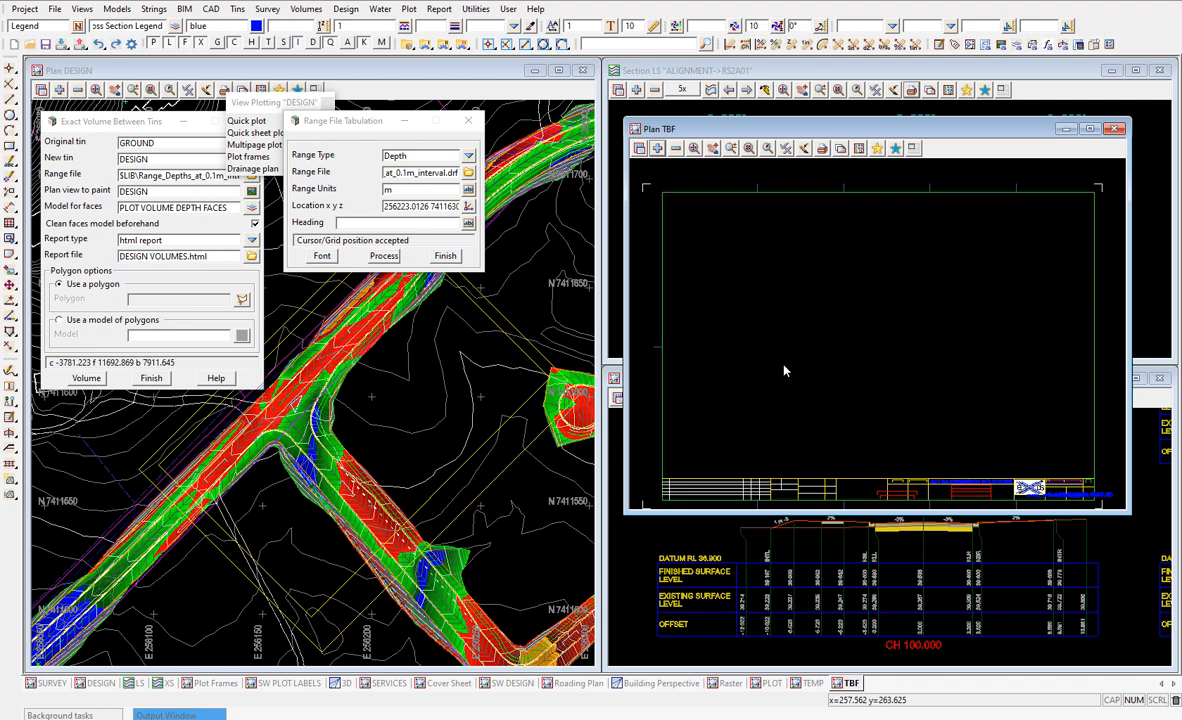
{"action": "mouse_move", "coordinate": [1018, 248]}
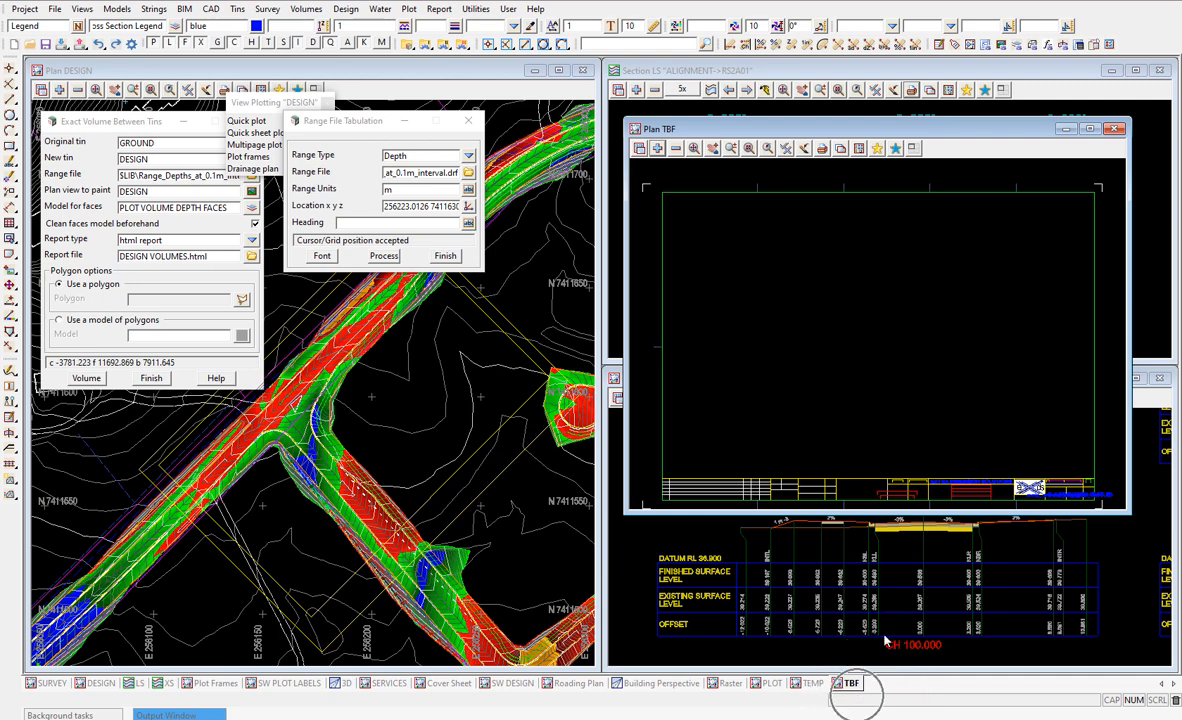
{"action": "mouse_move", "coordinate": [996, 240]}
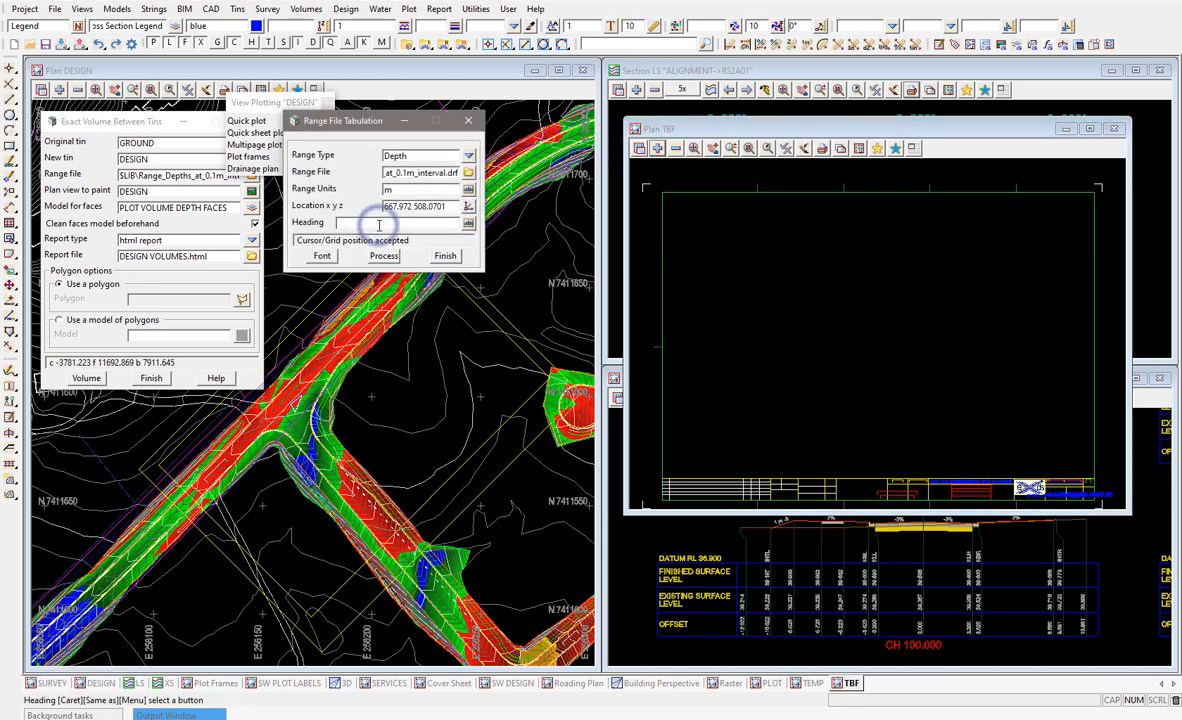
Give the table the heading CUT / FILL DEPTHS and process it onto the sheet.
{"action": "left_click", "coordinate": [378, 222]}
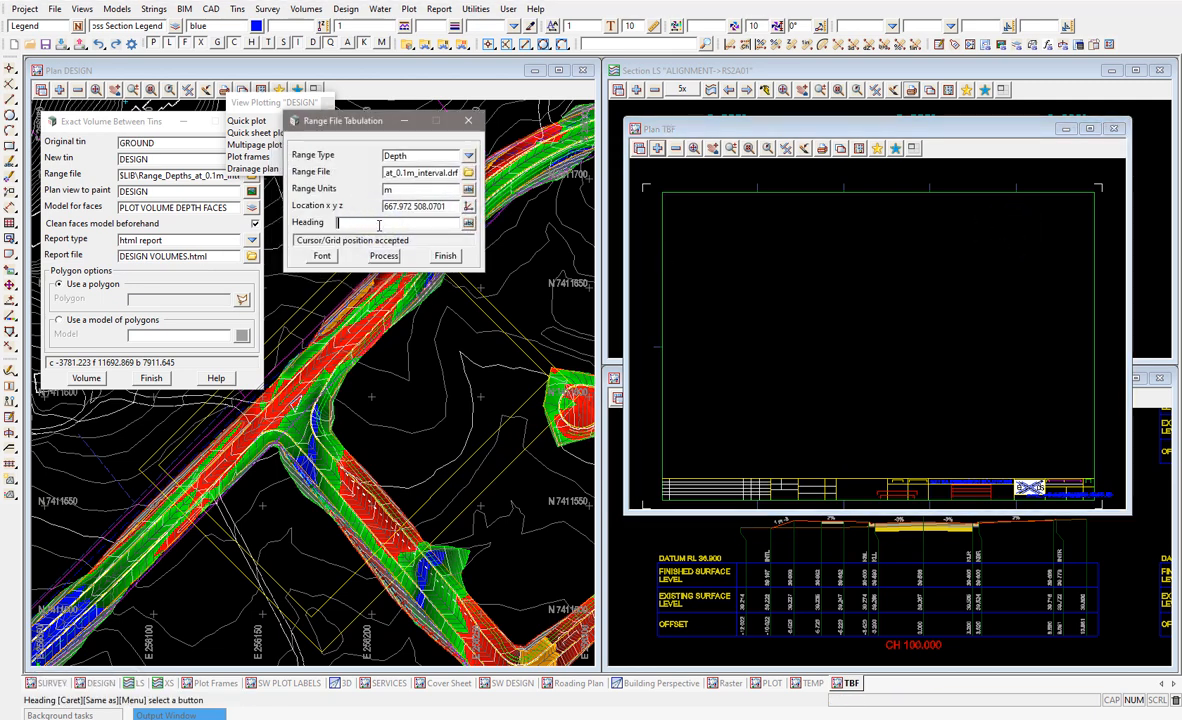
{"action": "type", "text": "CUT"}
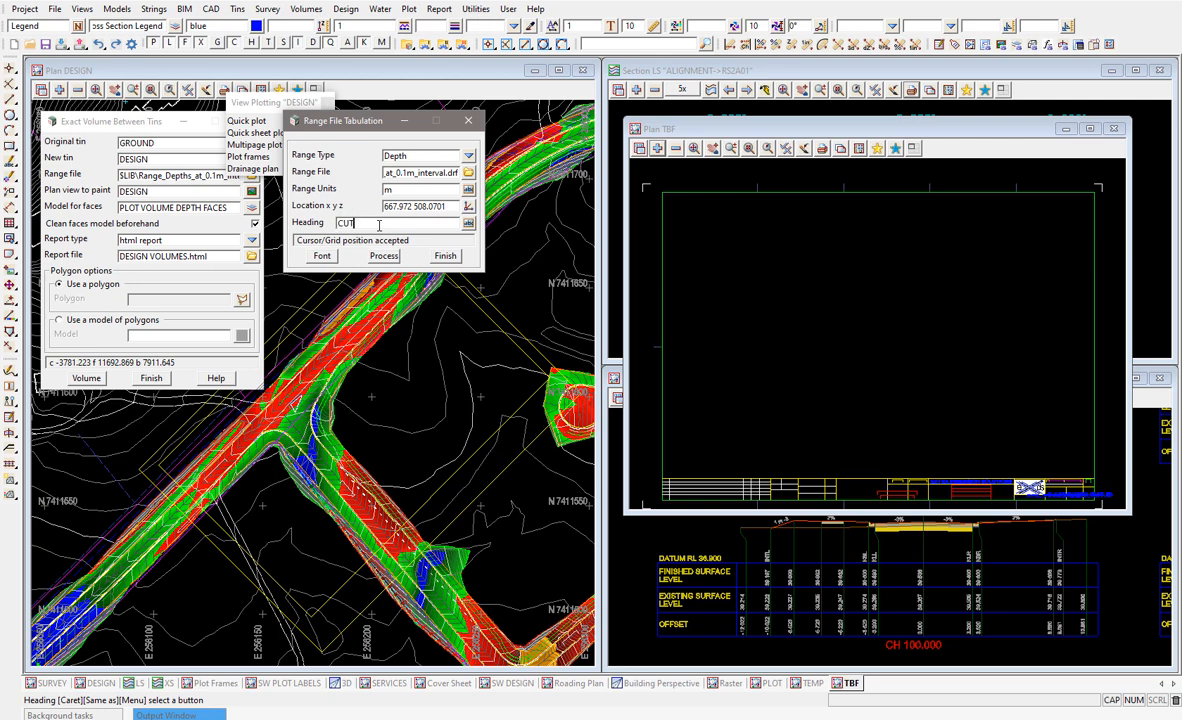
{"action": "left_click", "coordinate": [384, 256]}
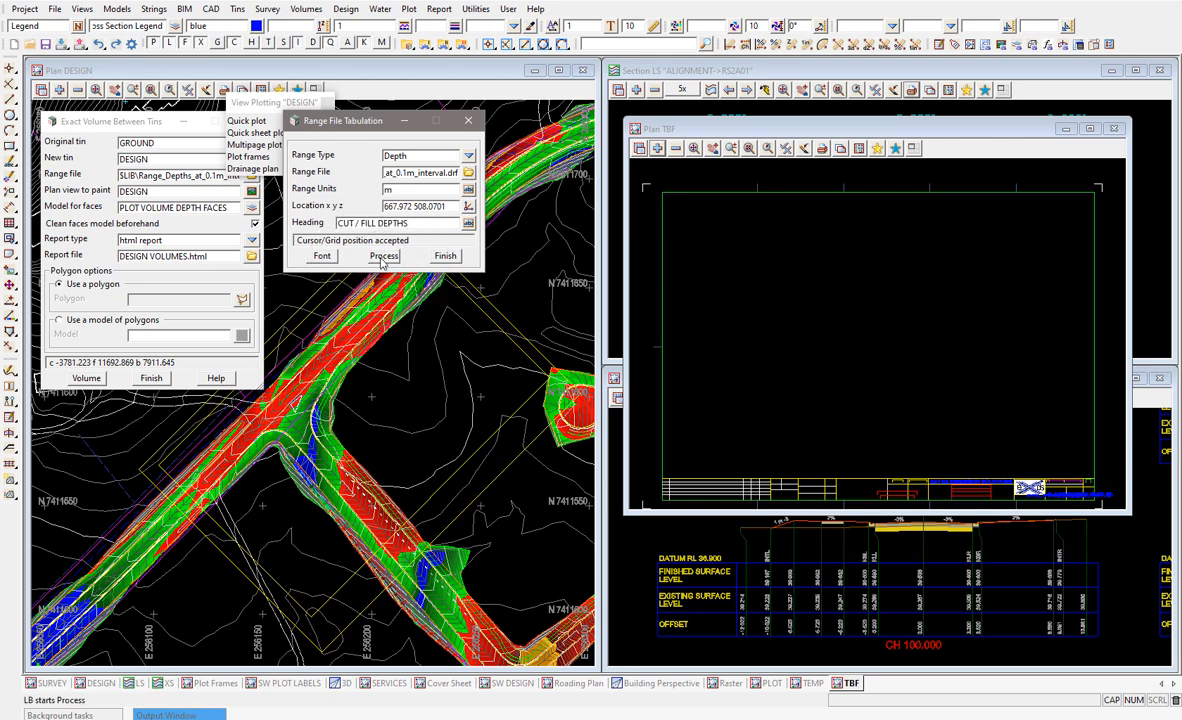
{"action": "left_click", "coordinate": [384, 256]}
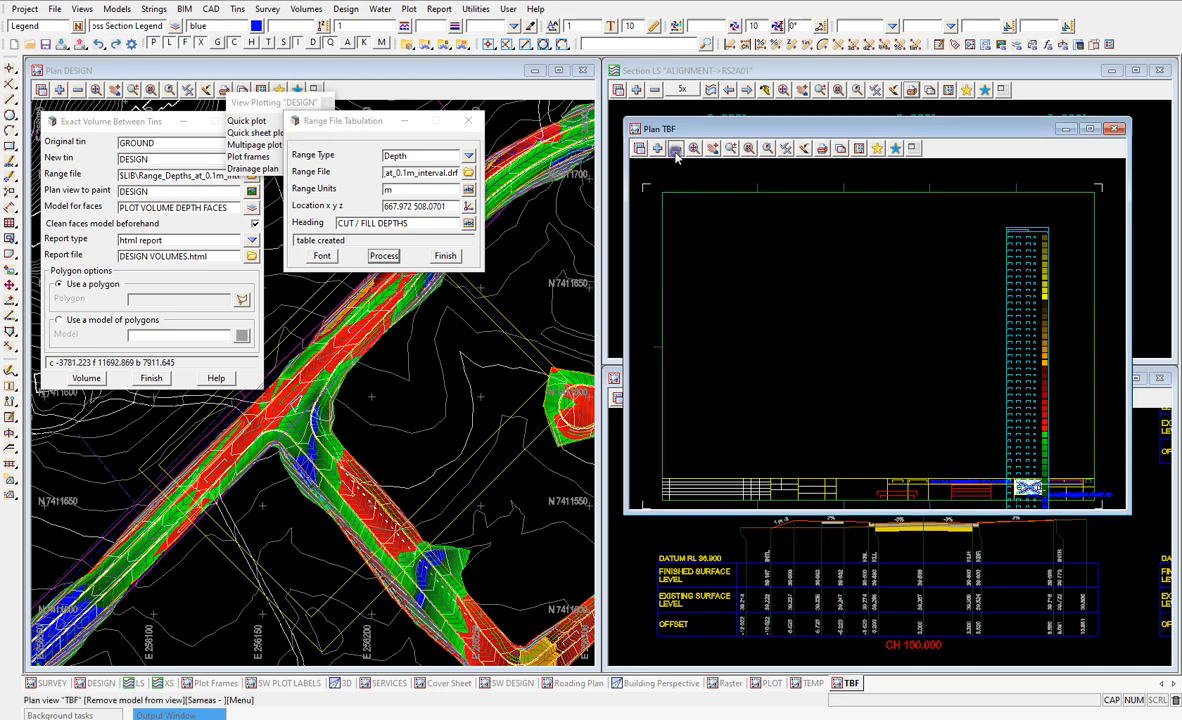
{"action": "left_click", "coordinate": [676, 148]}
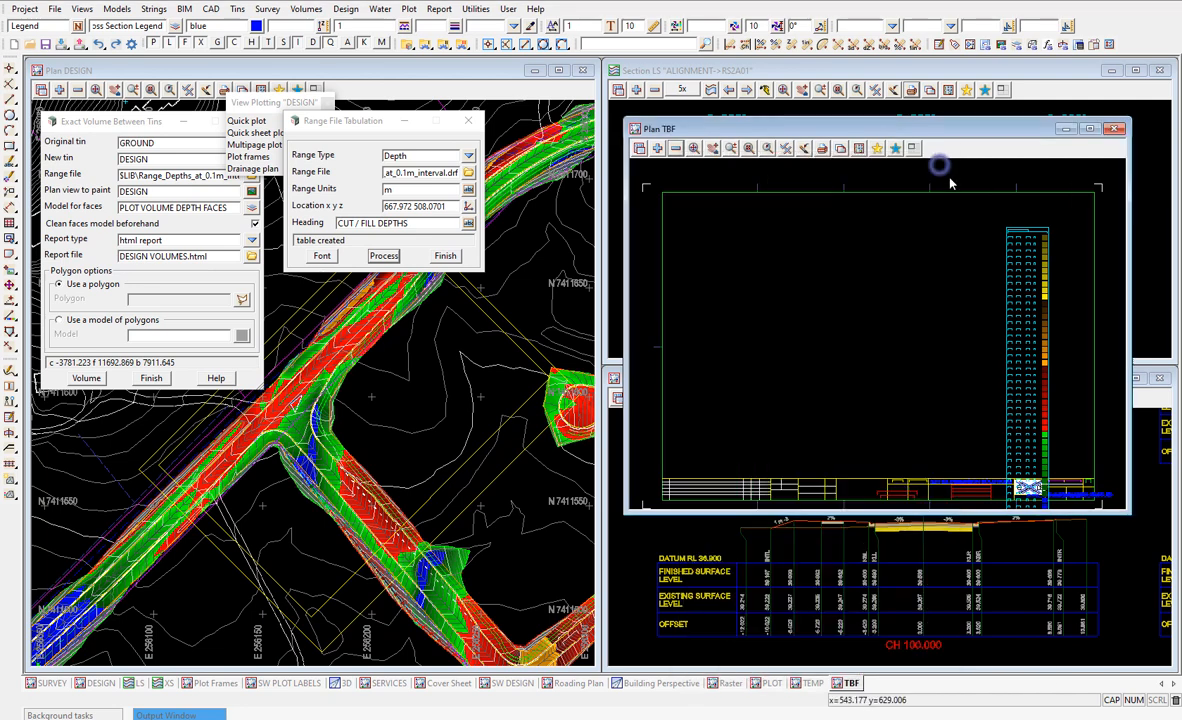
{"action": "left_click", "coordinate": [322, 256]}
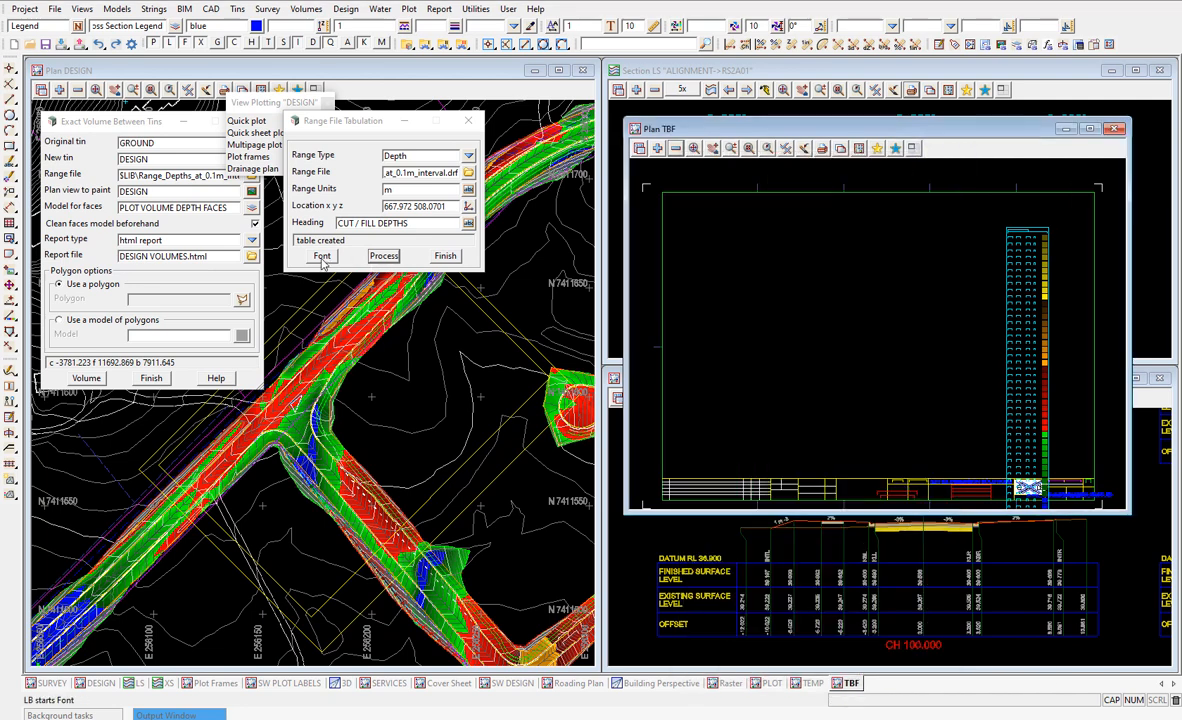
Edit the Defaults - Text values for the table and regenerate it with them.
{"action": "left_click", "coordinate": [322, 256]}
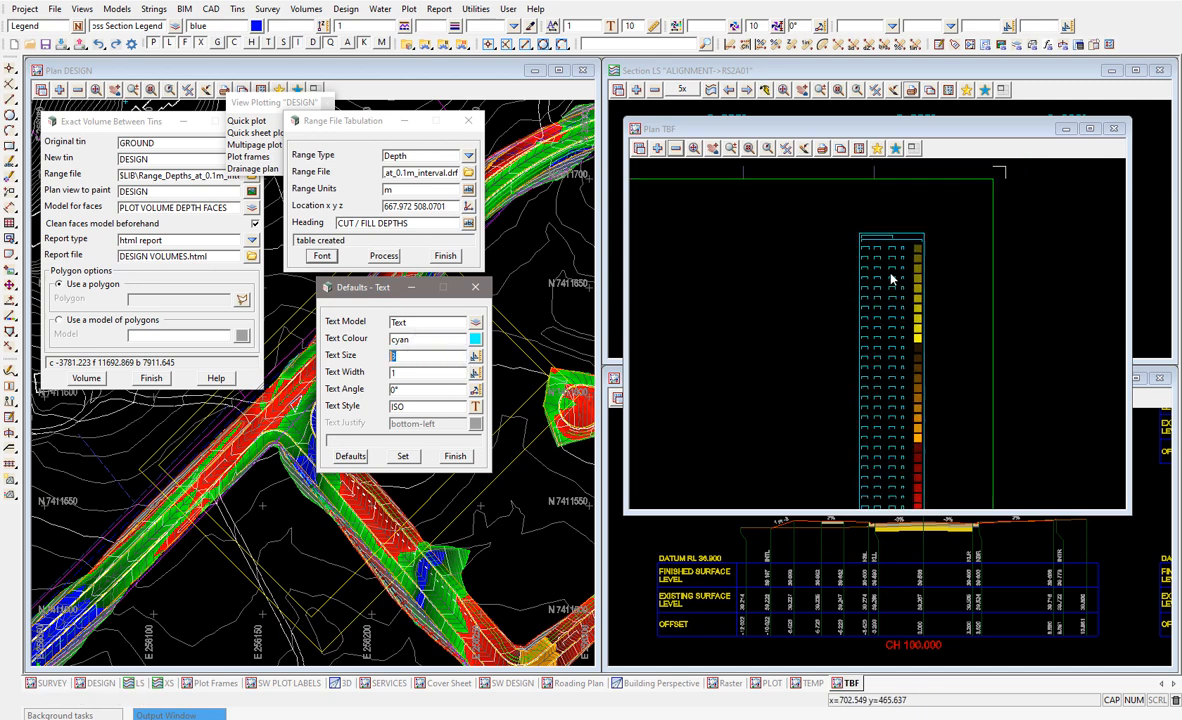
{"action": "left_click", "coordinate": [428, 356]}
{"action": "type", "text": "5"}
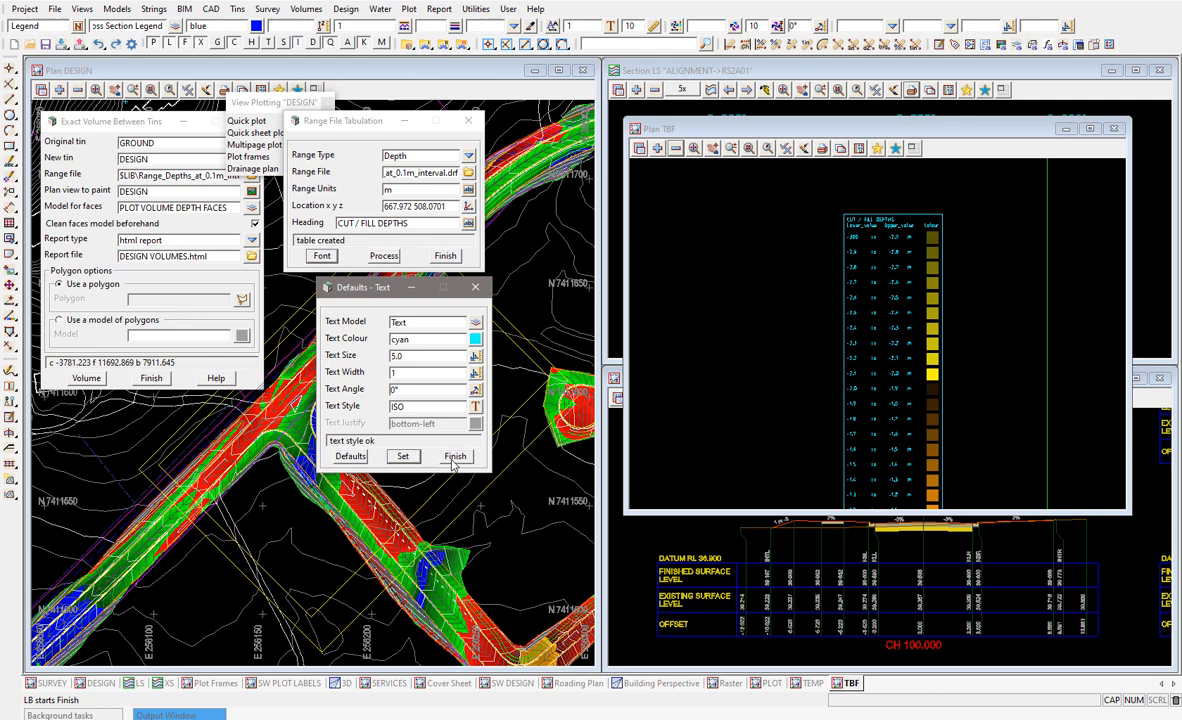
{"action": "left_click", "coordinate": [384, 256]}
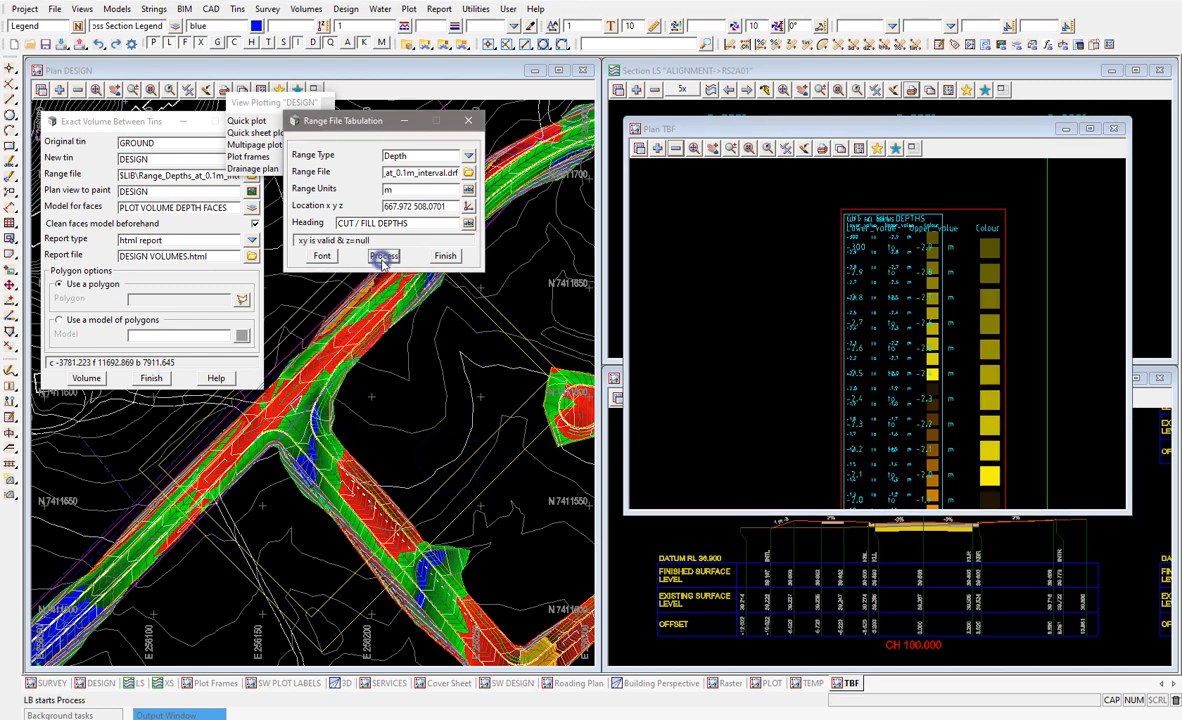
{"action": "left_click", "coordinate": [384, 256]}
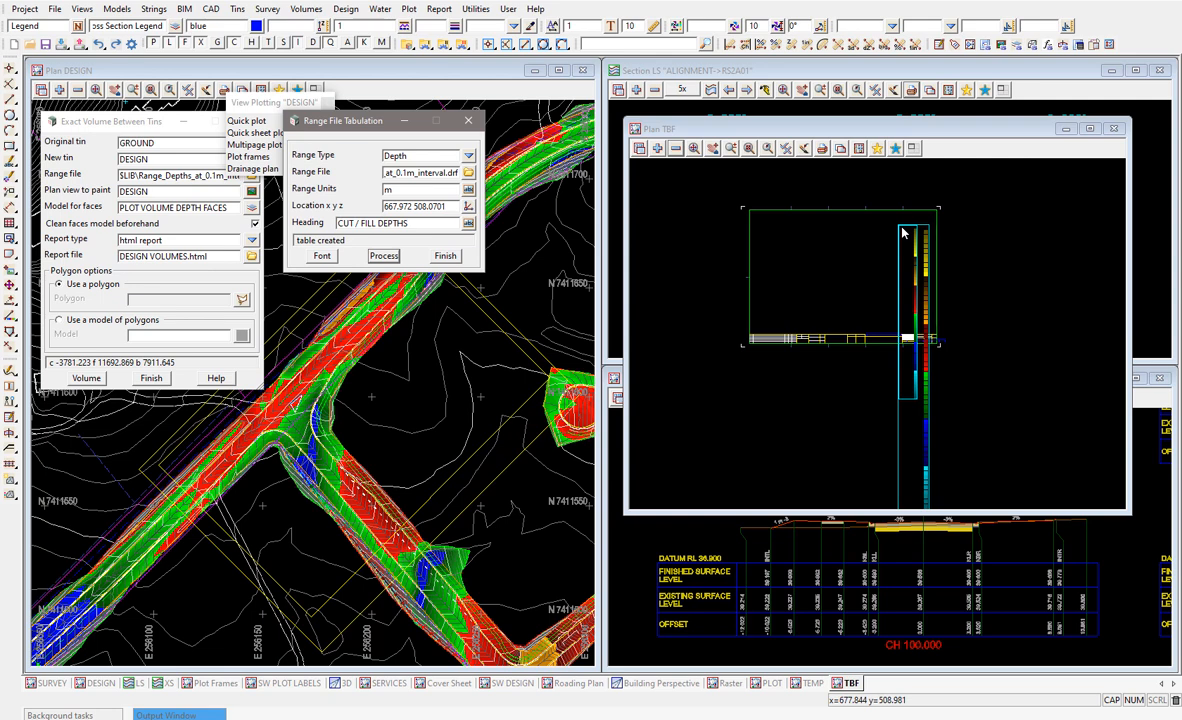
{"action": "left_click", "coordinate": [384, 256]}
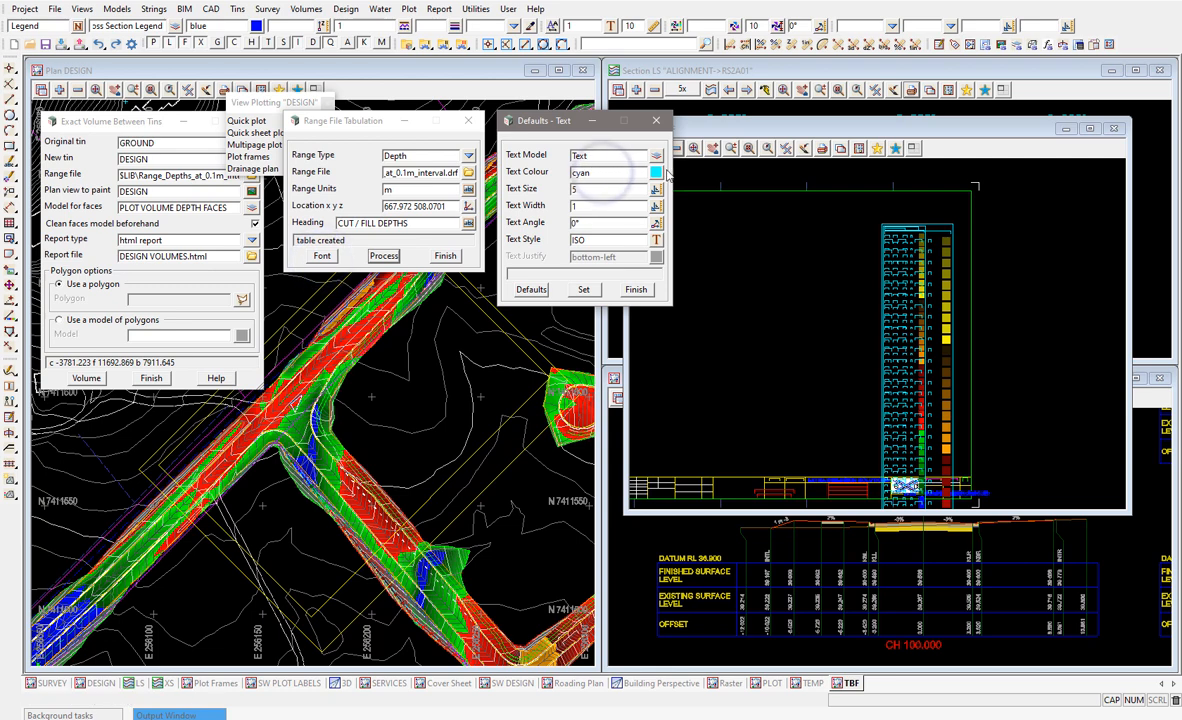
Set the table text to pen 025 colour, 2.5 size Arial and rebuild the table in Plan TBF.
{"action": "left_click", "coordinate": [656, 172]}
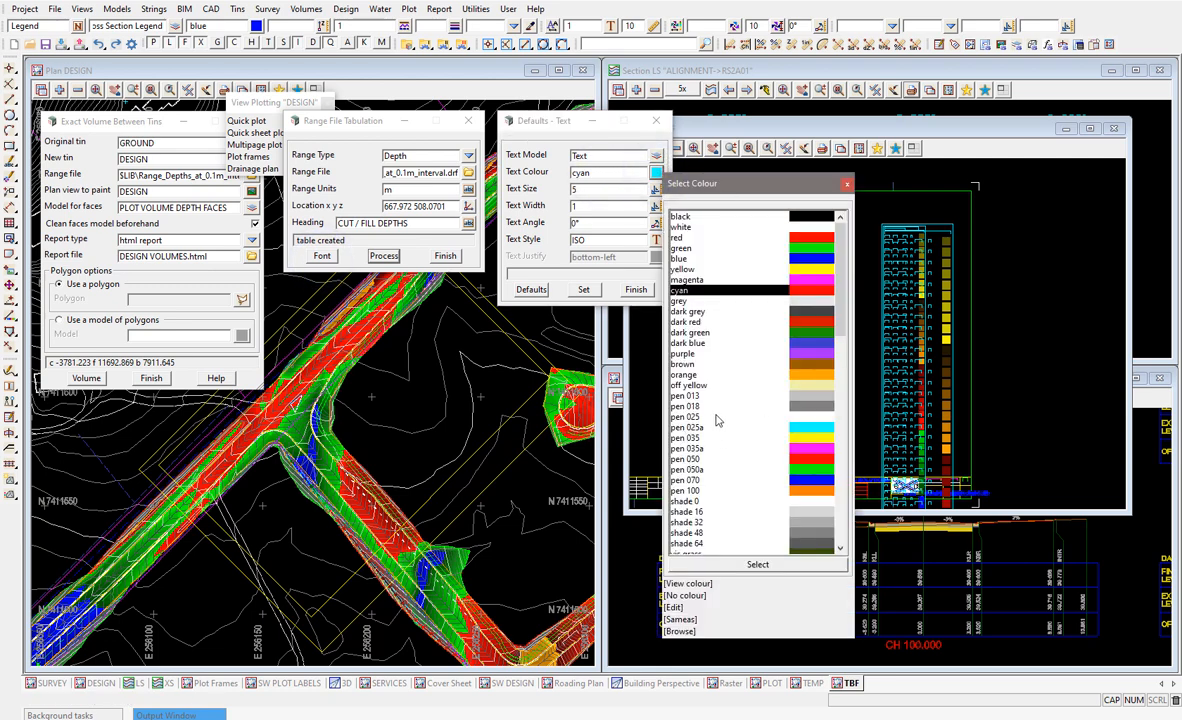
{"action": "left_click", "coordinate": [686, 418]}
{"action": "type", "text": "Arial"}
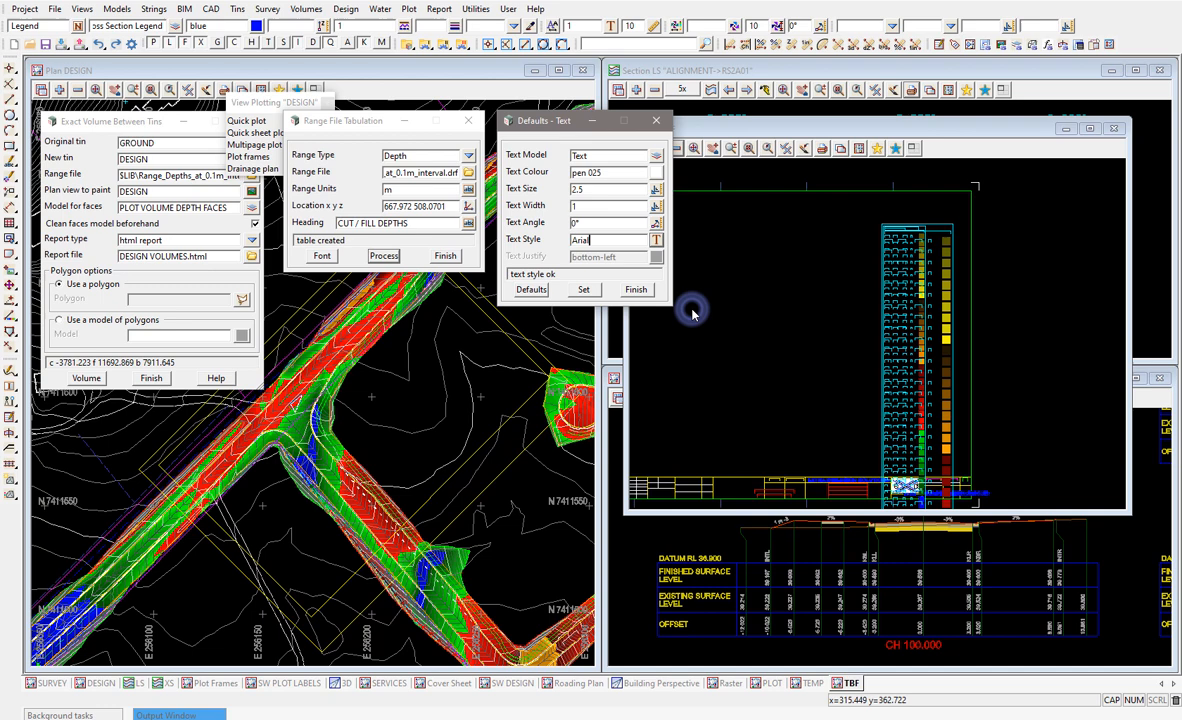
{"action": "left_click", "coordinate": [584, 290]}
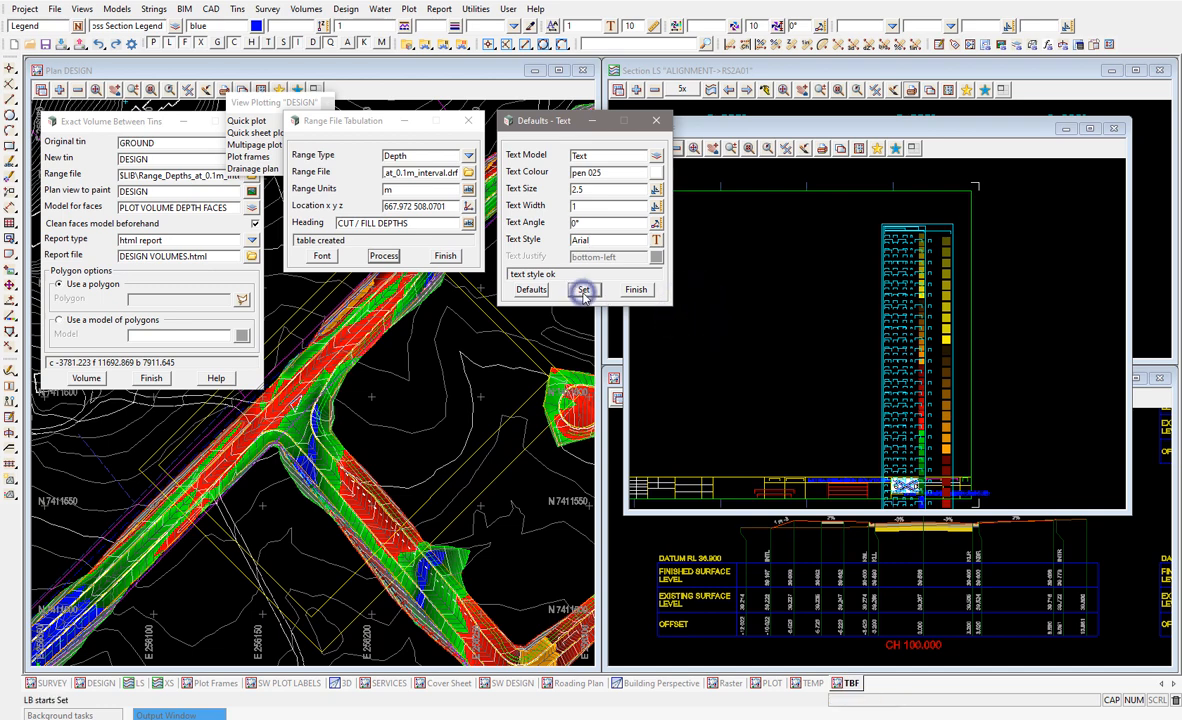
{"action": "left_click", "coordinate": [384, 256]}
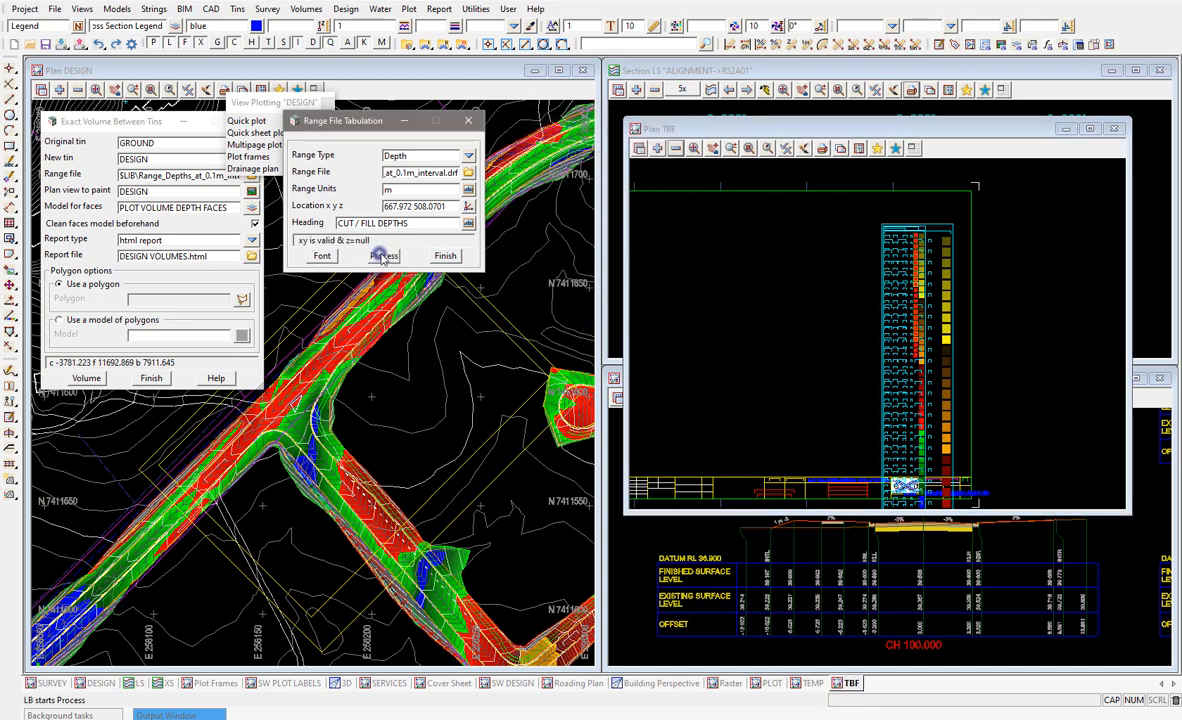
{"action": "left_click", "coordinate": [384, 256]}
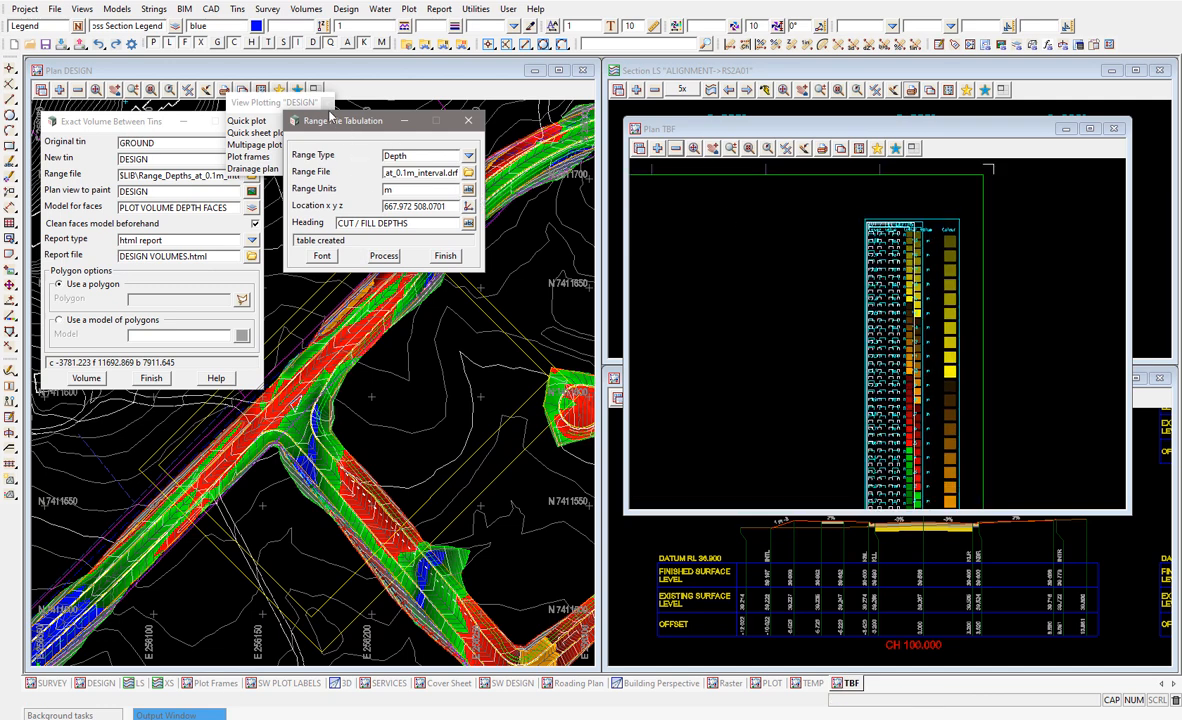
Clean the Text model, confirm, and process a fresh CUT / FILL DEPTHS table.
{"action": "left_click", "coordinate": [118, 8]}
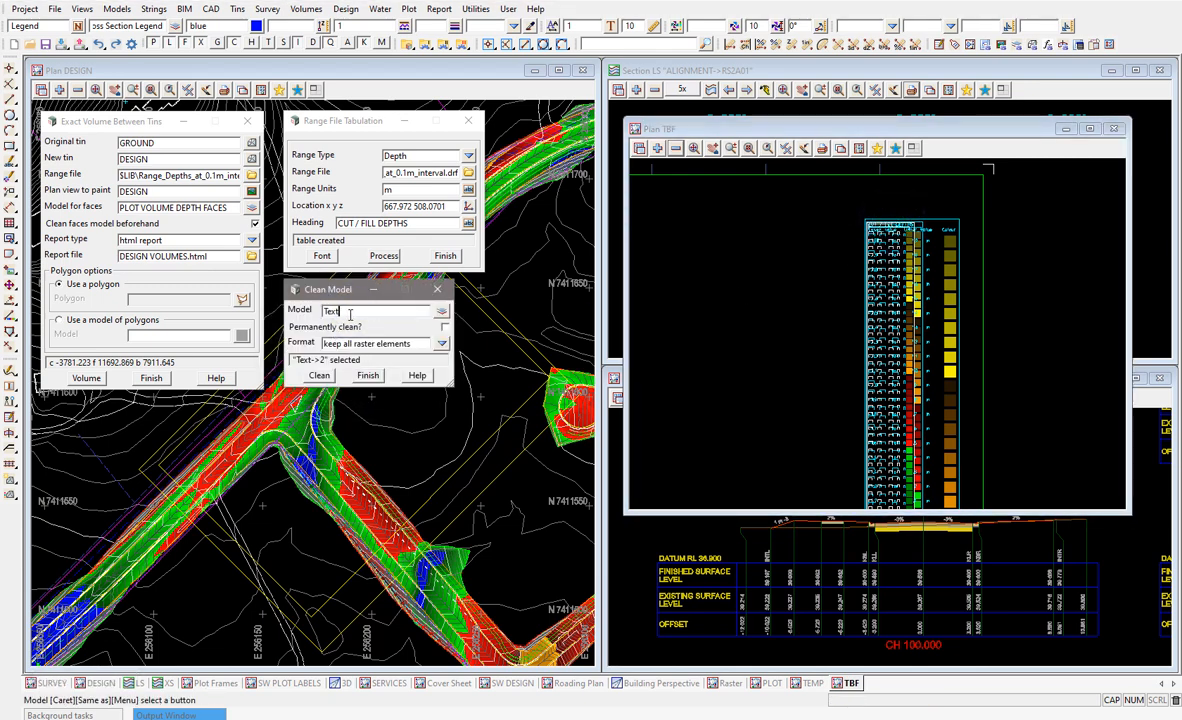
{"action": "left_click", "coordinate": [318, 376]}
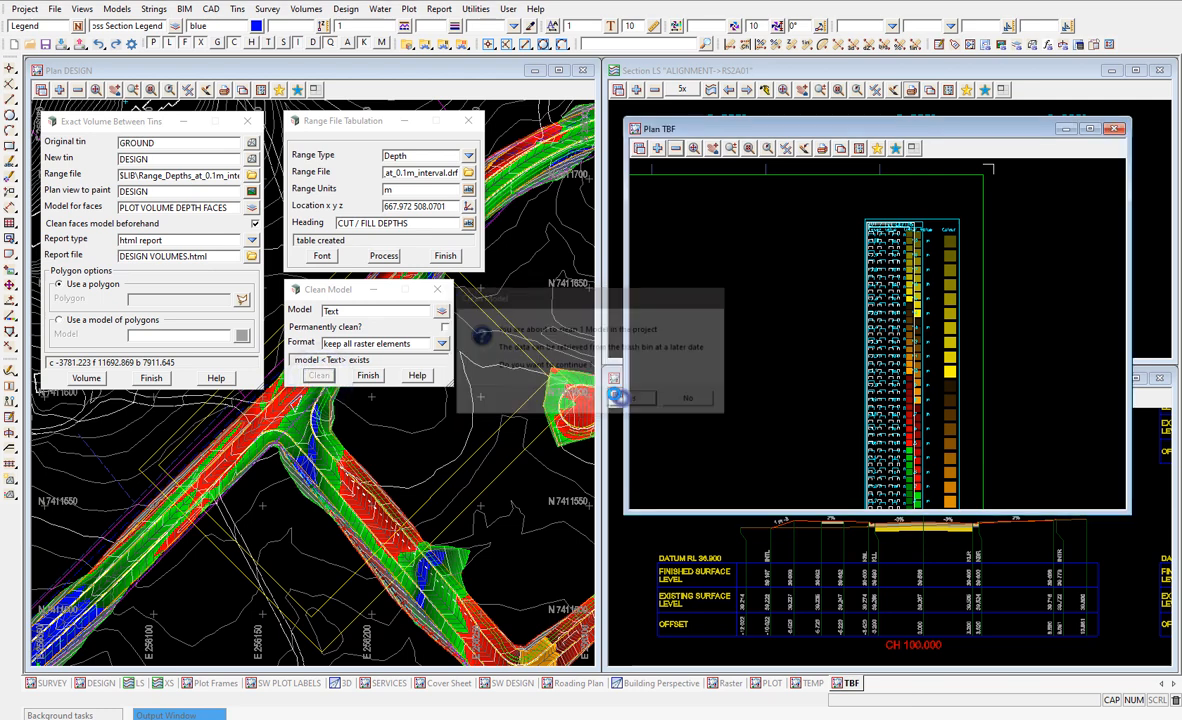
{"action": "left_click", "coordinate": [618, 396]}
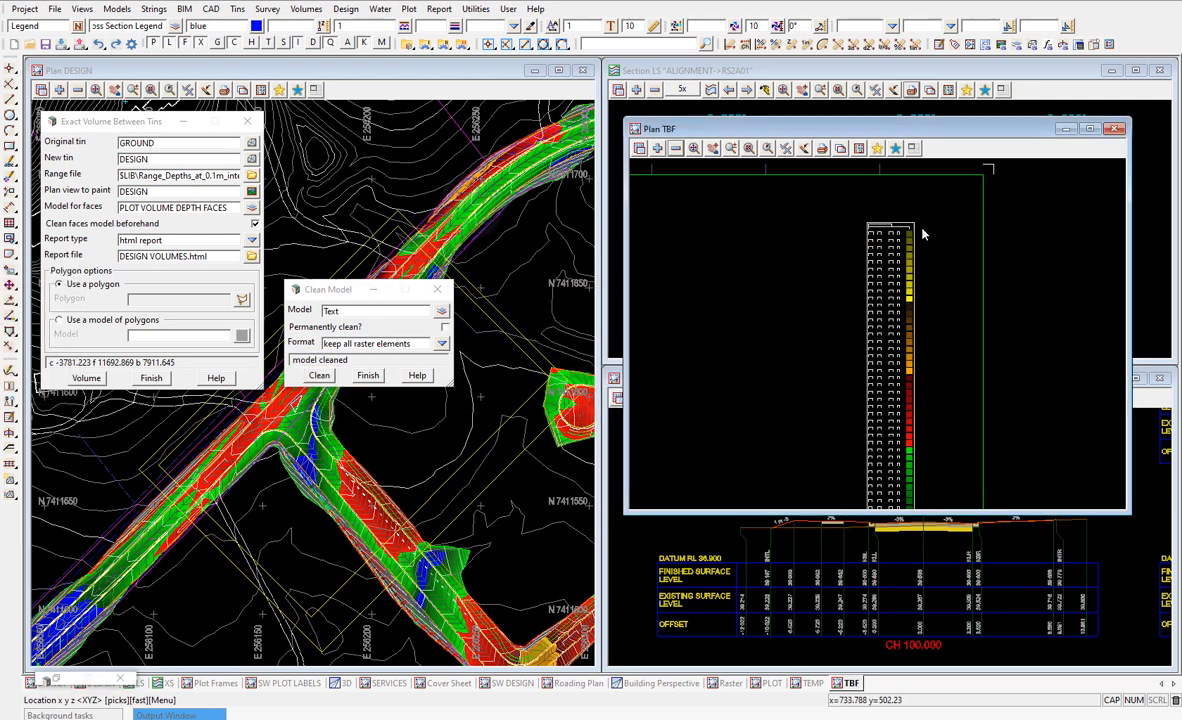
{"action": "left_click", "coordinate": [920, 228]}
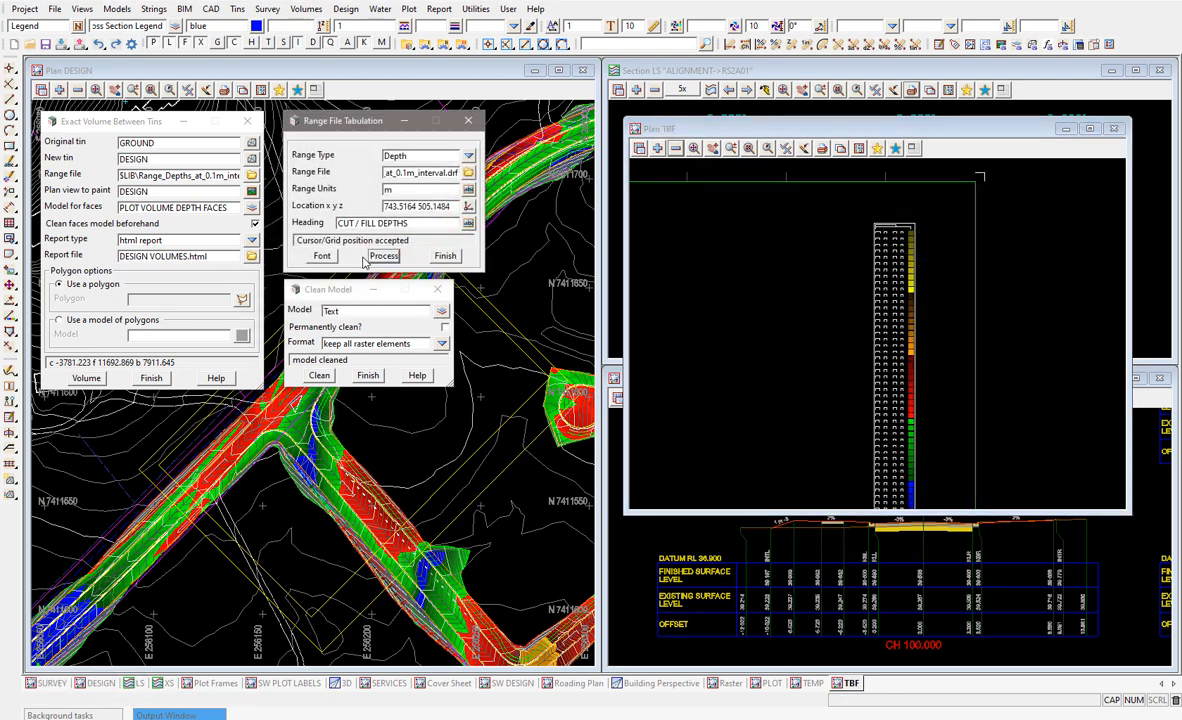
Bring up the depth range file for editing and launch the volume report in the browser.
{"action": "left_click", "coordinate": [384, 256]}
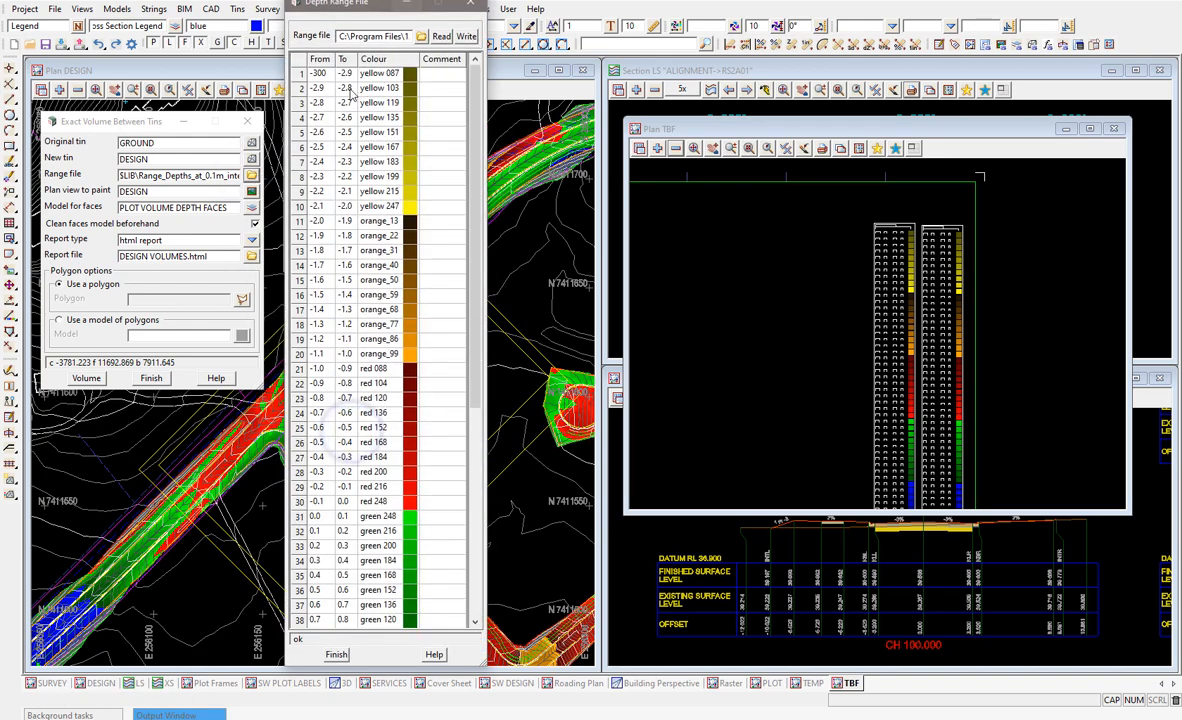
{"action": "scroll", "scroll_direction": "down", "scroll_amount": 3}
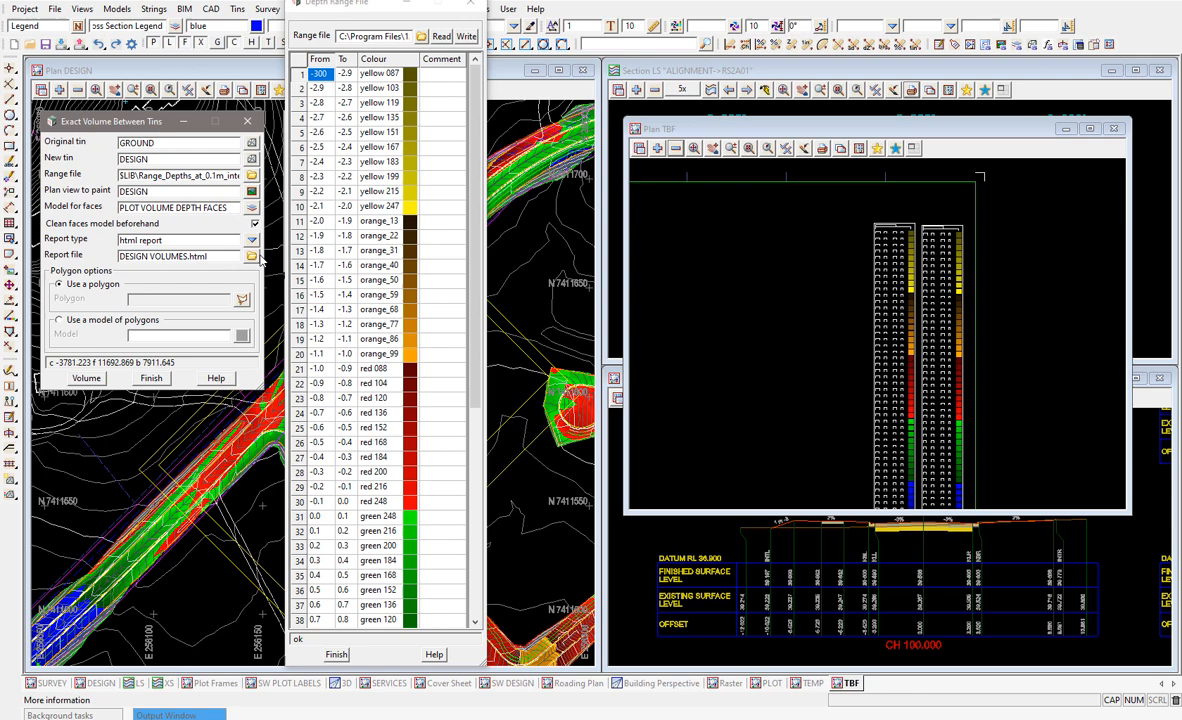
{"action": "left_click", "coordinate": [252, 256]}
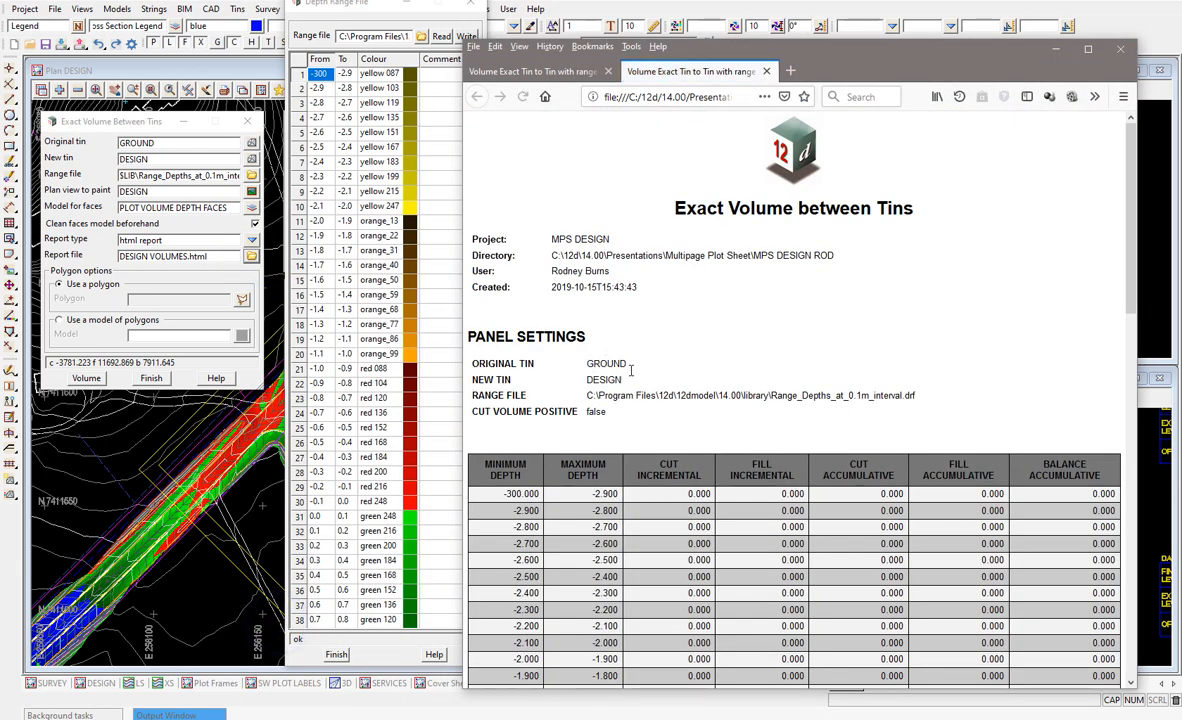
Scroll the Exact Volume between Tins report down to the cut/fill by depth range table.
{"action": "scroll", "scroll_direction": "down", "scroll_amount": 3}
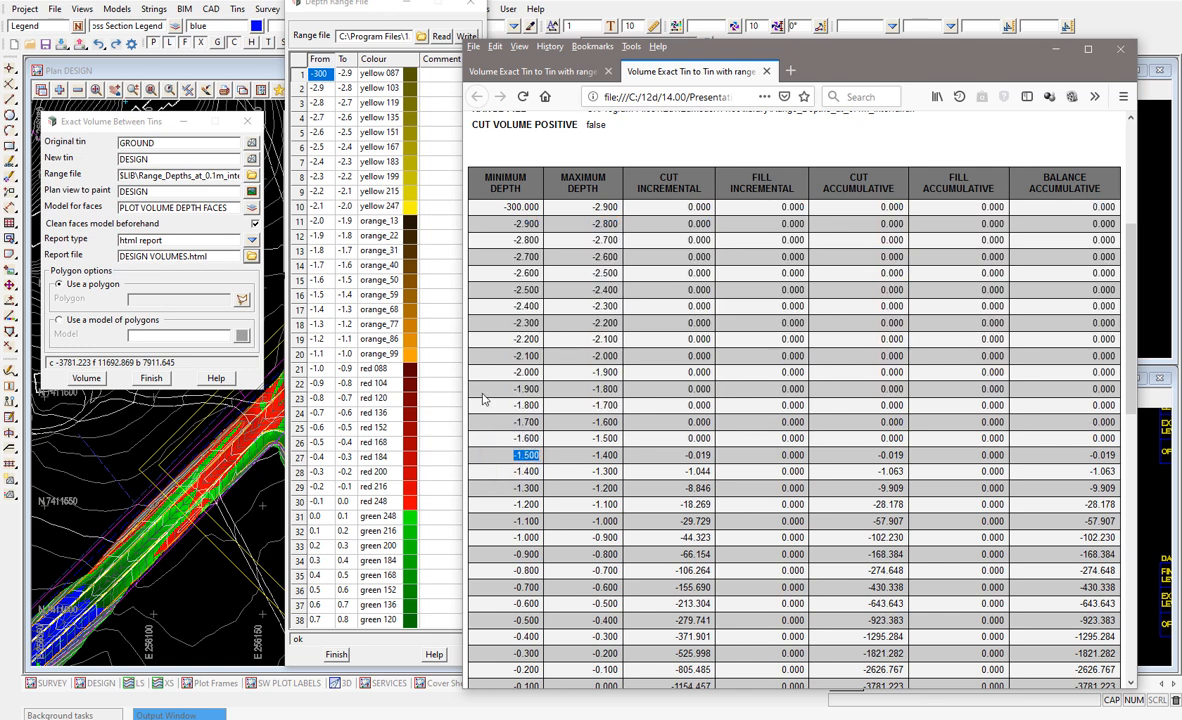
{"action": "mouse_move", "coordinate": [396, 218]}
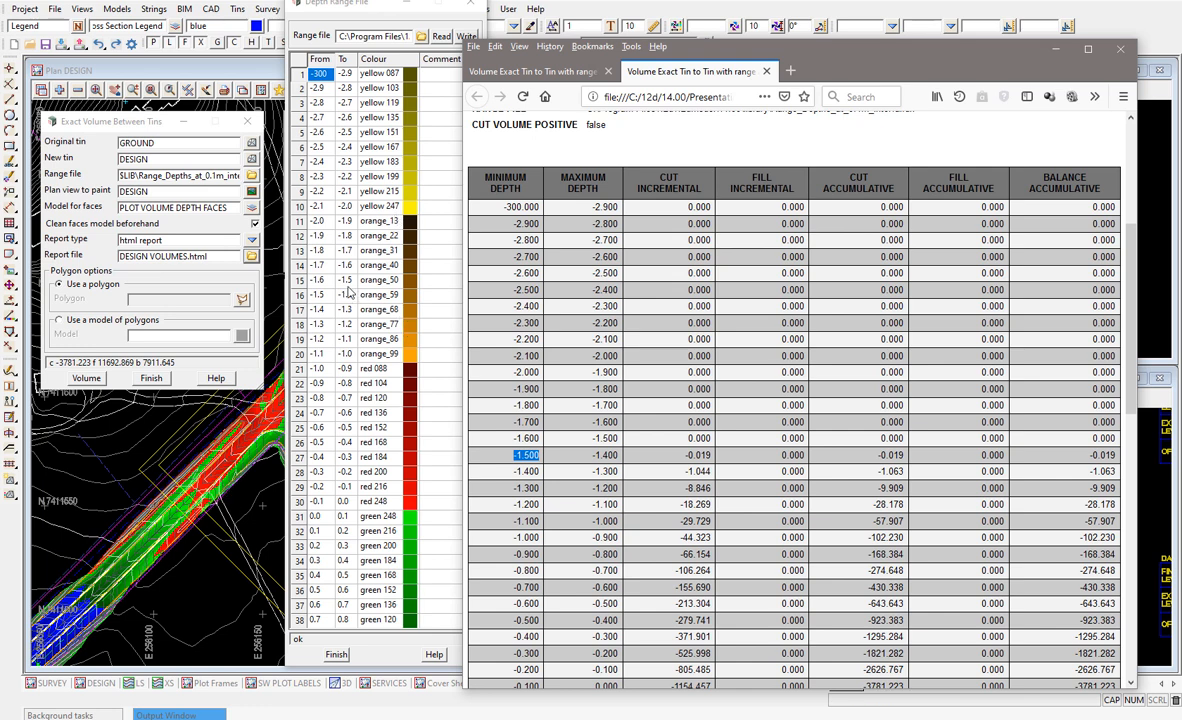
{"action": "mouse_move", "coordinate": [350, 292]}
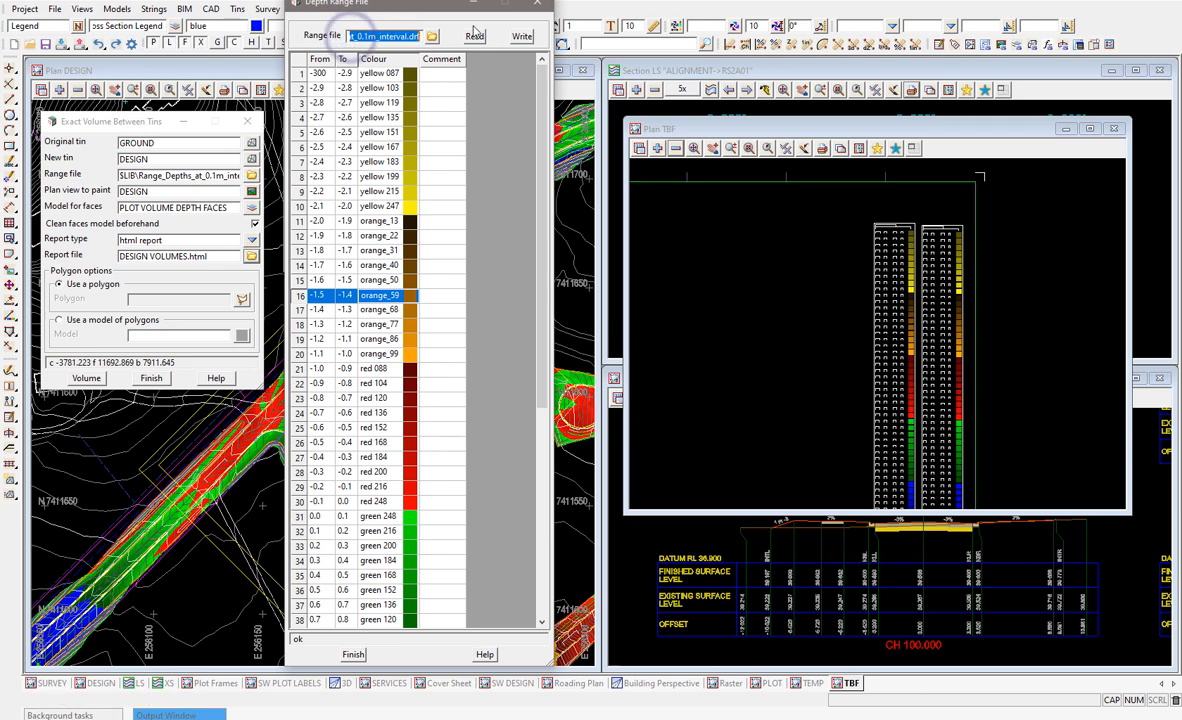
Save the range file as EXAMPLE.drf, rework its top depth rows and overwrite it.
{"action": "type", "text": "EXAMPLE"}
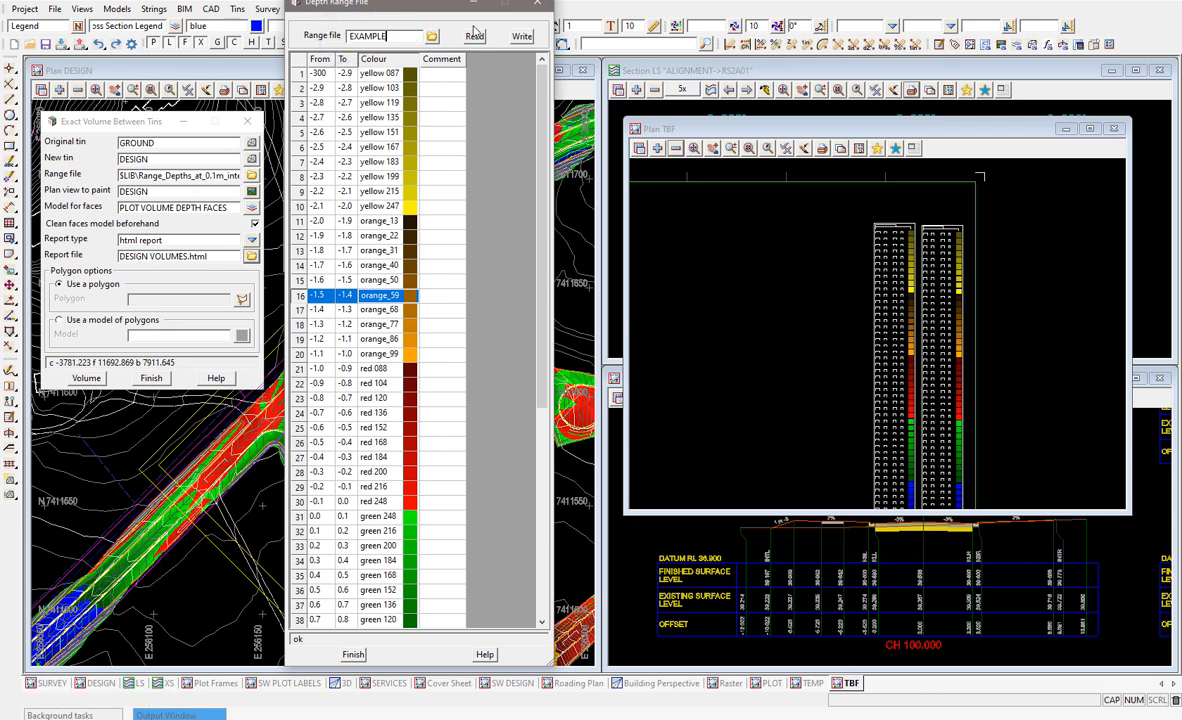
{"action": "left_click", "coordinate": [520, 36]}
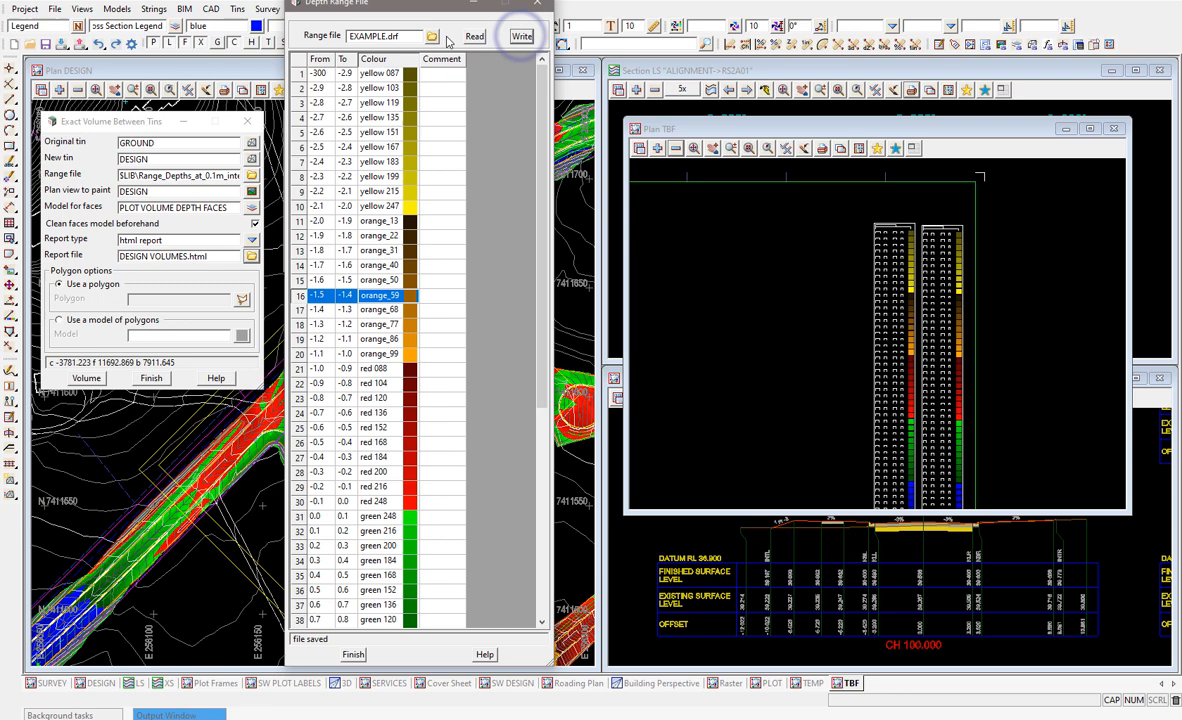
{"action": "left_click", "coordinate": [432, 36]}
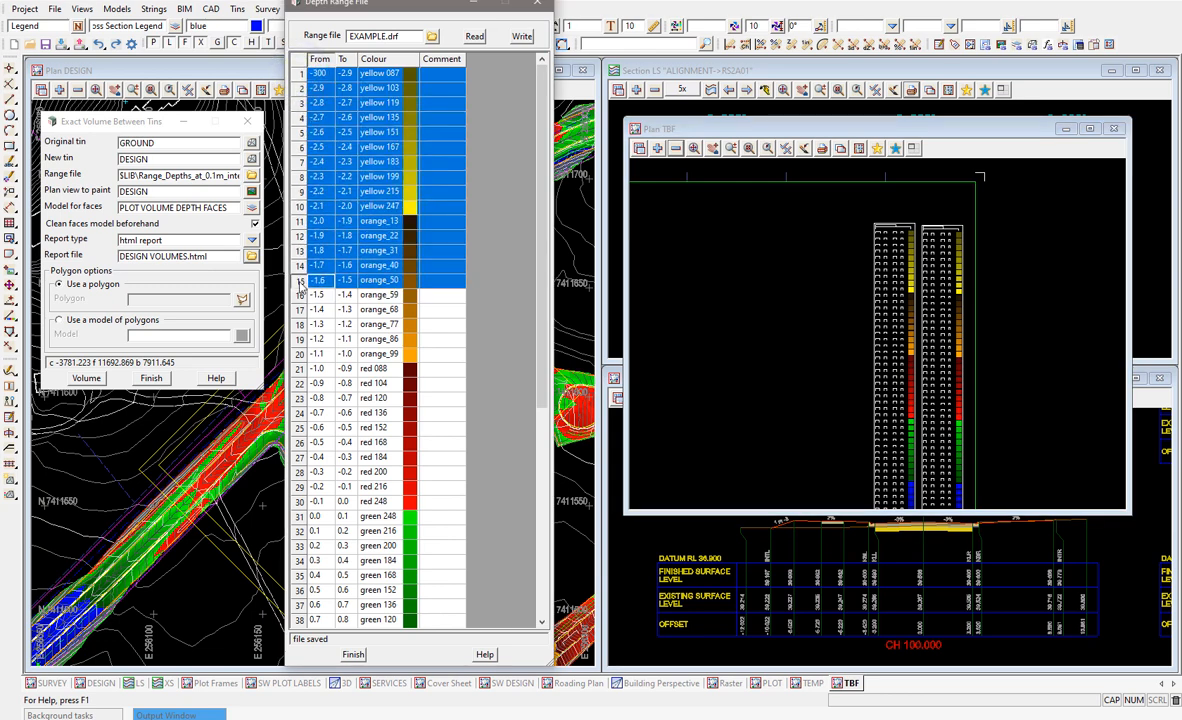
{"action": "scroll", "scroll_direction": "down", "scroll_amount": 3}
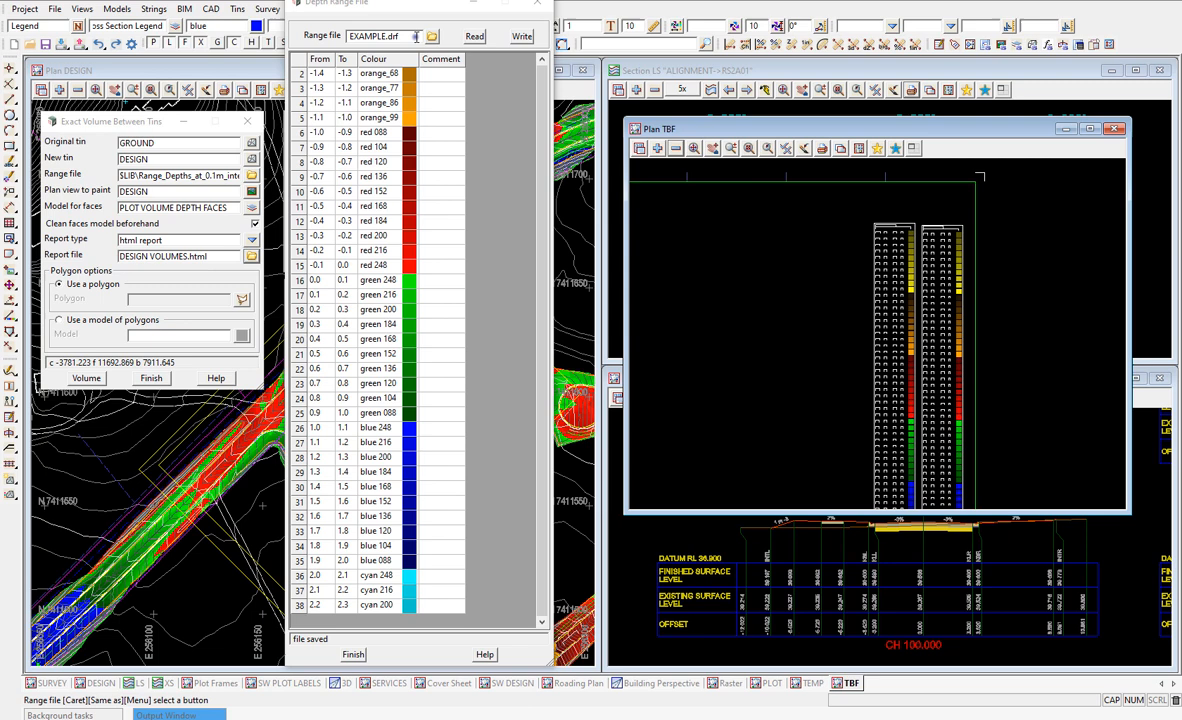
{"action": "left_click", "coordinate": [520, 36]}
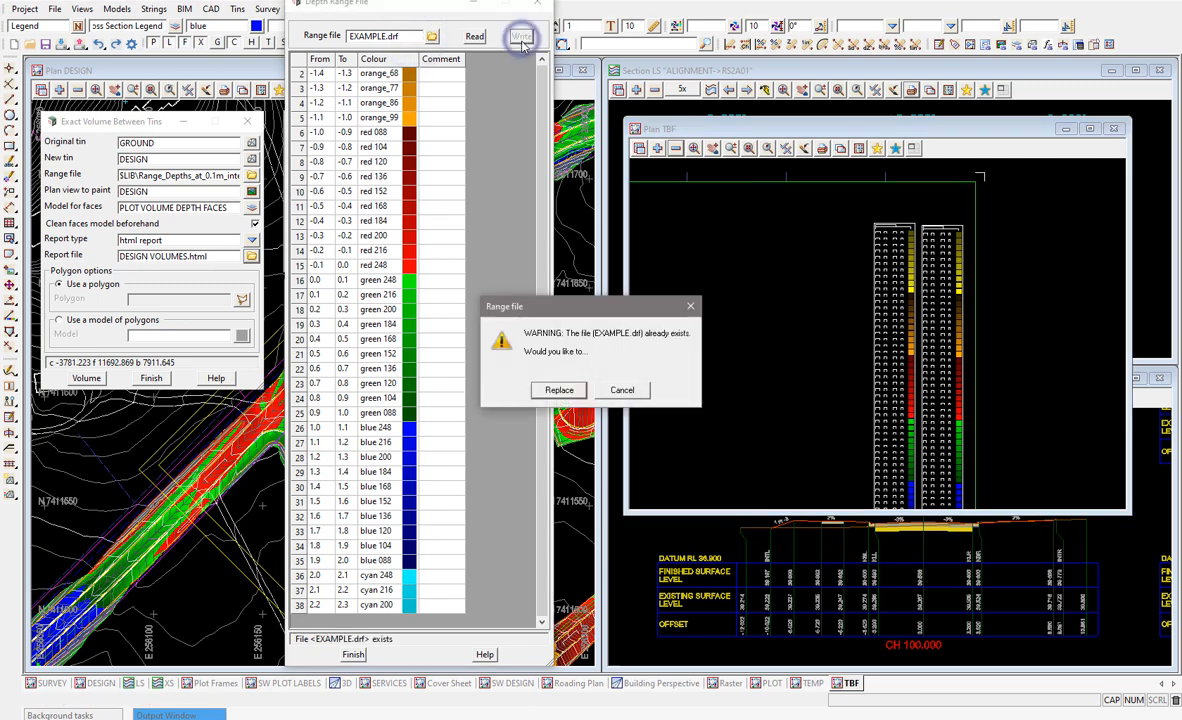
{"action": "left_click", "coordinate": [558, 390]}
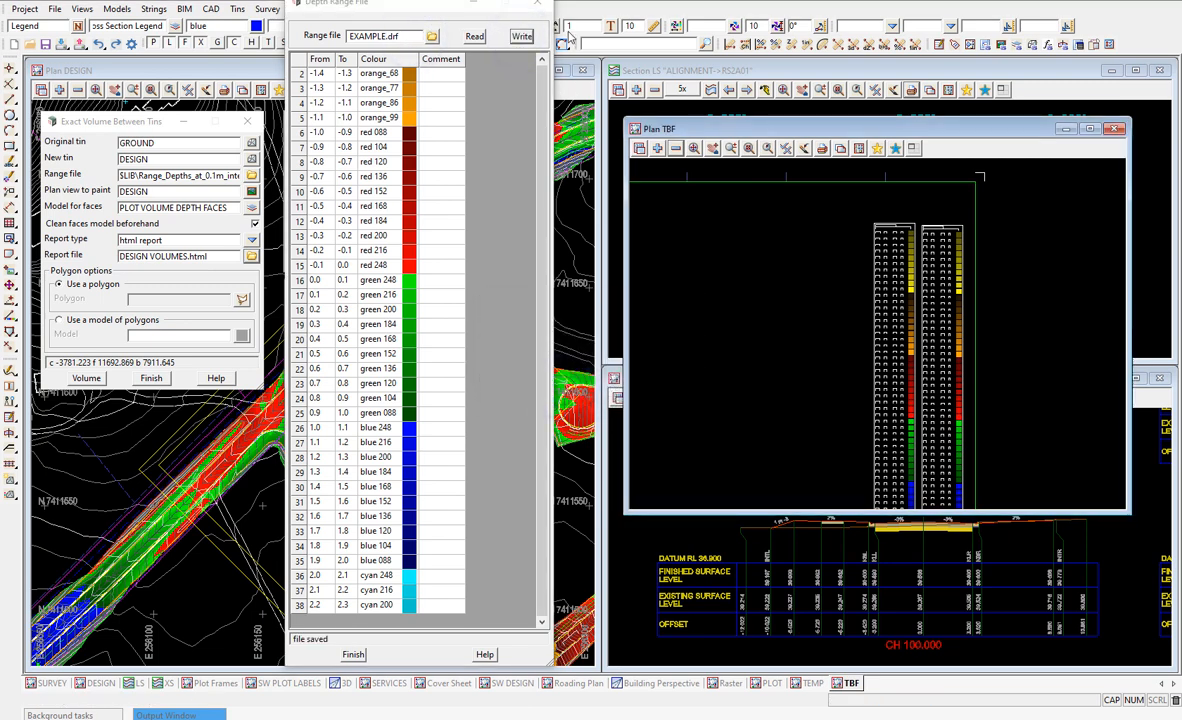
{"action": "mouse_move", "coordinate": [536, 12]}
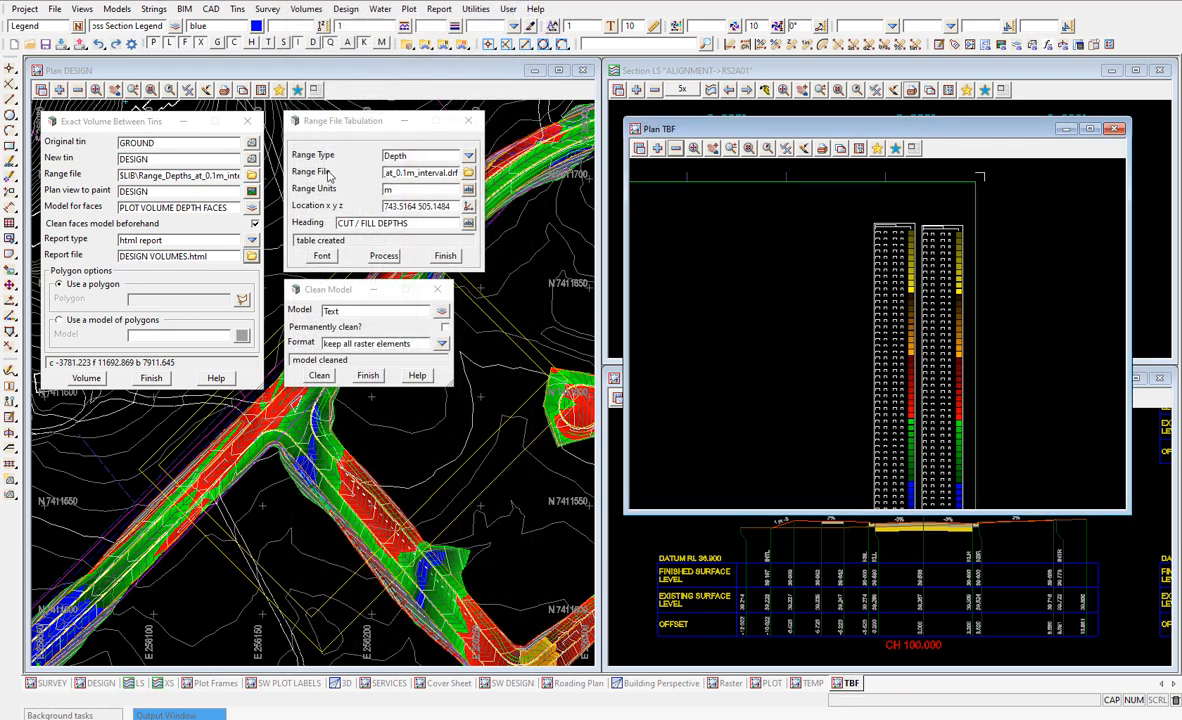
Tabulate from EXAMPLE.drf, clean the table's model, and rebuild the legend table.
{"action": "left_click", "coordinate": [468, 172]}
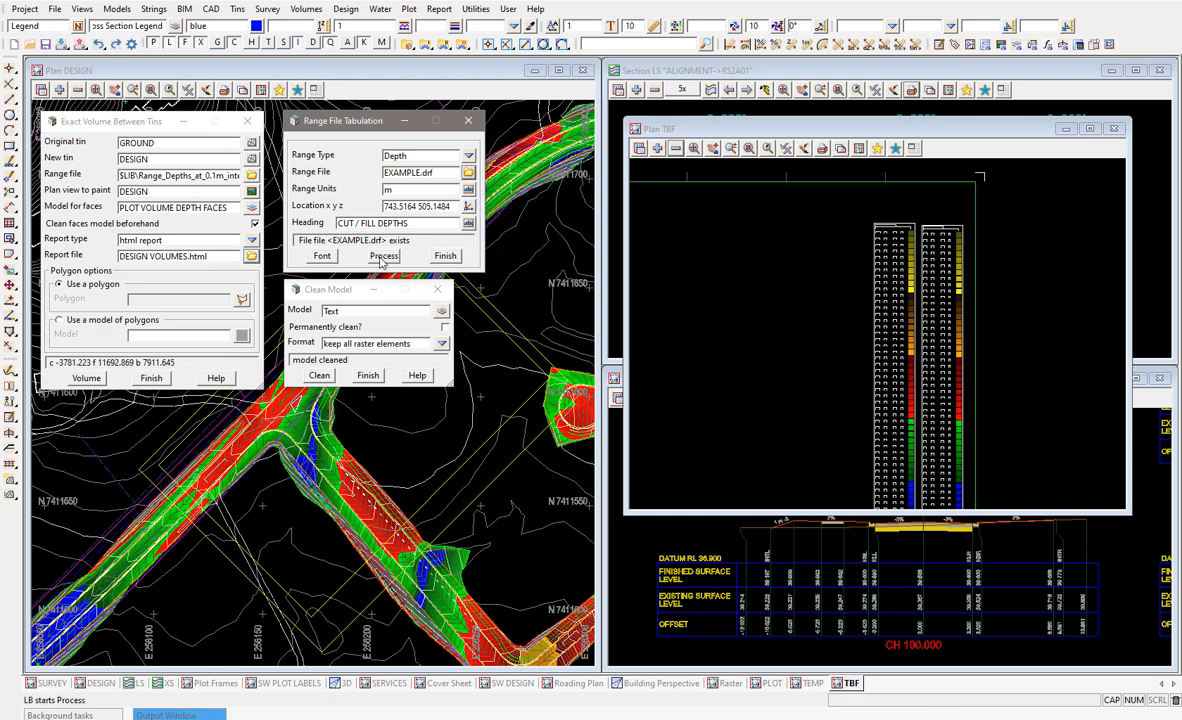
{"action": "left_click", "coordinate": [384, 256]}
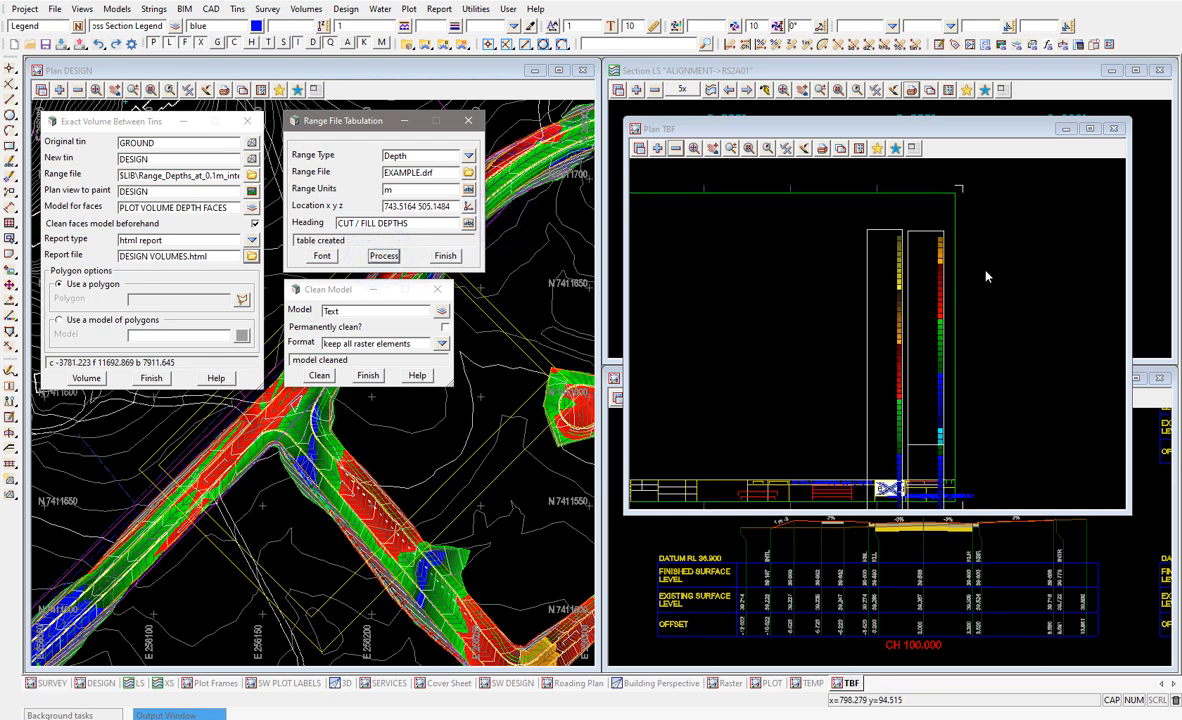
{"action": "left_click", "coordinate": [320, 376]}
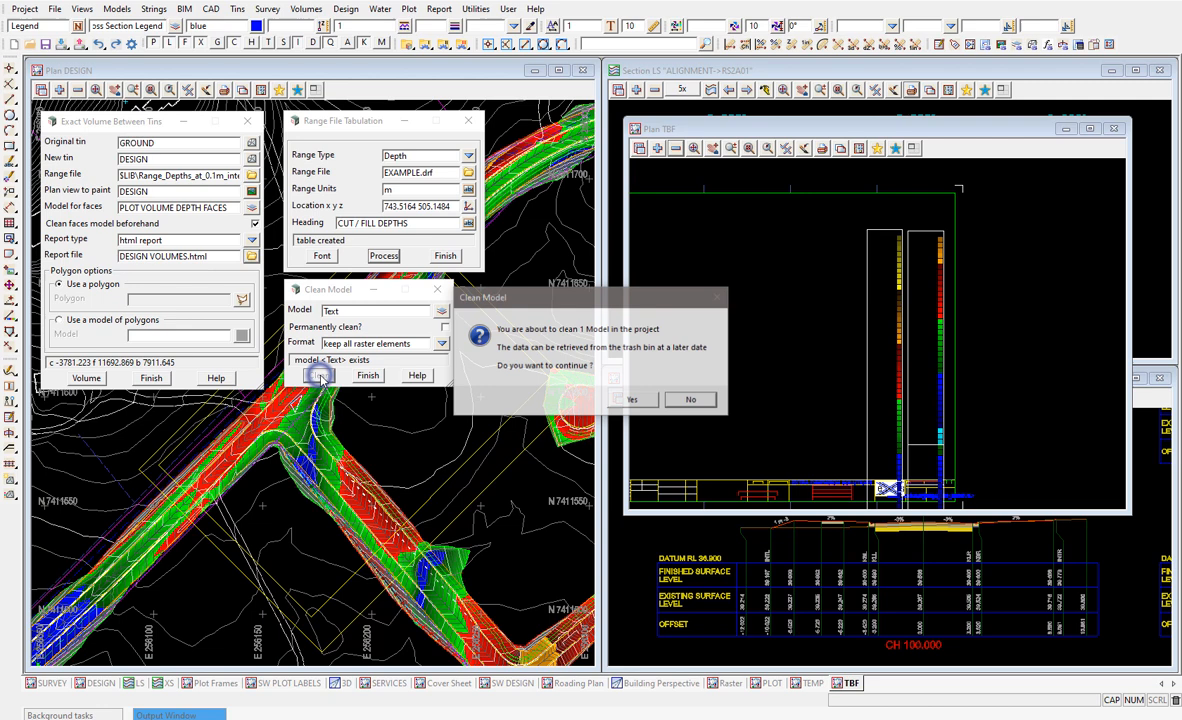
{"action": "left_click", "coordinate": [632, 400]}
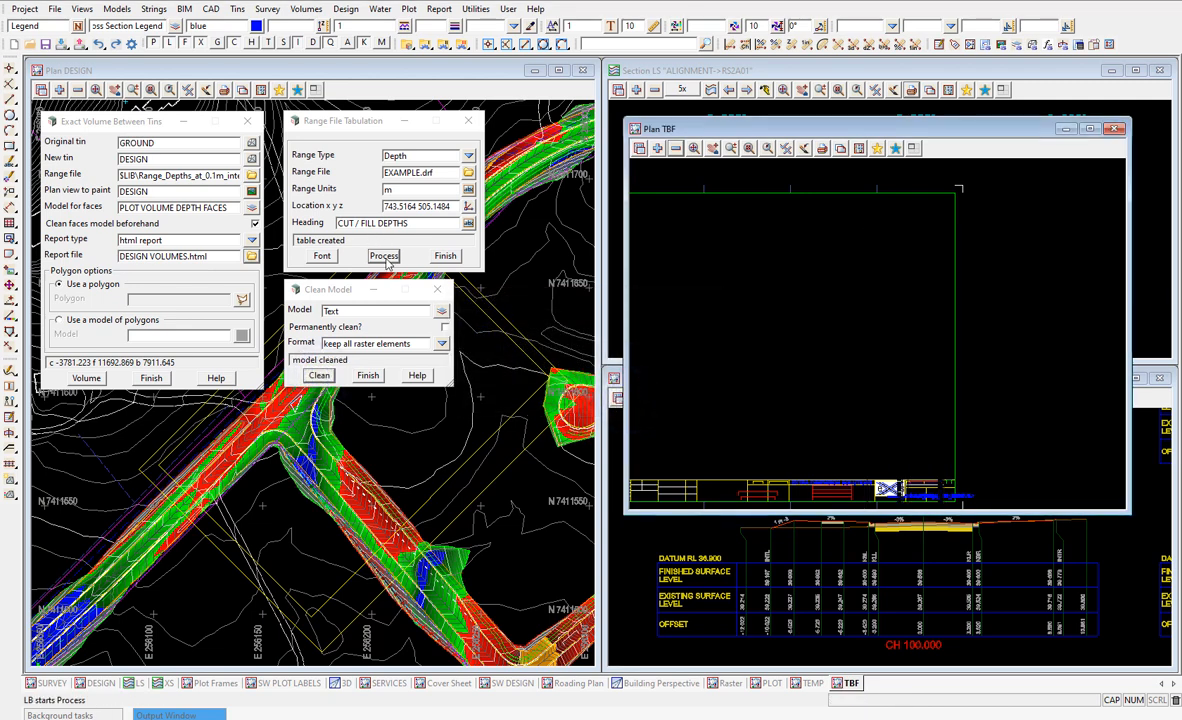
{"action": "left_click", "coordinate": [384, 256]}
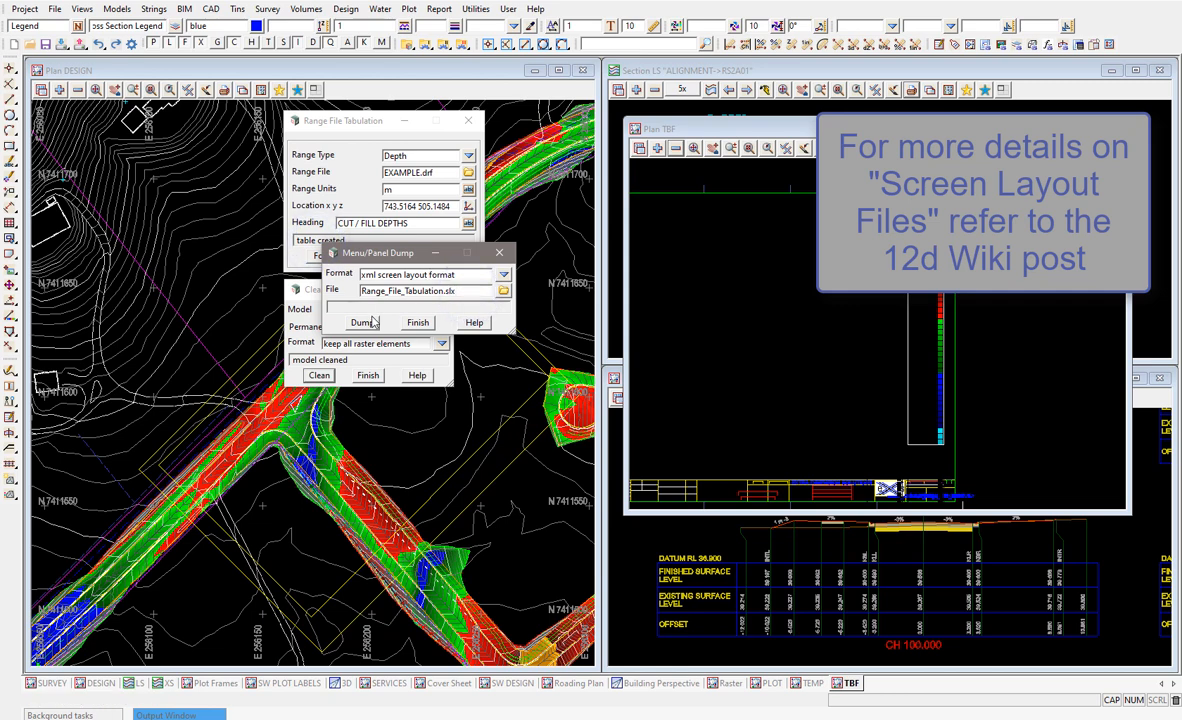
Dump the range tabulation and model cleaning panels to .slx layout files, replacing existing files.
{"action": "left_click", "coordinate": [362, 322]}
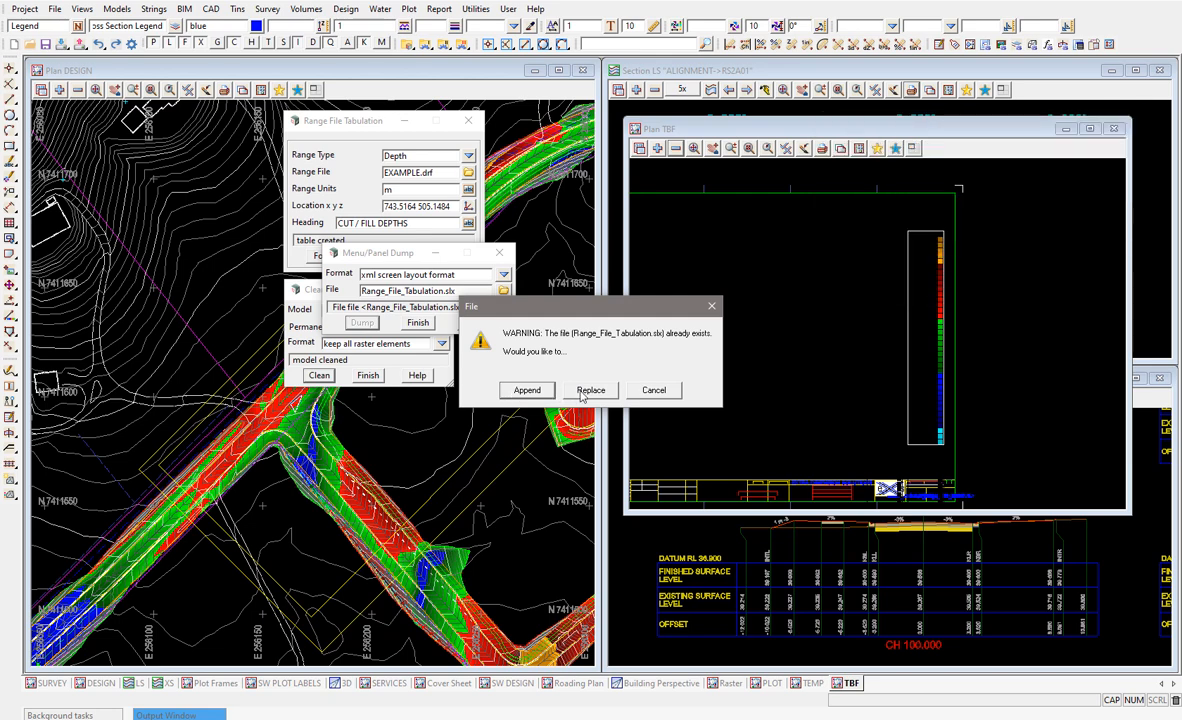
{"action": "left_click", "coordinate": [590, 390]}
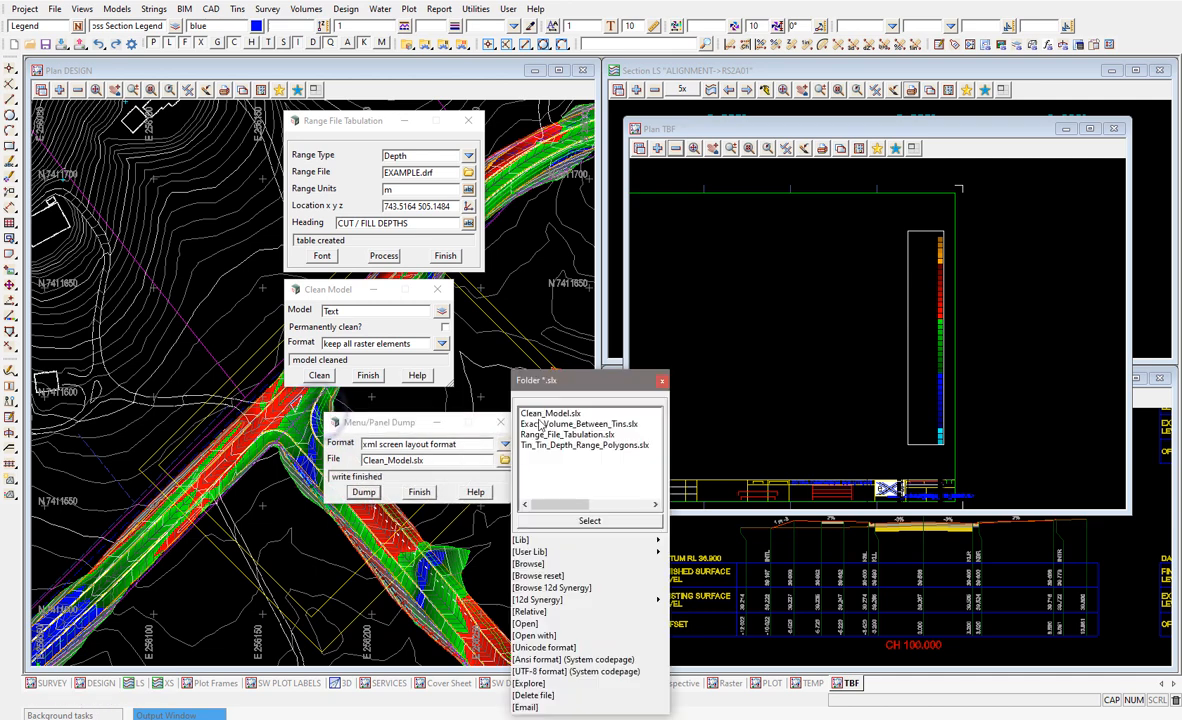
{"action": "left_click", "coordinate": [566, 434]}
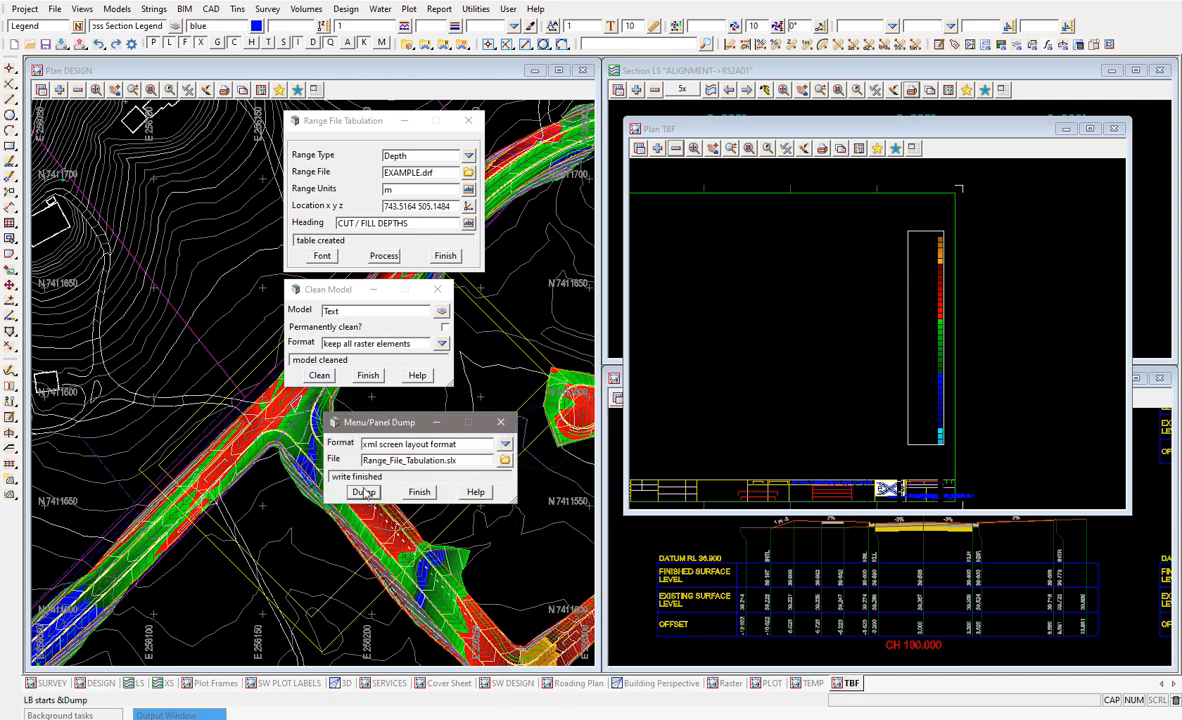
{"action": "left_click", "coordinate": [364, 492]}
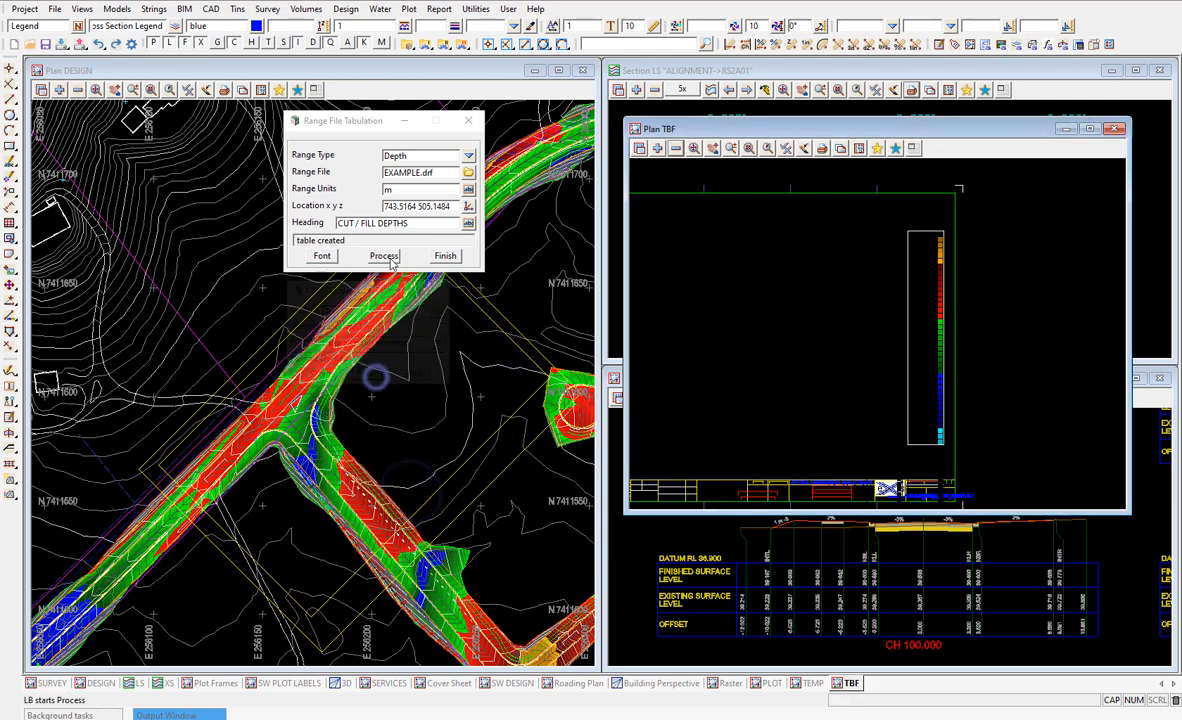
Finish the panels and reload the saved layout, entering EXAMPLE.drf.
{"action": "left_click", "coordinate": [384, 256]}
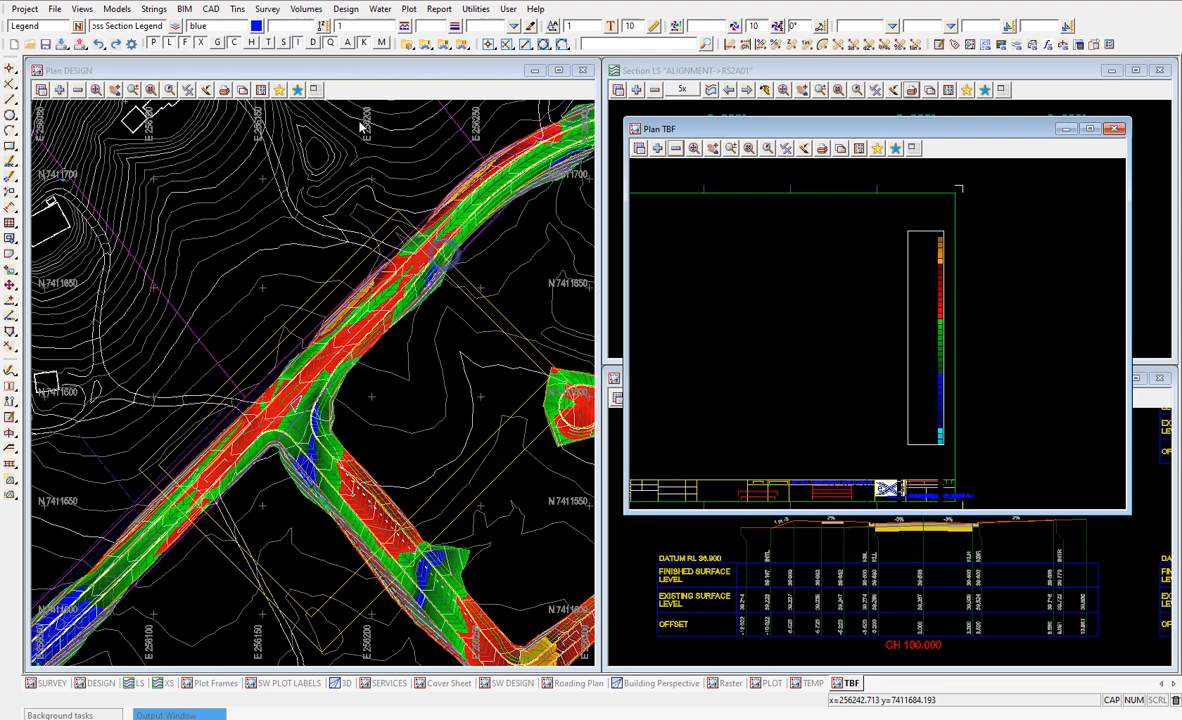
{"action": "left_click", "coordinate": [54, 8]}
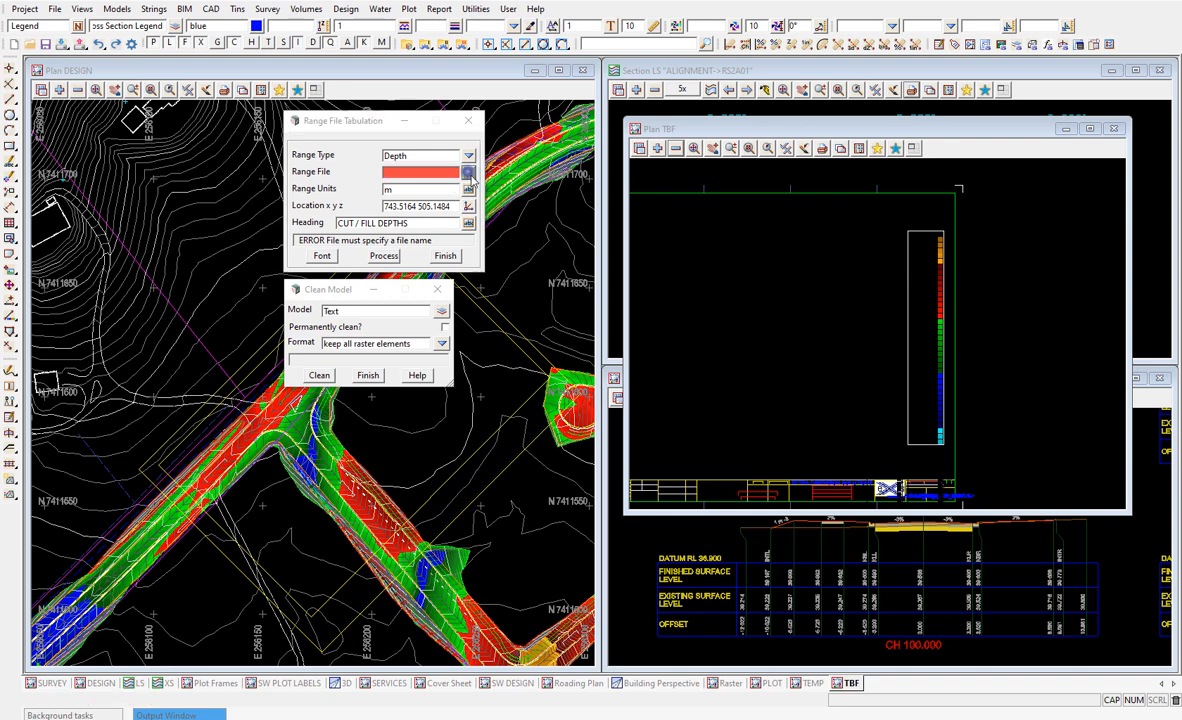
{"action": "type", "text": "EXAMPLE.drf"}
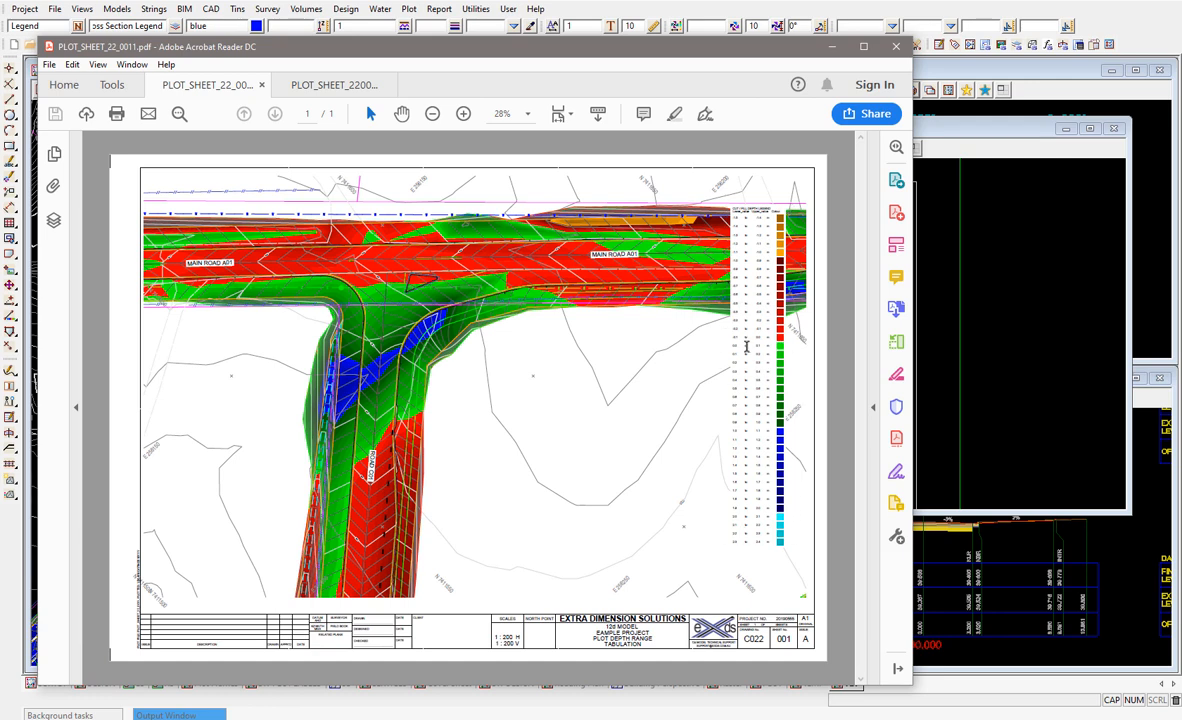
{"action": "mouse_move", "coordinate": [688, 350]}
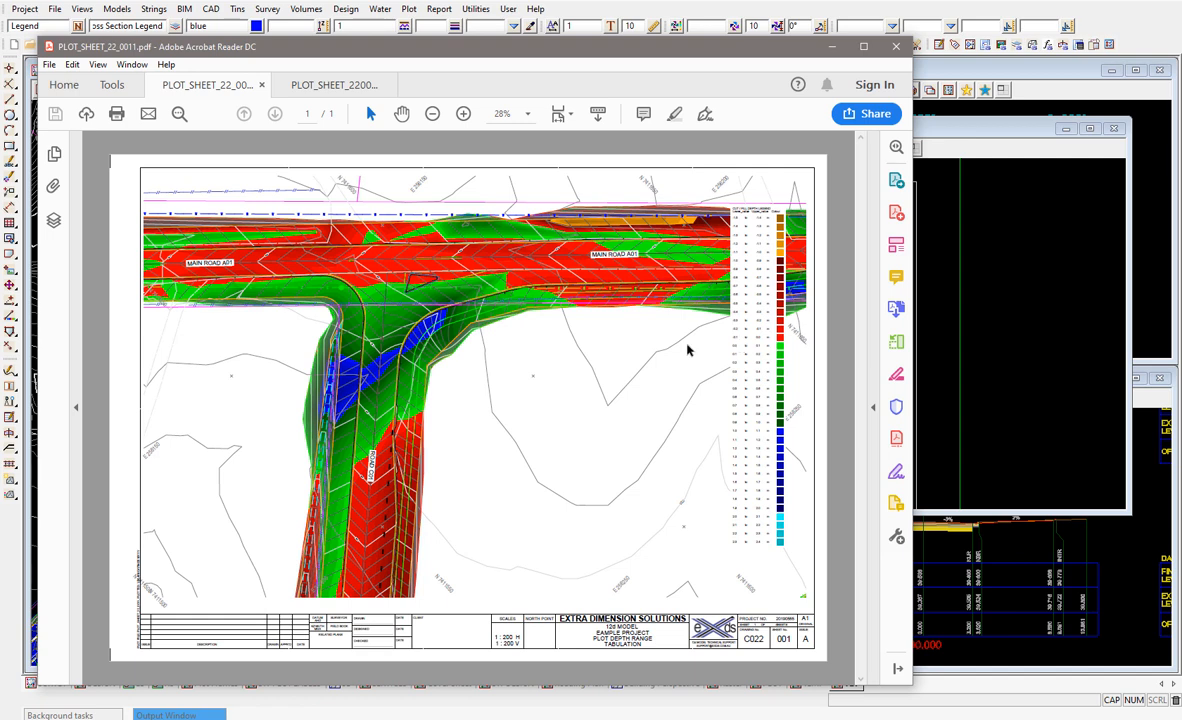
{"action": "mouse_move", "coordinate": [800, 488]}
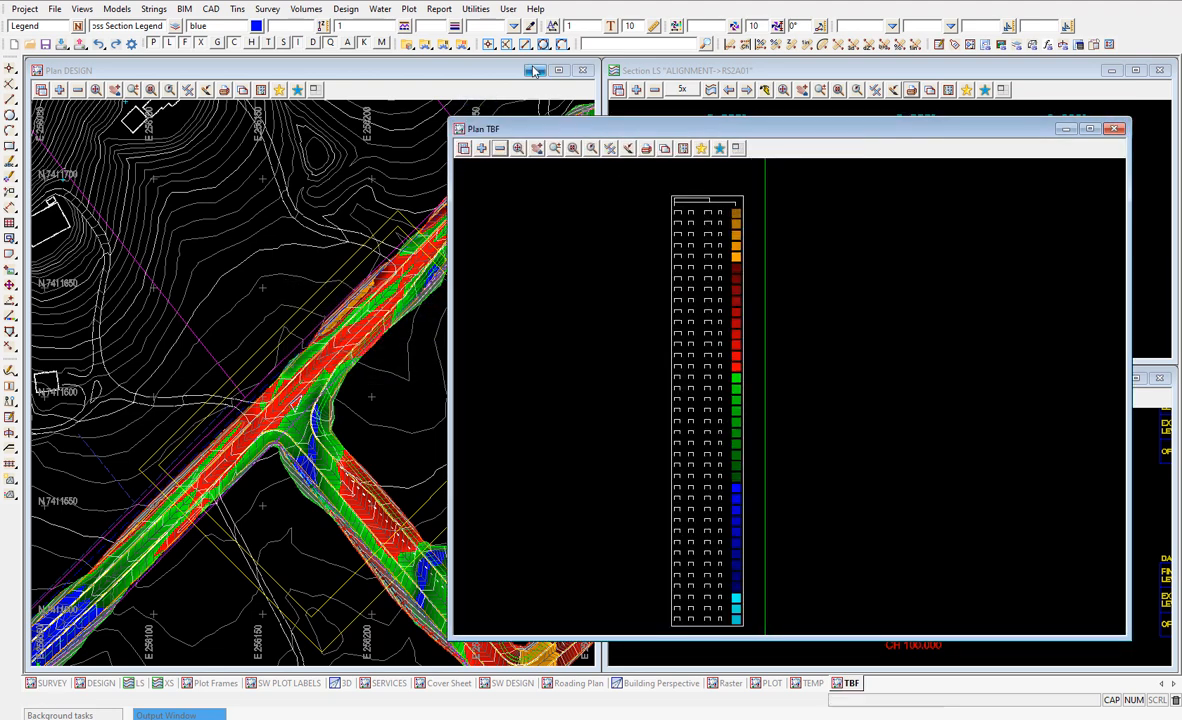
Convert the legend's Text string to a Super string via Utilities A-G Convert, replacing existing data.
{"action": "left_click", "coordinate": [476, 8]}
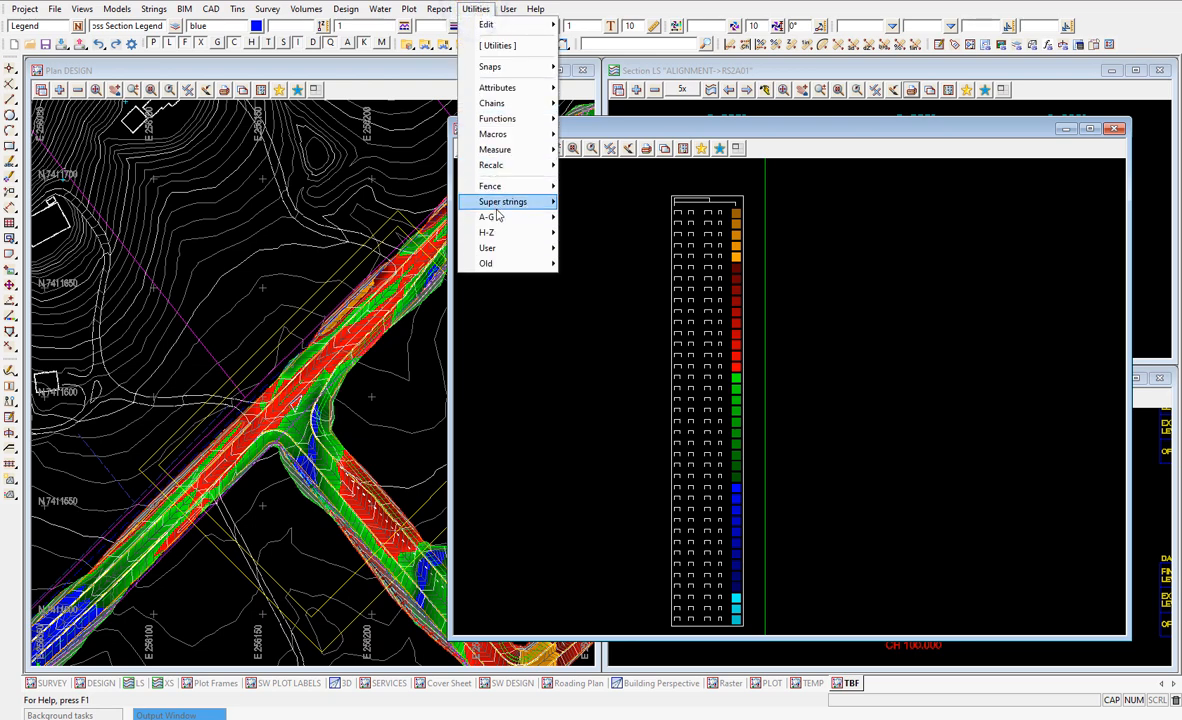
{"action": "left_click", "coordinate": [488, 216]}
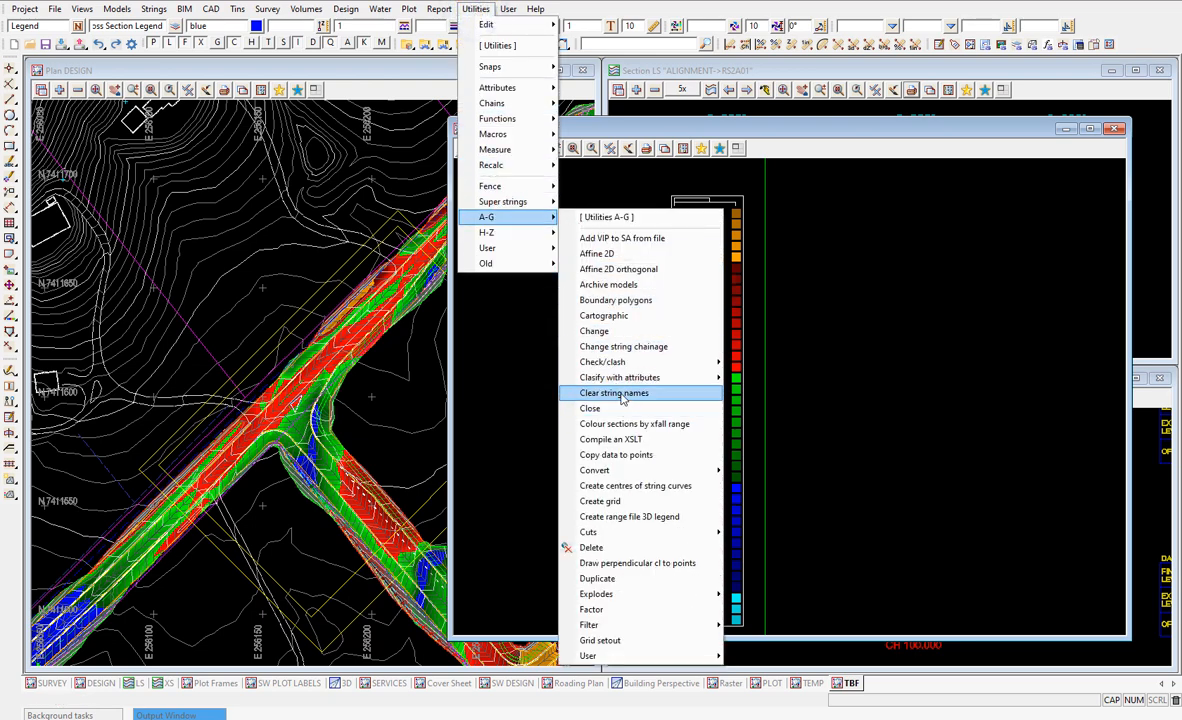
{"action": "mouse_move", "coordinate": [594, 470]}
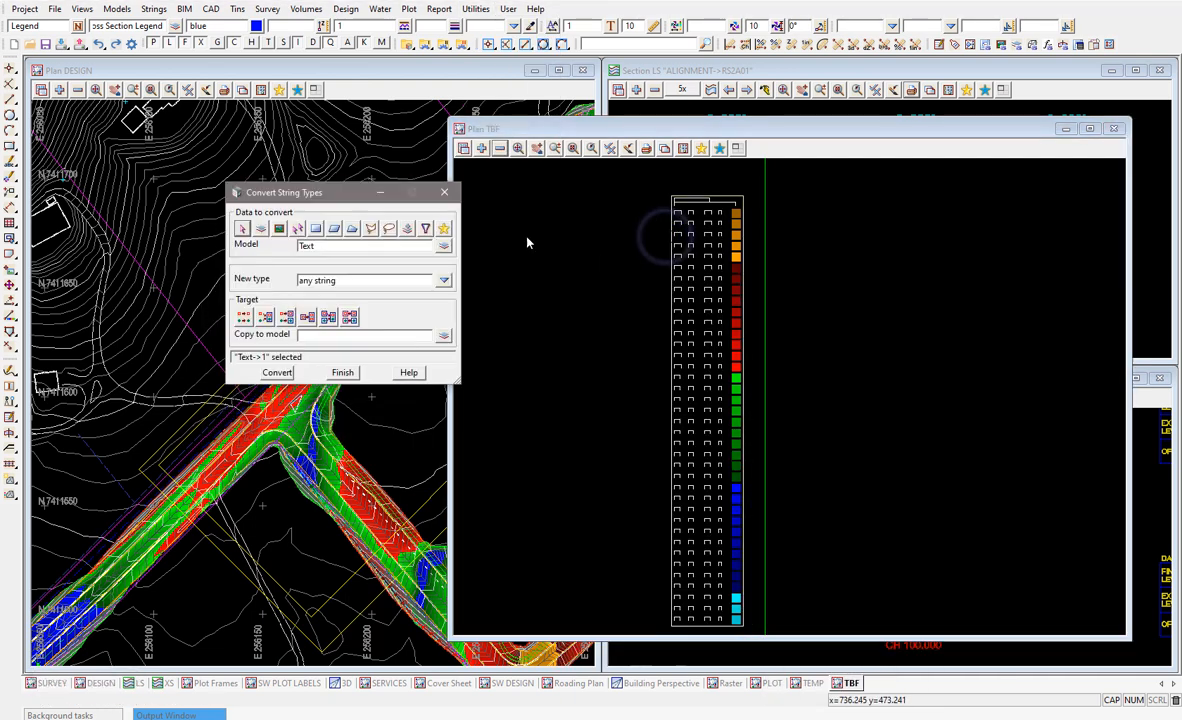
{"action": "left_click", "coordinate": [444, 280]}
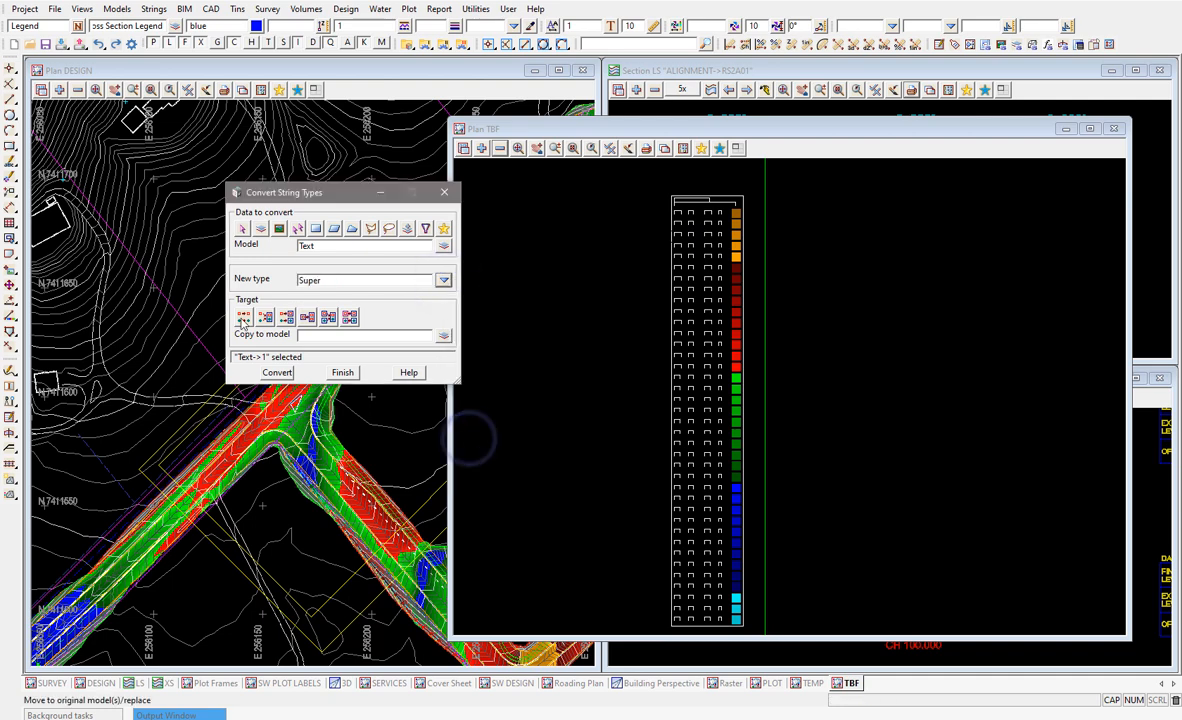
{"action": "left_click", "coordinate": [276, 372]}
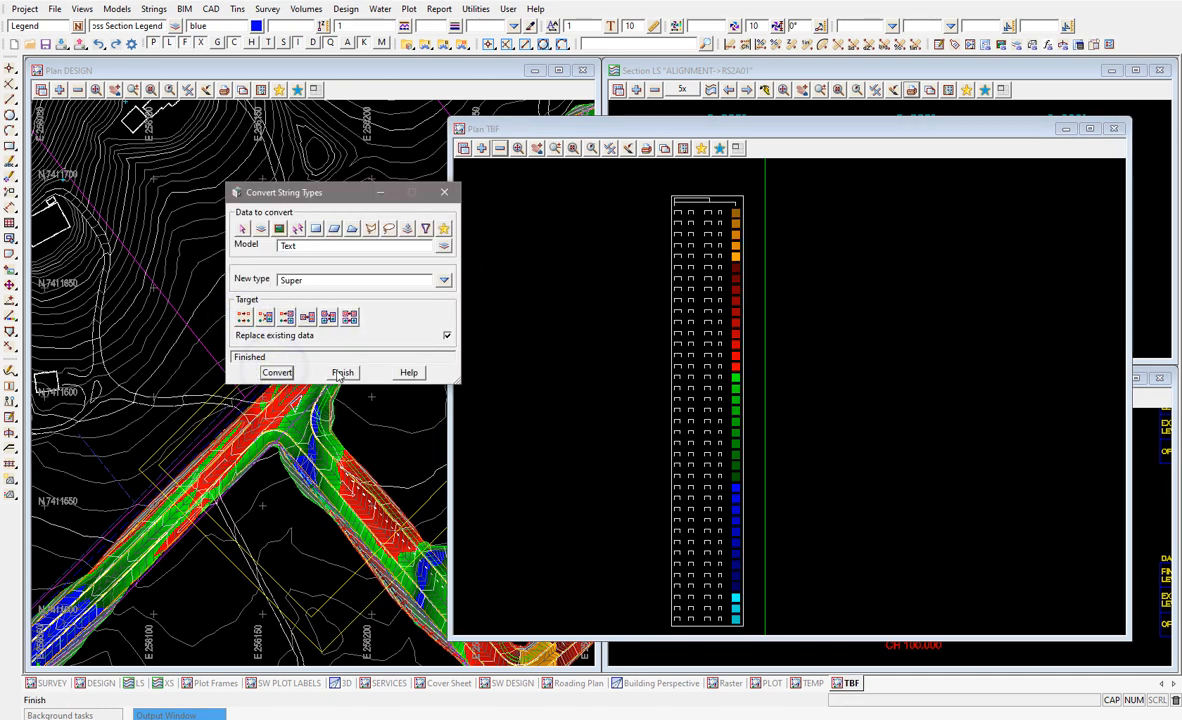
{"action": "left_click", "coordinate": [476, 8]}
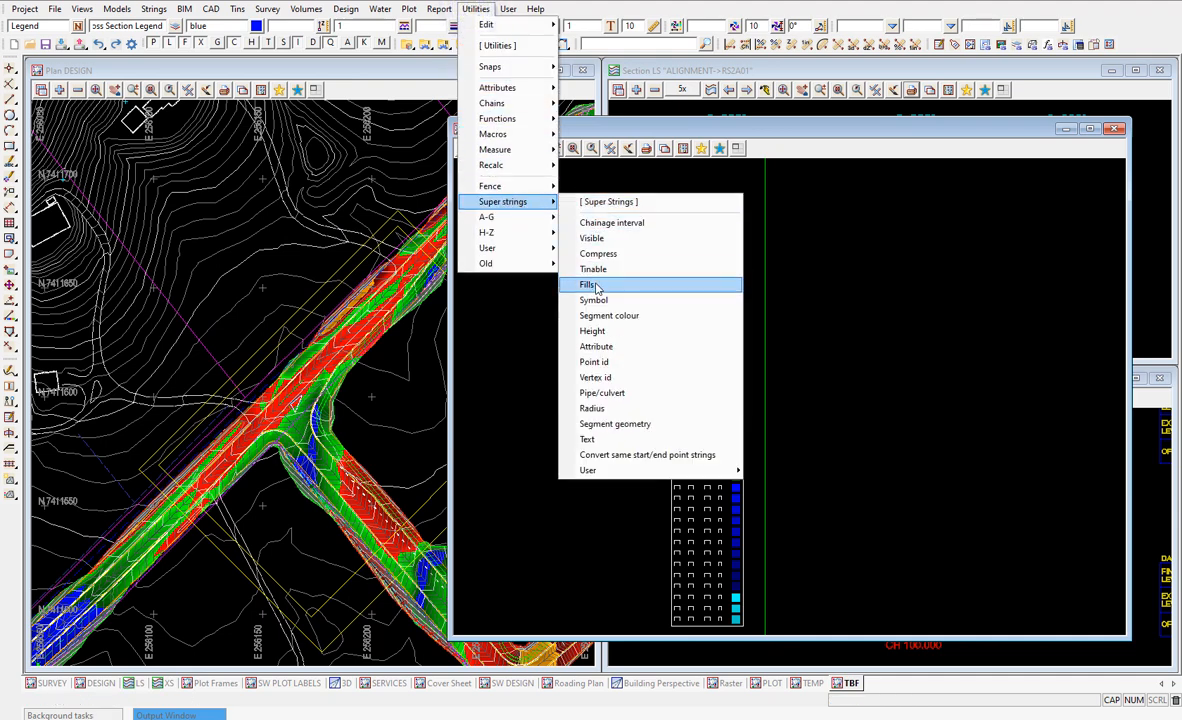
Set a solid fill on the legend super string using the view colour.
{"action": "left_click", "coordinate": [588, 284]}
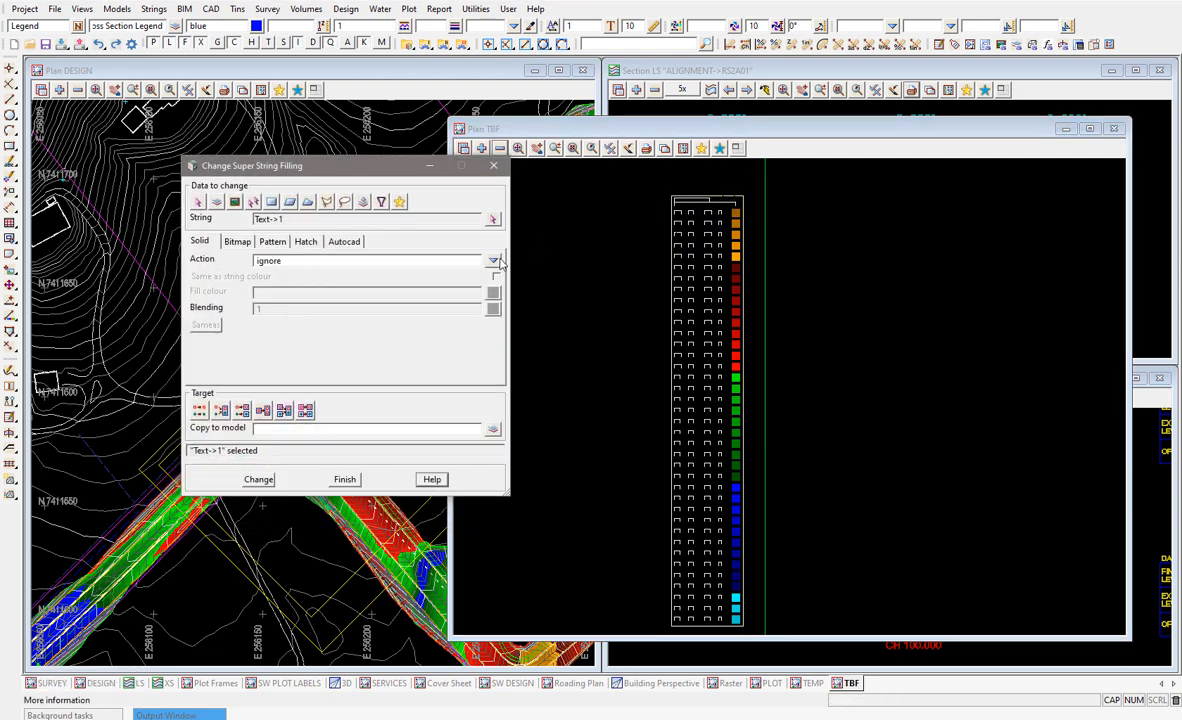
{"action": "left_click", "coordinate": [492, 260]}
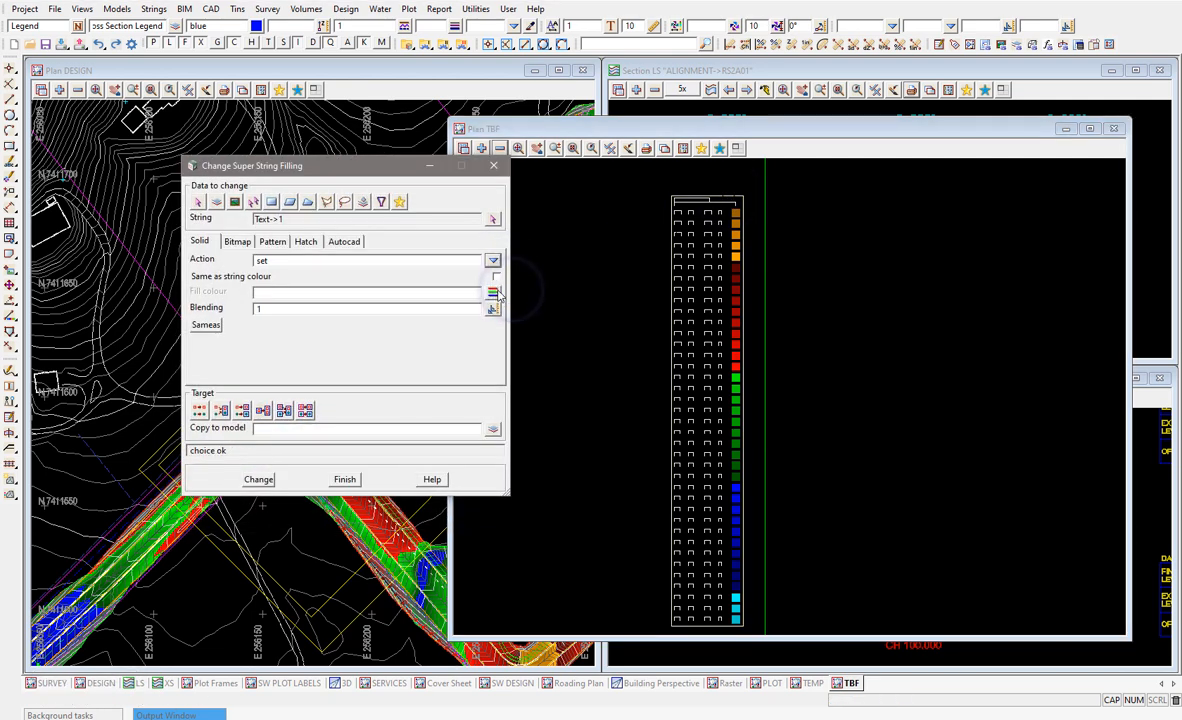
{"action": "left_click", "coordinate": [492, 292]}
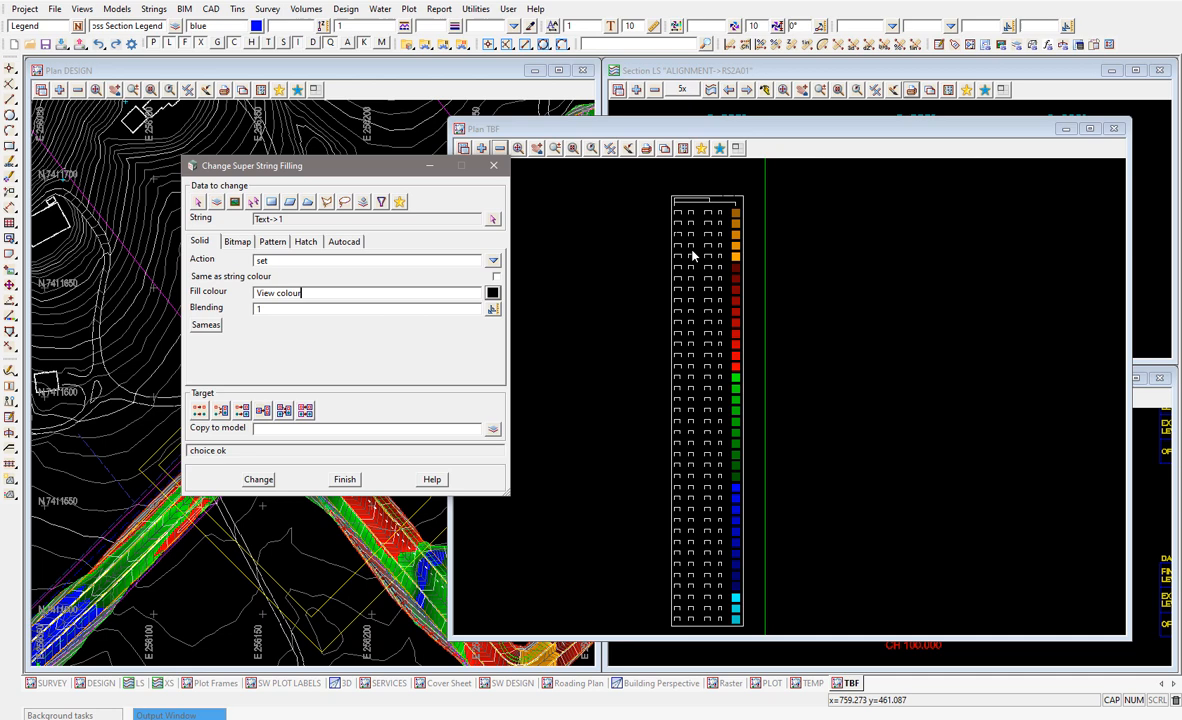
{"action": "mouse_move", "coordinate": [344, 384]}
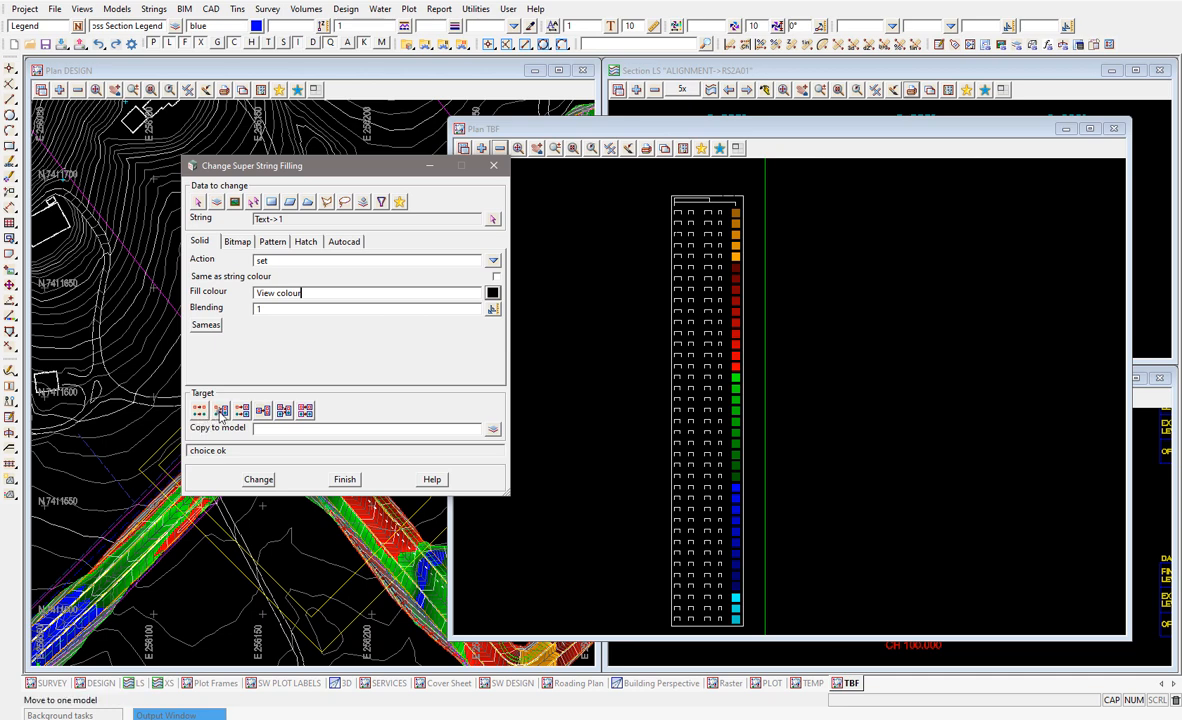
Target Move to model PLOT CADD SH22 TABLE and apply the change.
{"action": "left_click", "coordinate": [284, 410]}
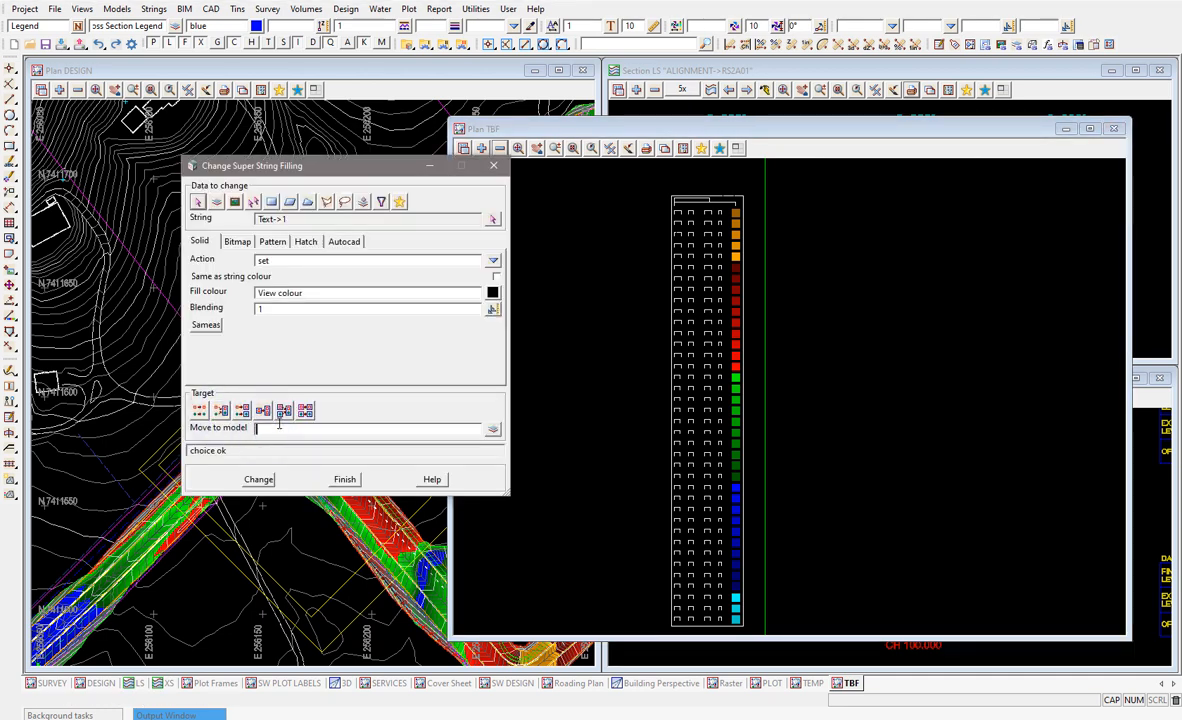
{"action": "type", "text": "PLOT CADD SH22"}
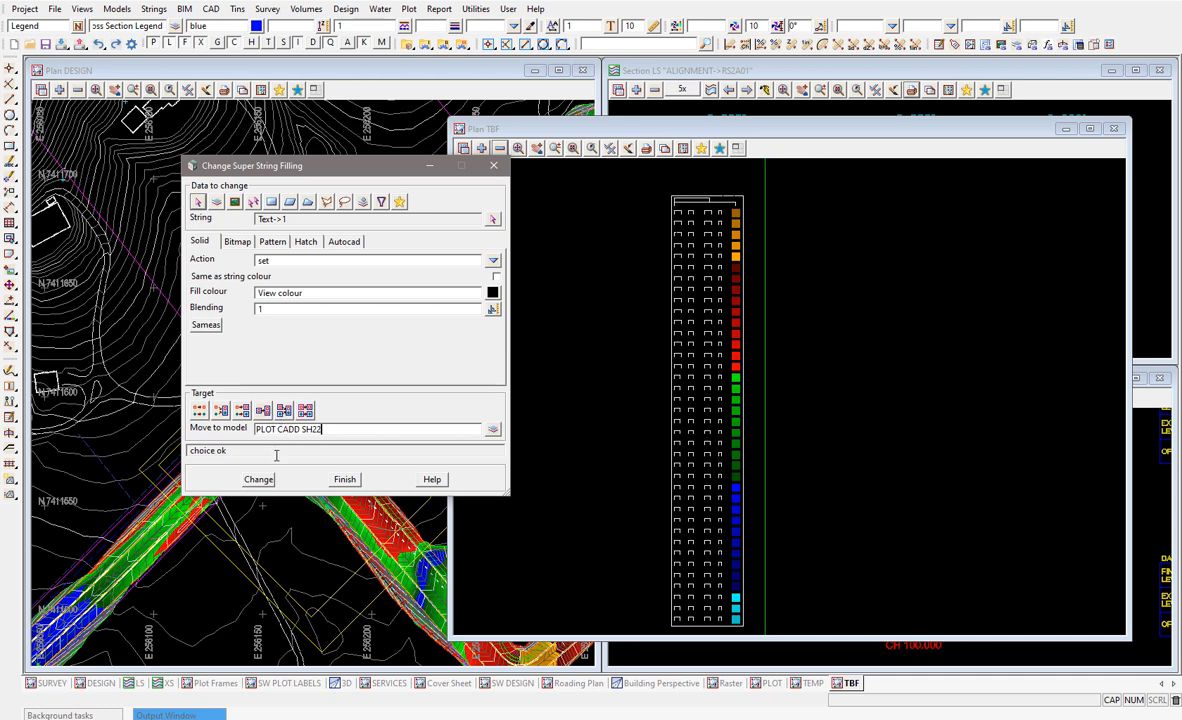
{"action": "mouse_move", "coordinate": [686, 388]}
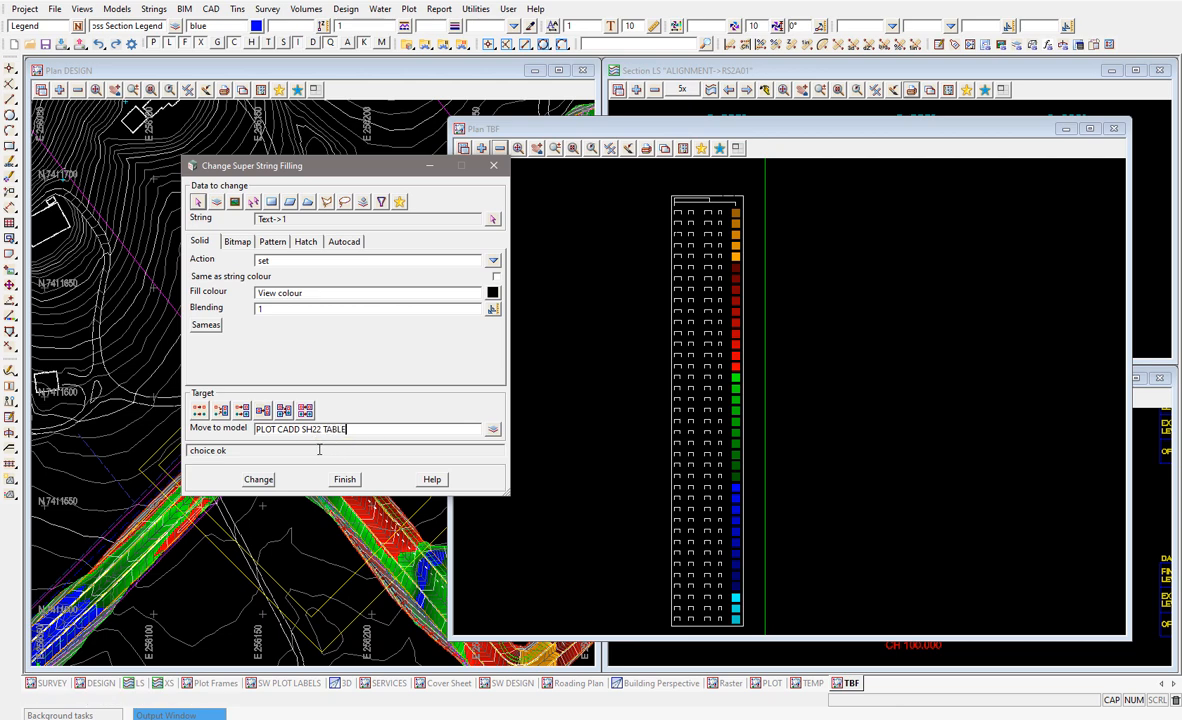
{"action": "left_click", "coordinate": [258, 480]}
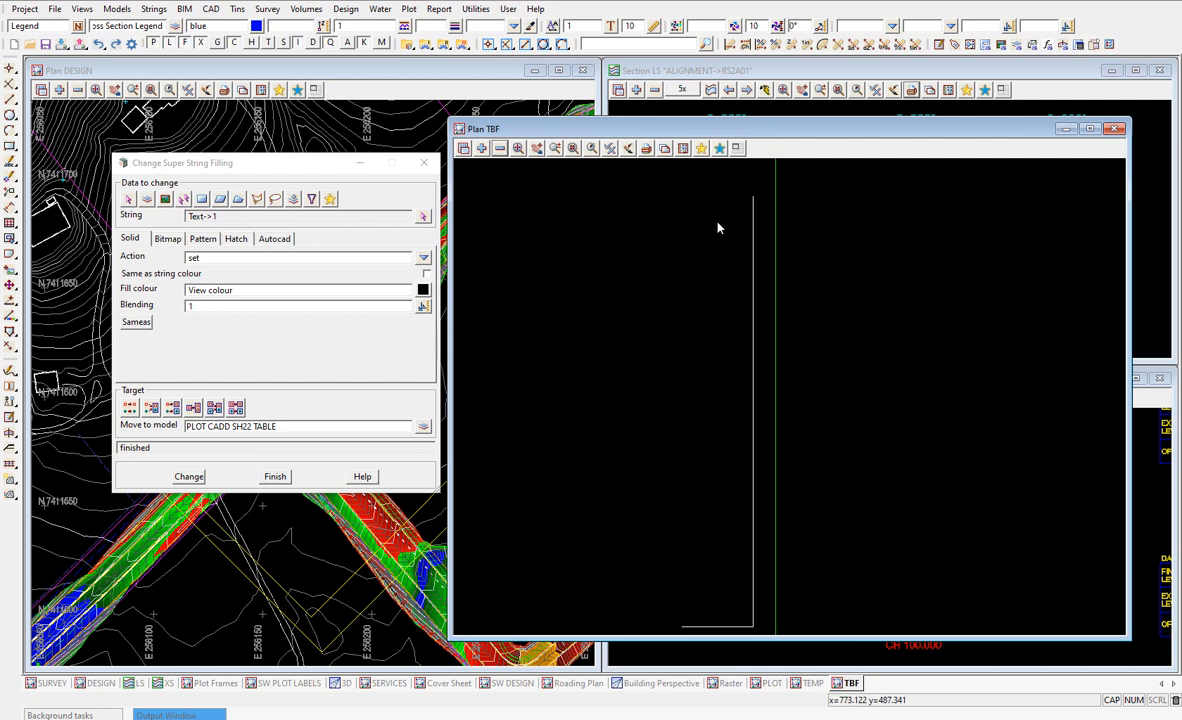
{"action": "left_click", "coordinate": [476, 8]}
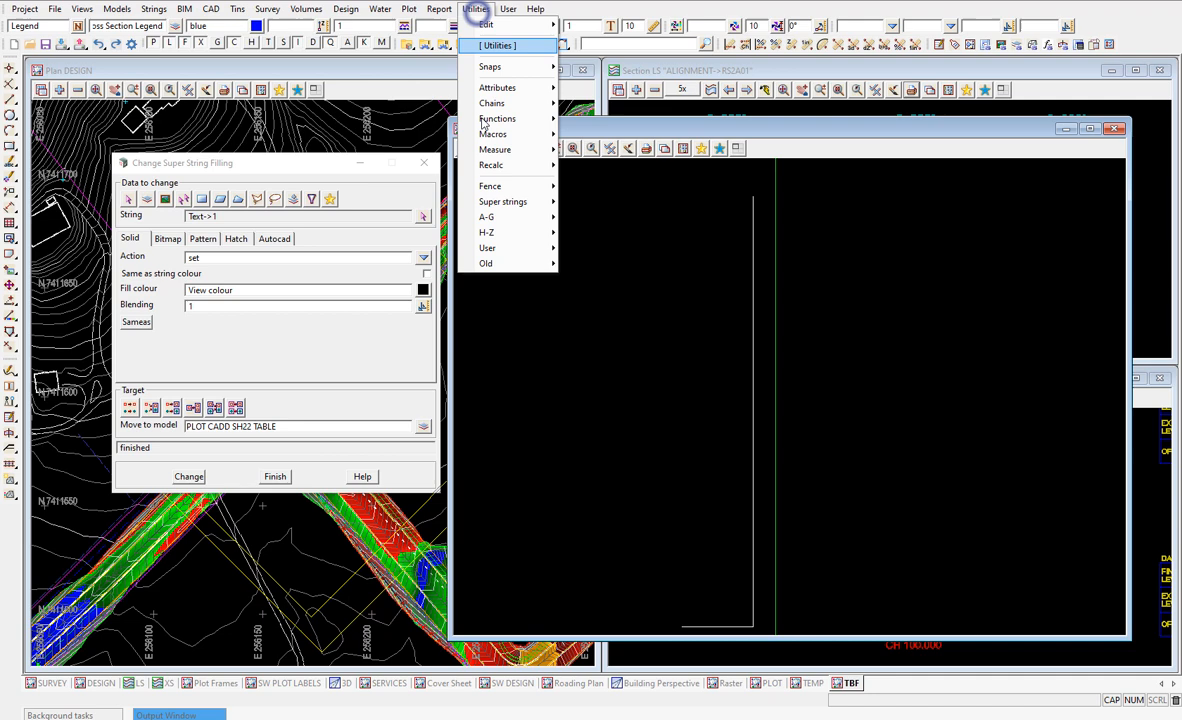
Use A-G Change to move the Text model's table text into PLOT CADD SH22 TABLE.
{"action": "left_click", "coordinate": [488, 216]}
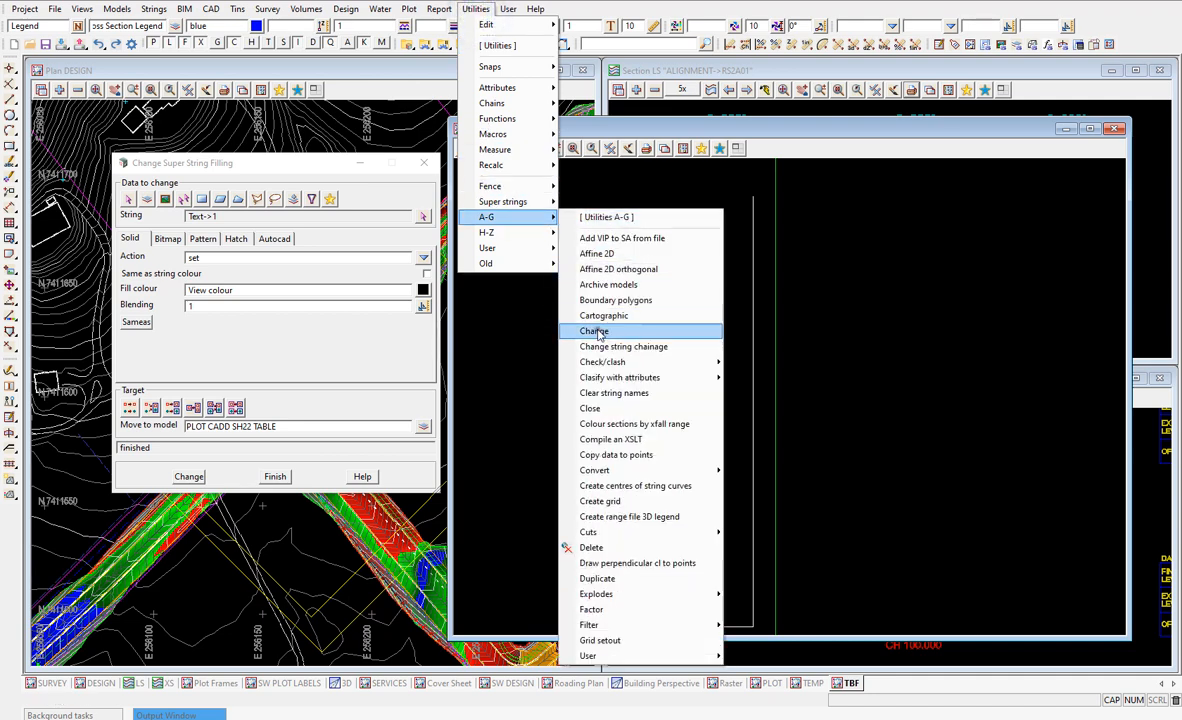
{"action": "left_click", "coordinate": [594, 332]}
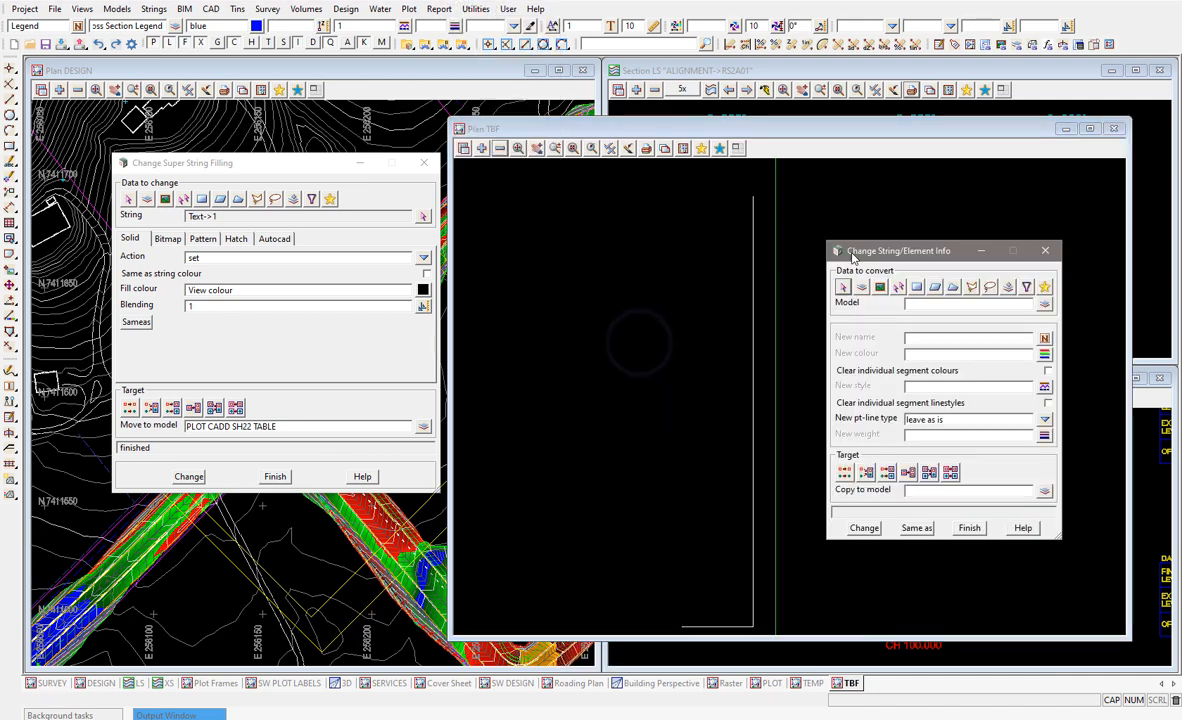
{"action": "triple_click", "coordinate": [230, 424]}
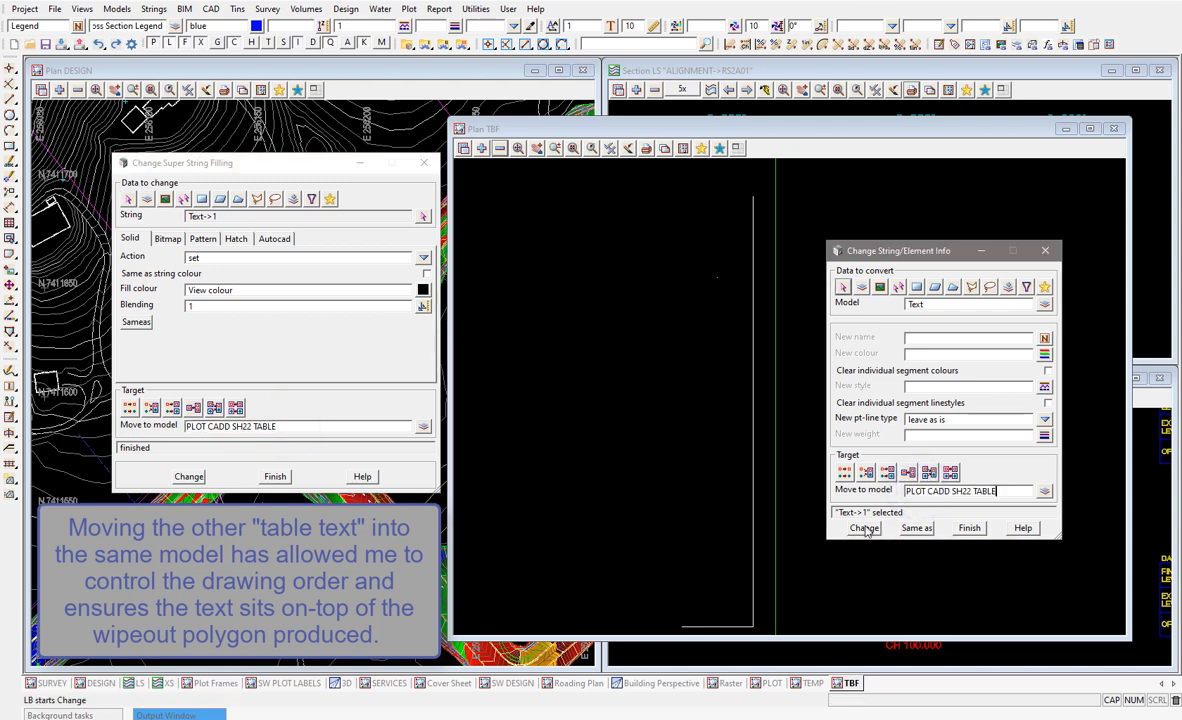
{"action": "left_click", "coordinate": [864, 528]}
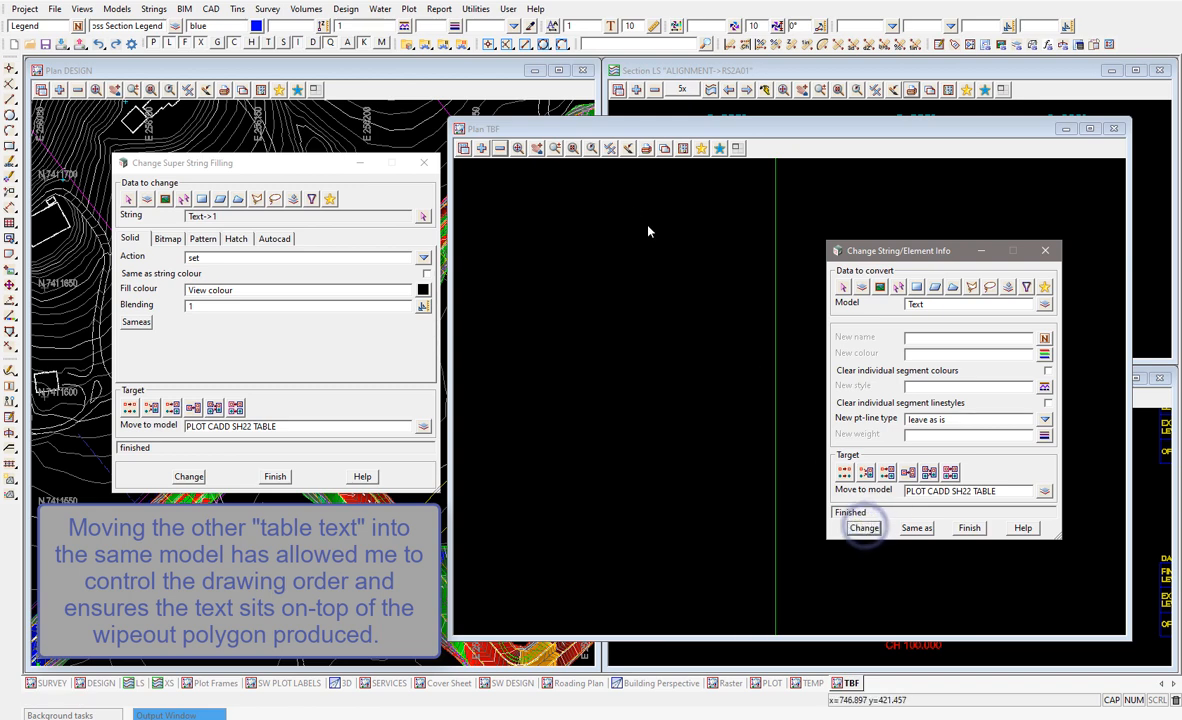
{"action": "left_click", "coordinate": [864, 528]}
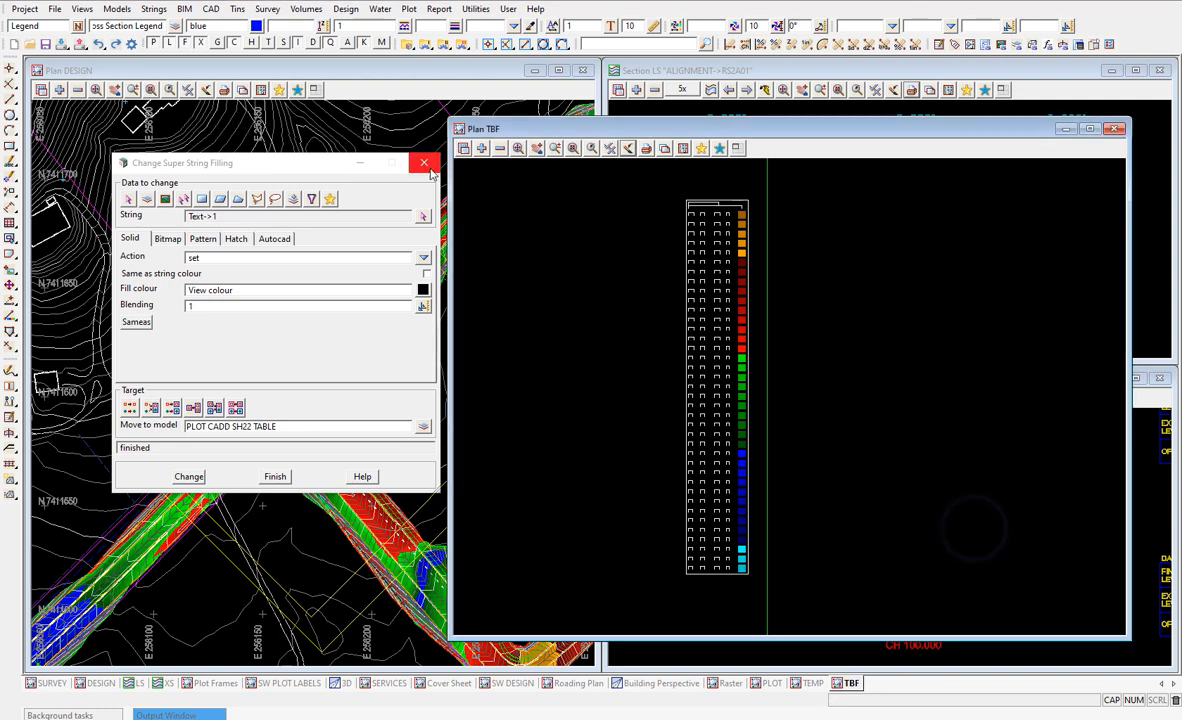
{"action": "left_click", "coordinate": [236, 424]}
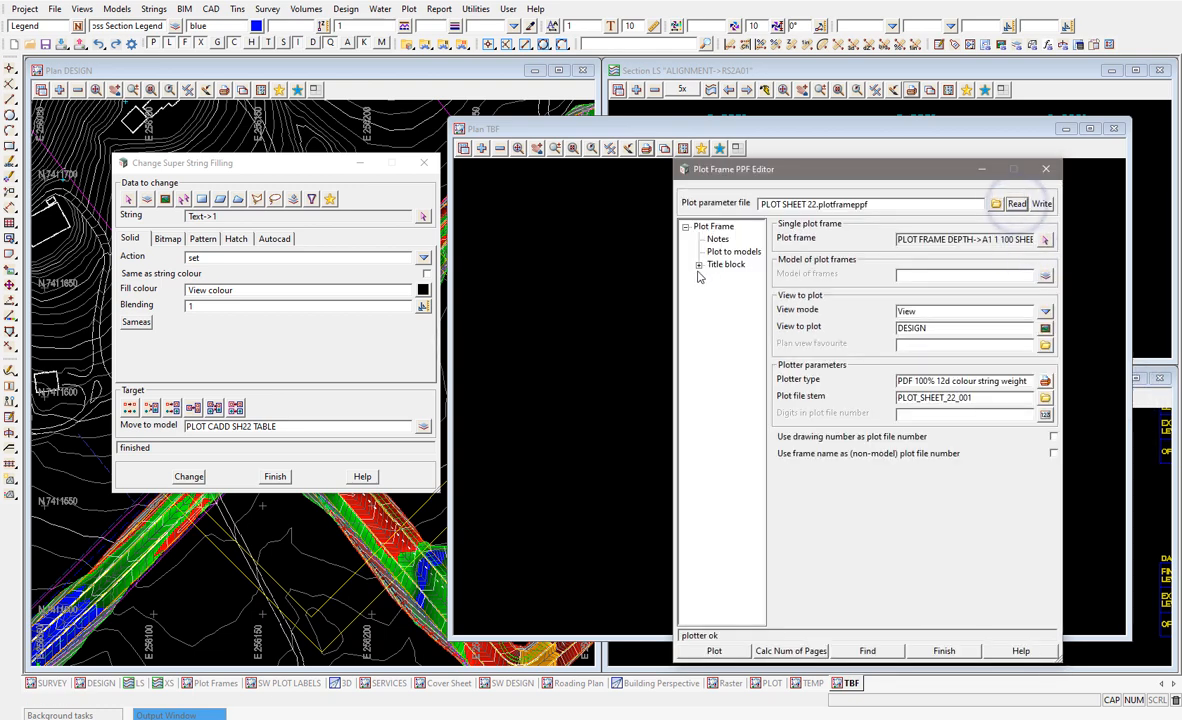
{"action": "left_click", "coordinate": [726, 264]}
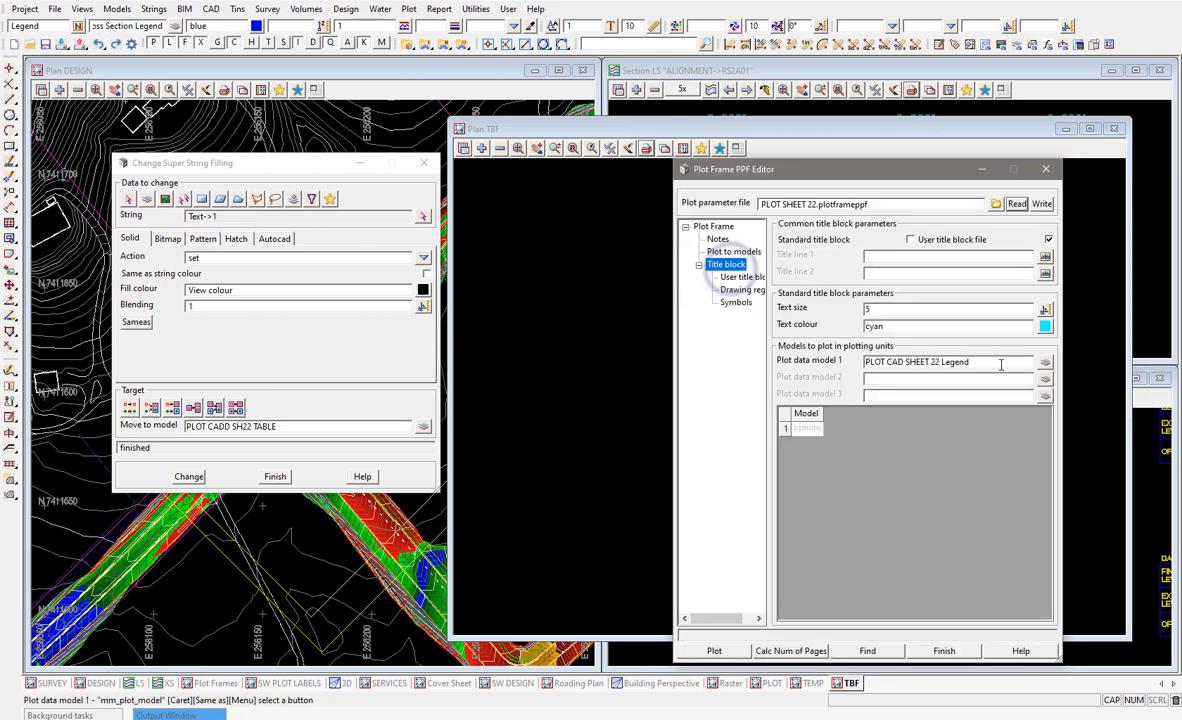
{"action": "triple_click", "coordinate": [940, 360]}
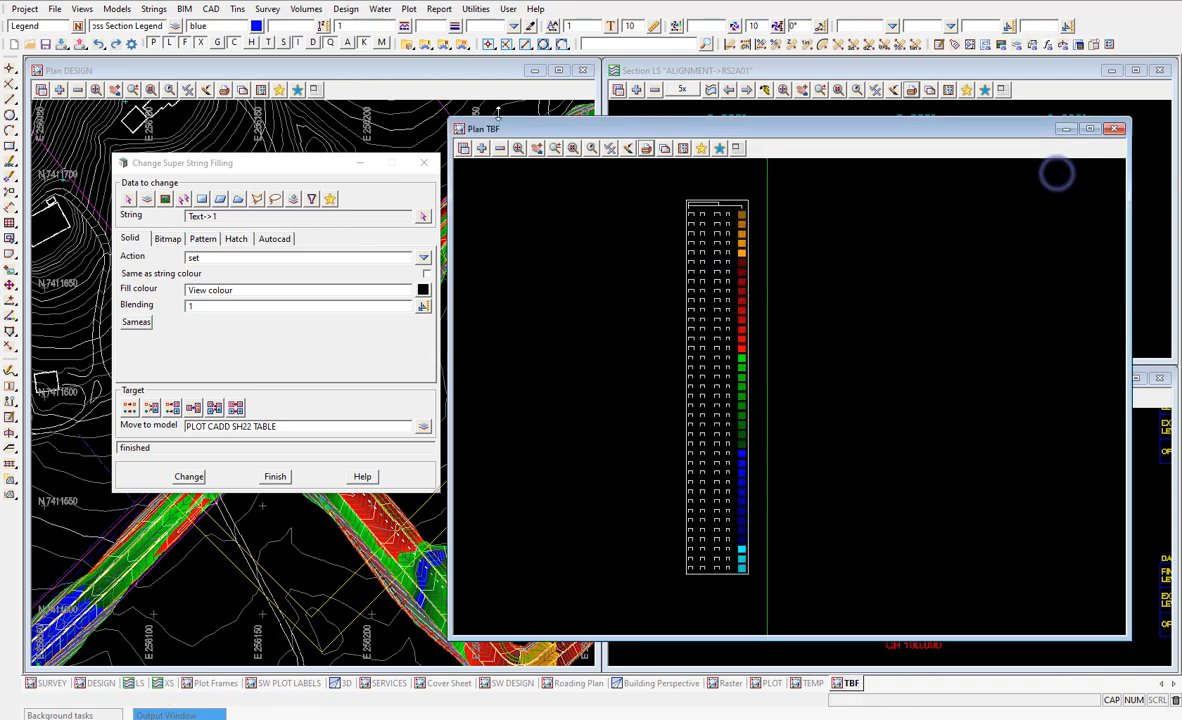
{"action": "left_click", "coordinate": [408, 8]}
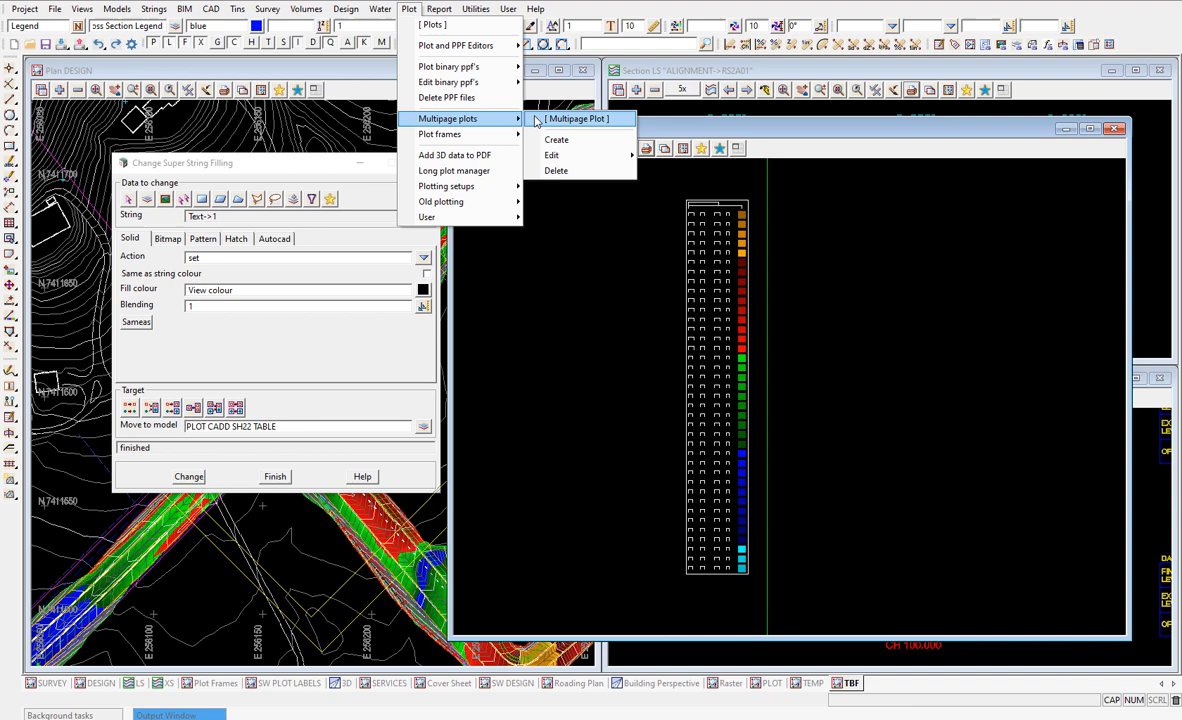
Inspect PLOT_SHEET_22_001, its GA Frame and the legend Model entry in the multipage plot tree.
{"action": "left_click", "coordinate": [556, 140]}
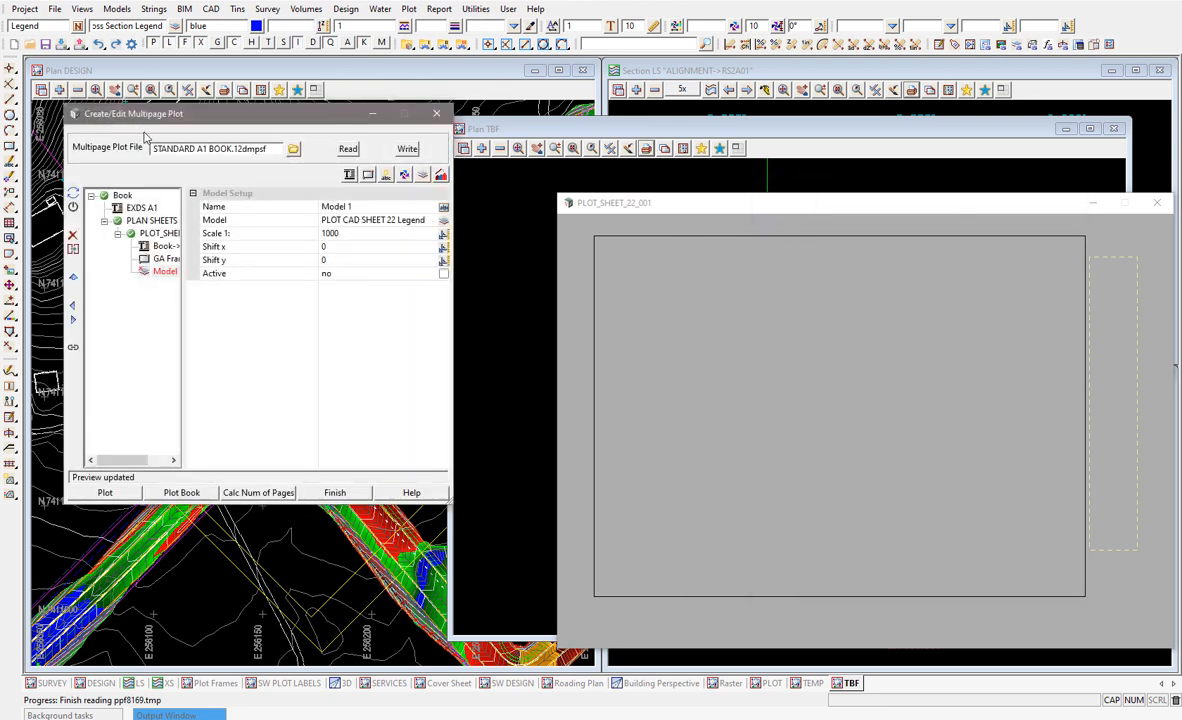
{"action": "left_click", "coordinate": [158, 232]}
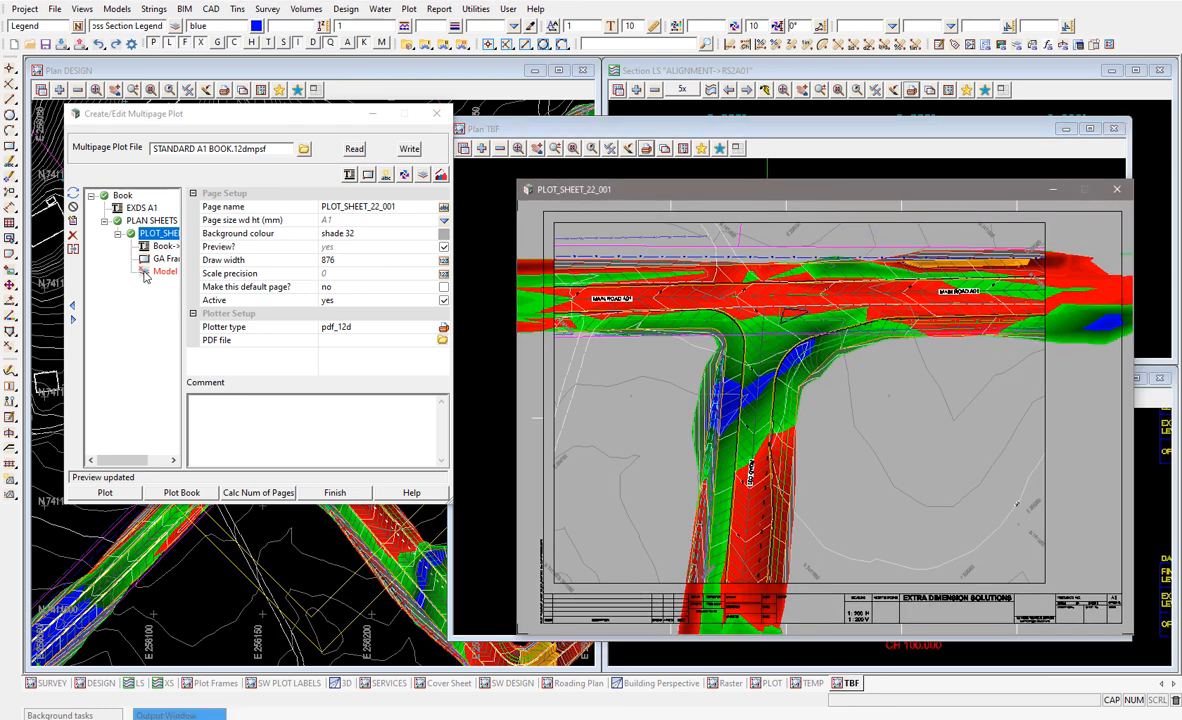
{"action": "left_click", "coordinate": [168, 258]}
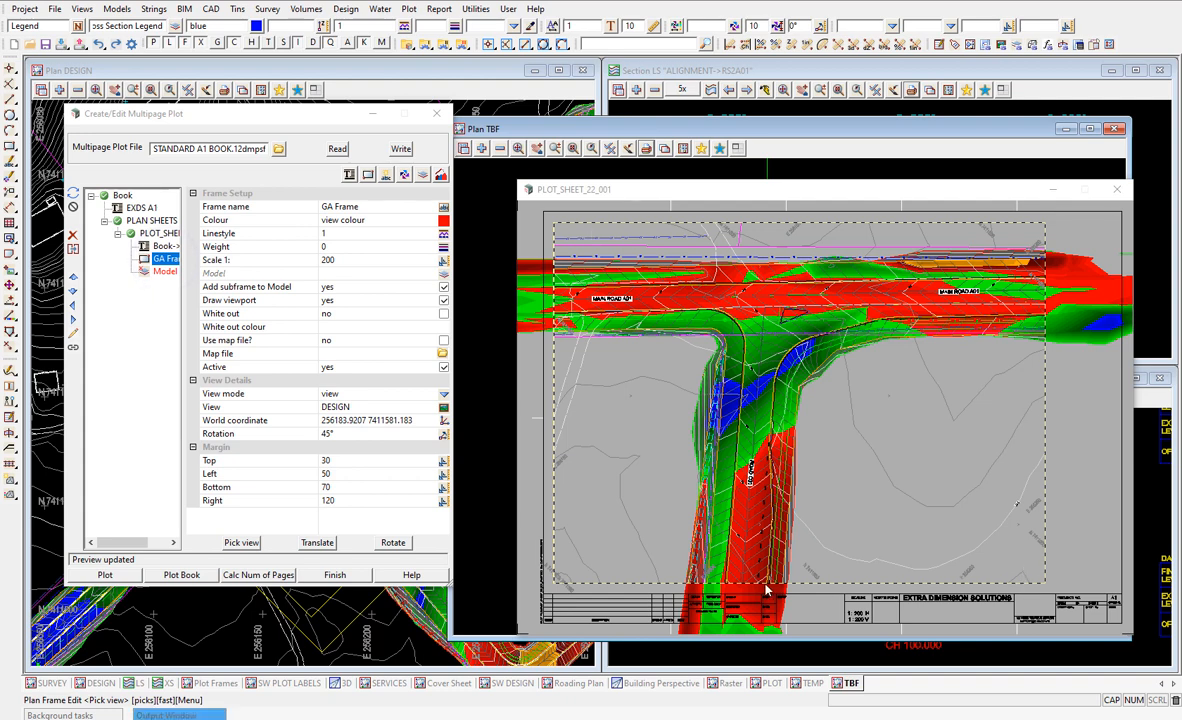
{"action": "mouse_move", "coordinate": [882, 340]}
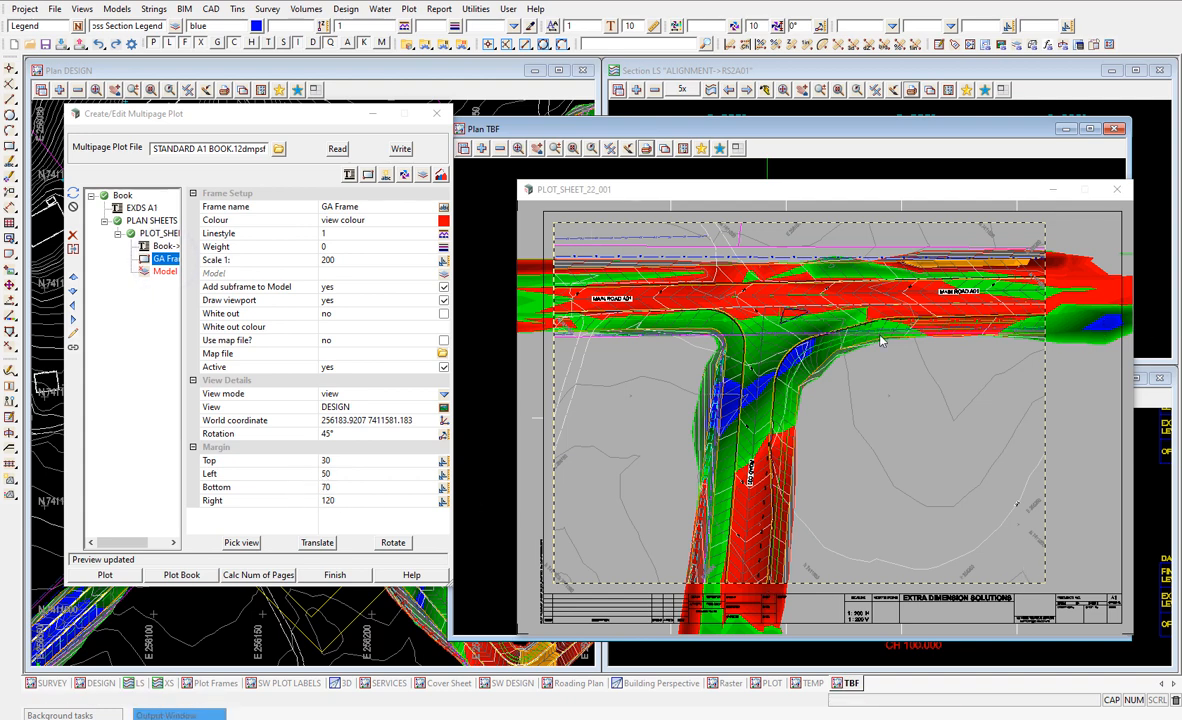
{"action": "left_click", "coordinate": [162, 272]}
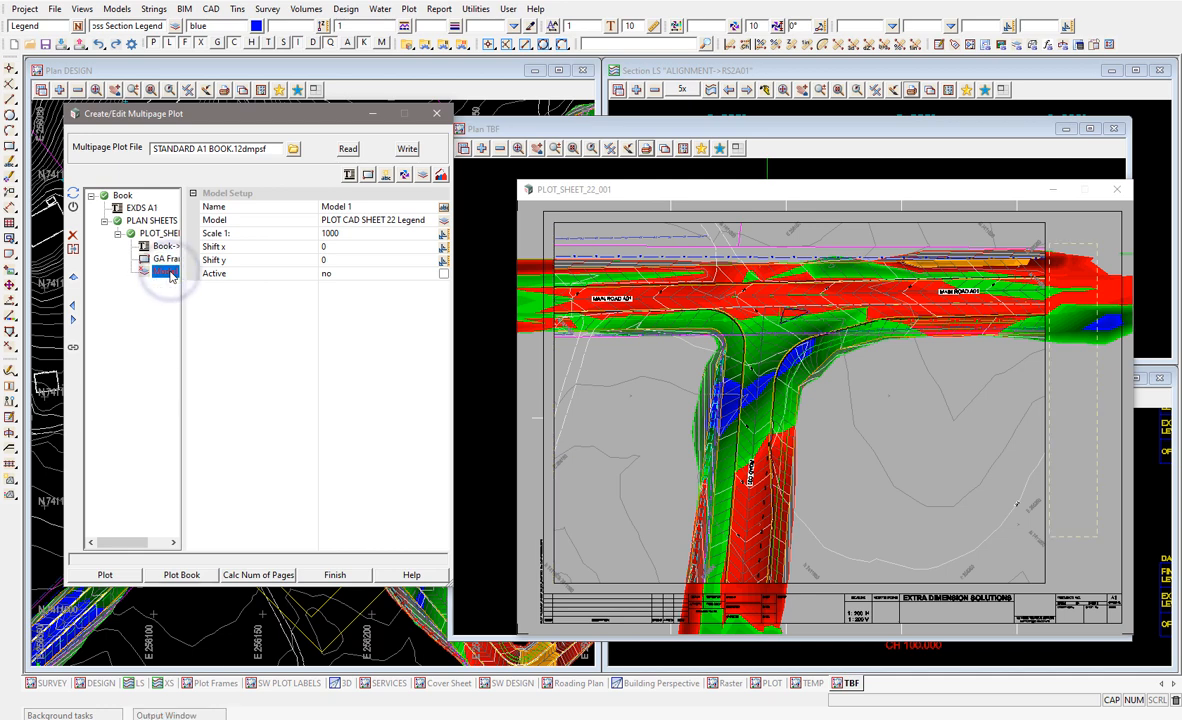